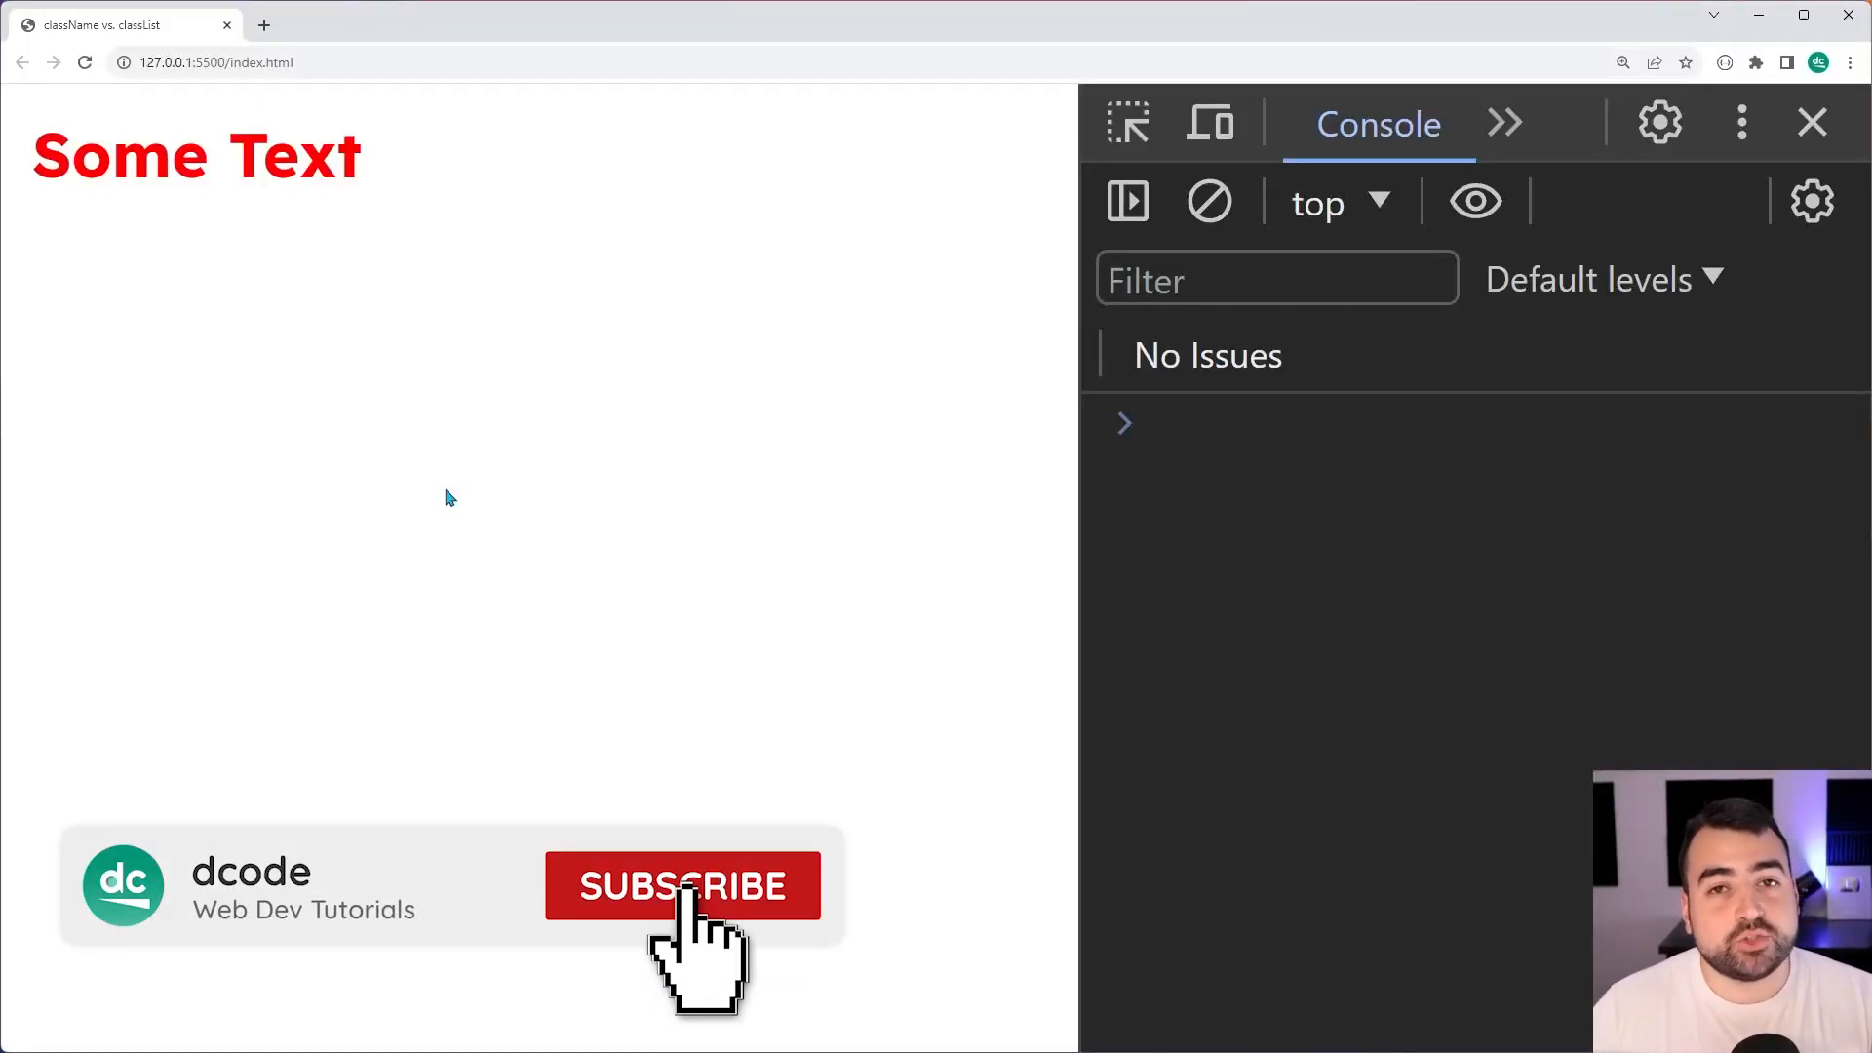
# Add a console.log(myDiv.className) line below the myDiv declaration, then select its console.log wrapper
pyautogui.click(681, 885)
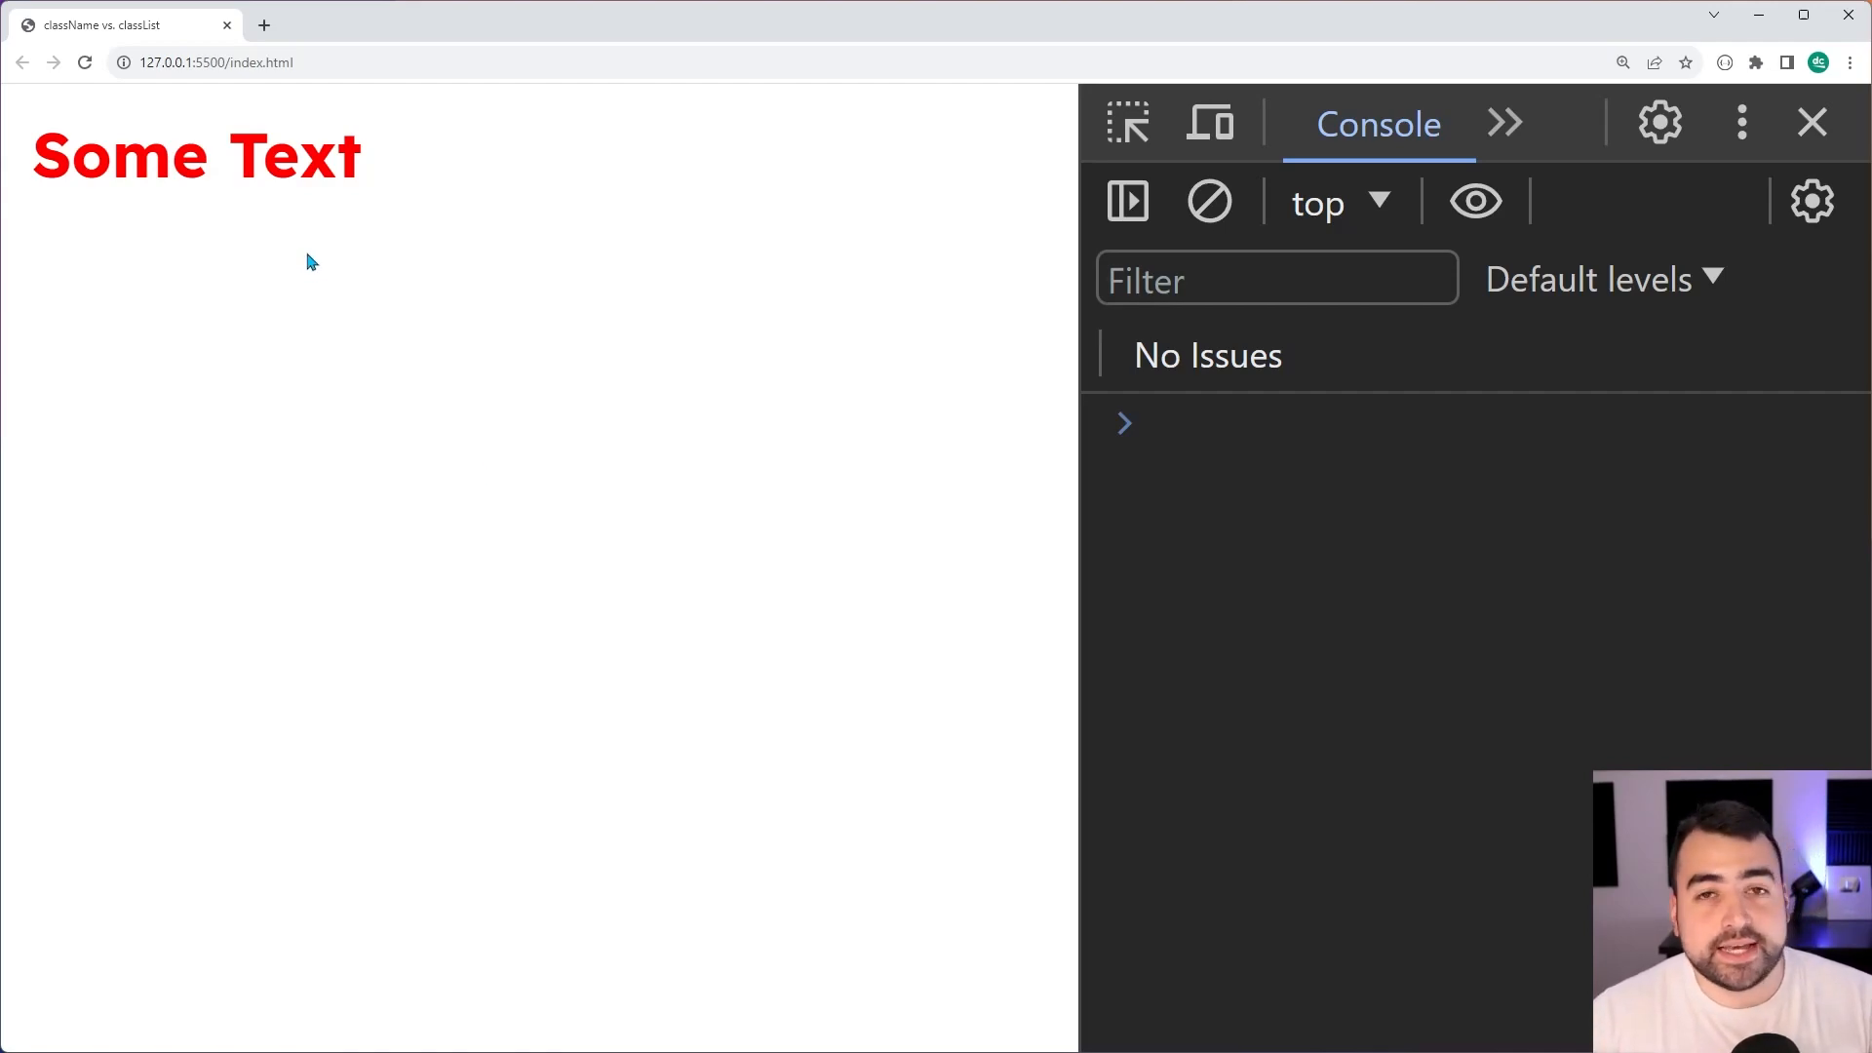
pyautogui.moveTo(319, 262)
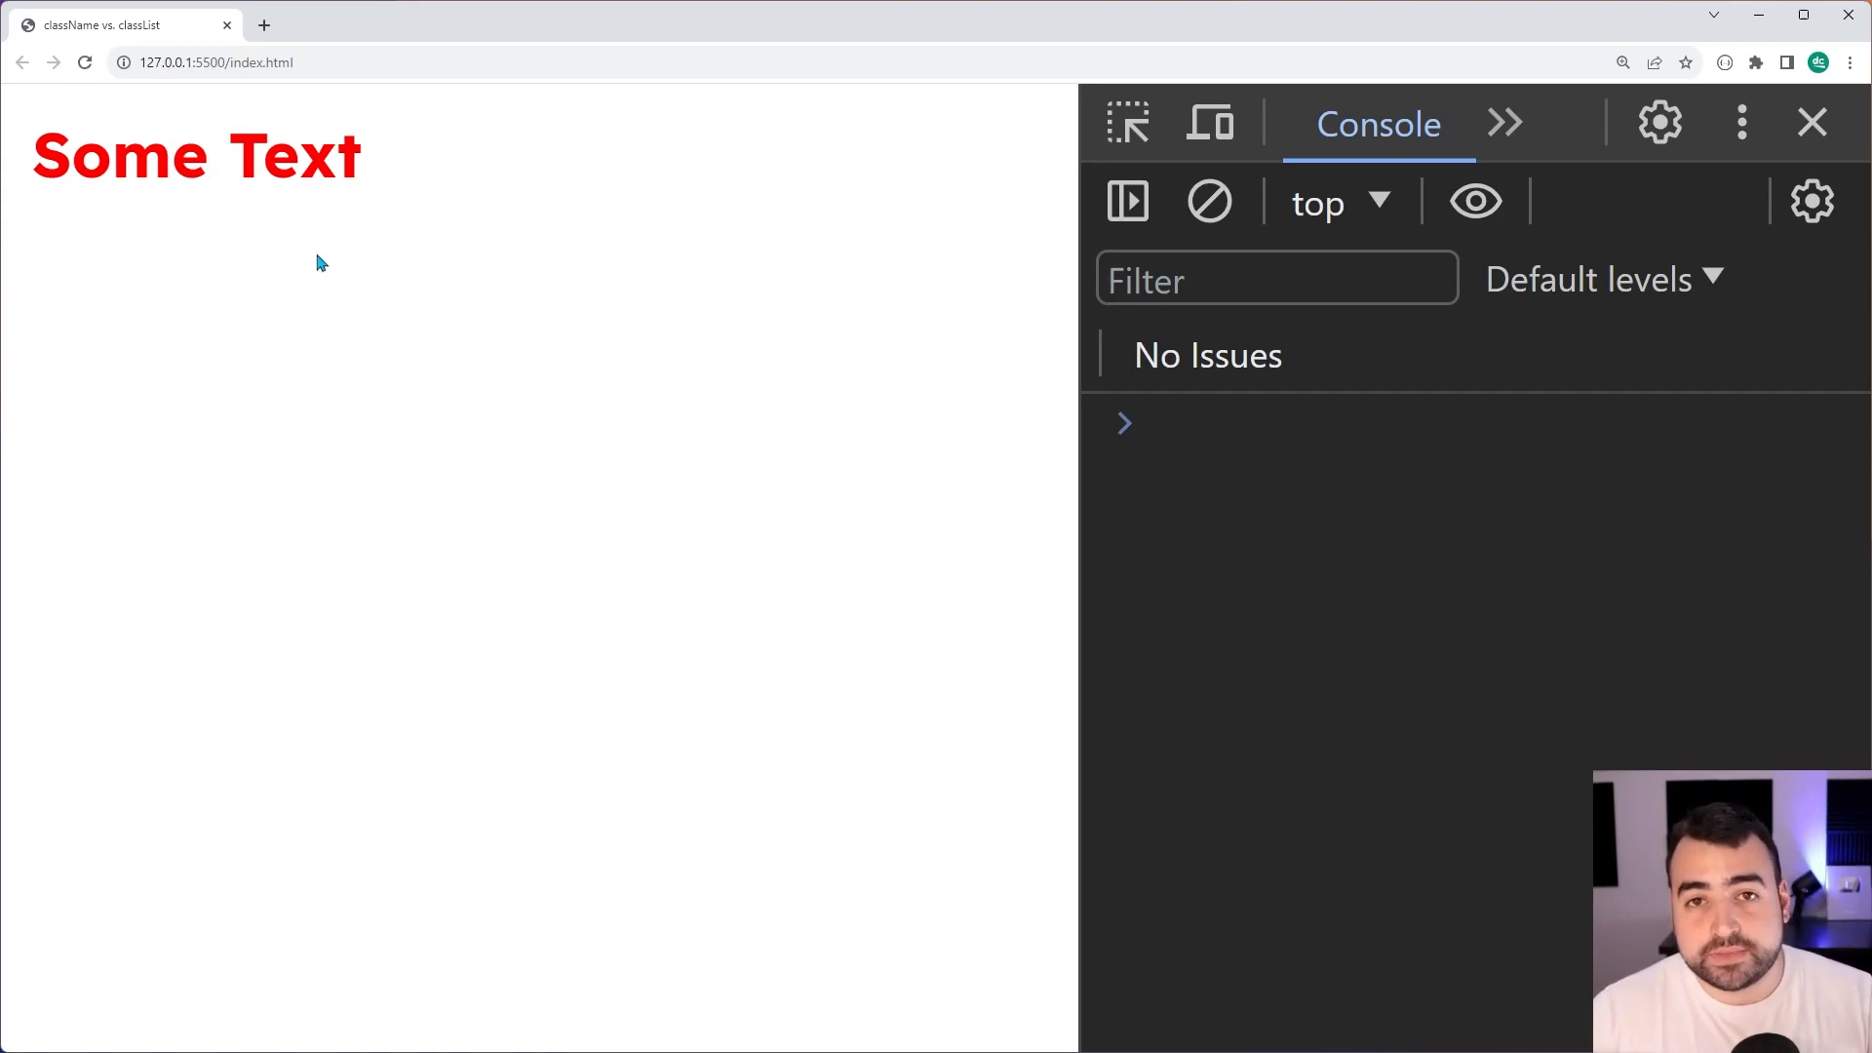
pyautogui.moveTo(310, 260)
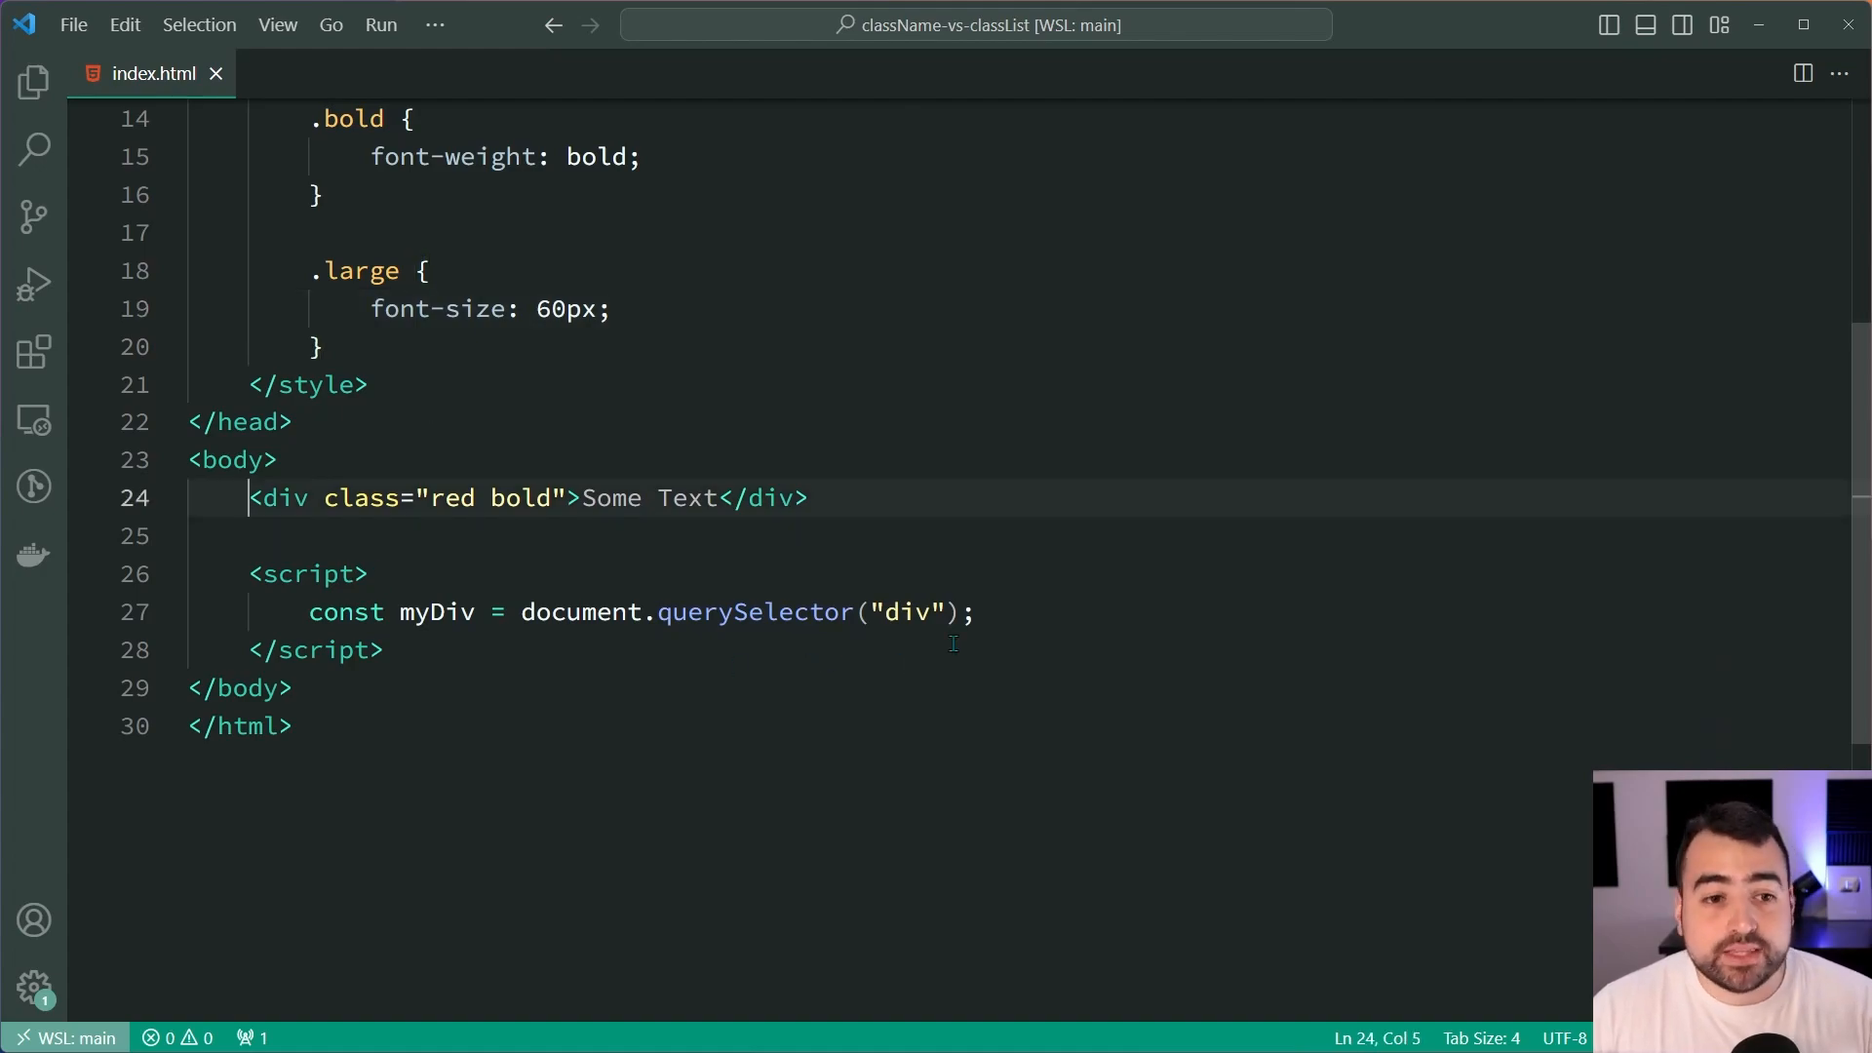
pyautogui.click(433, 498)
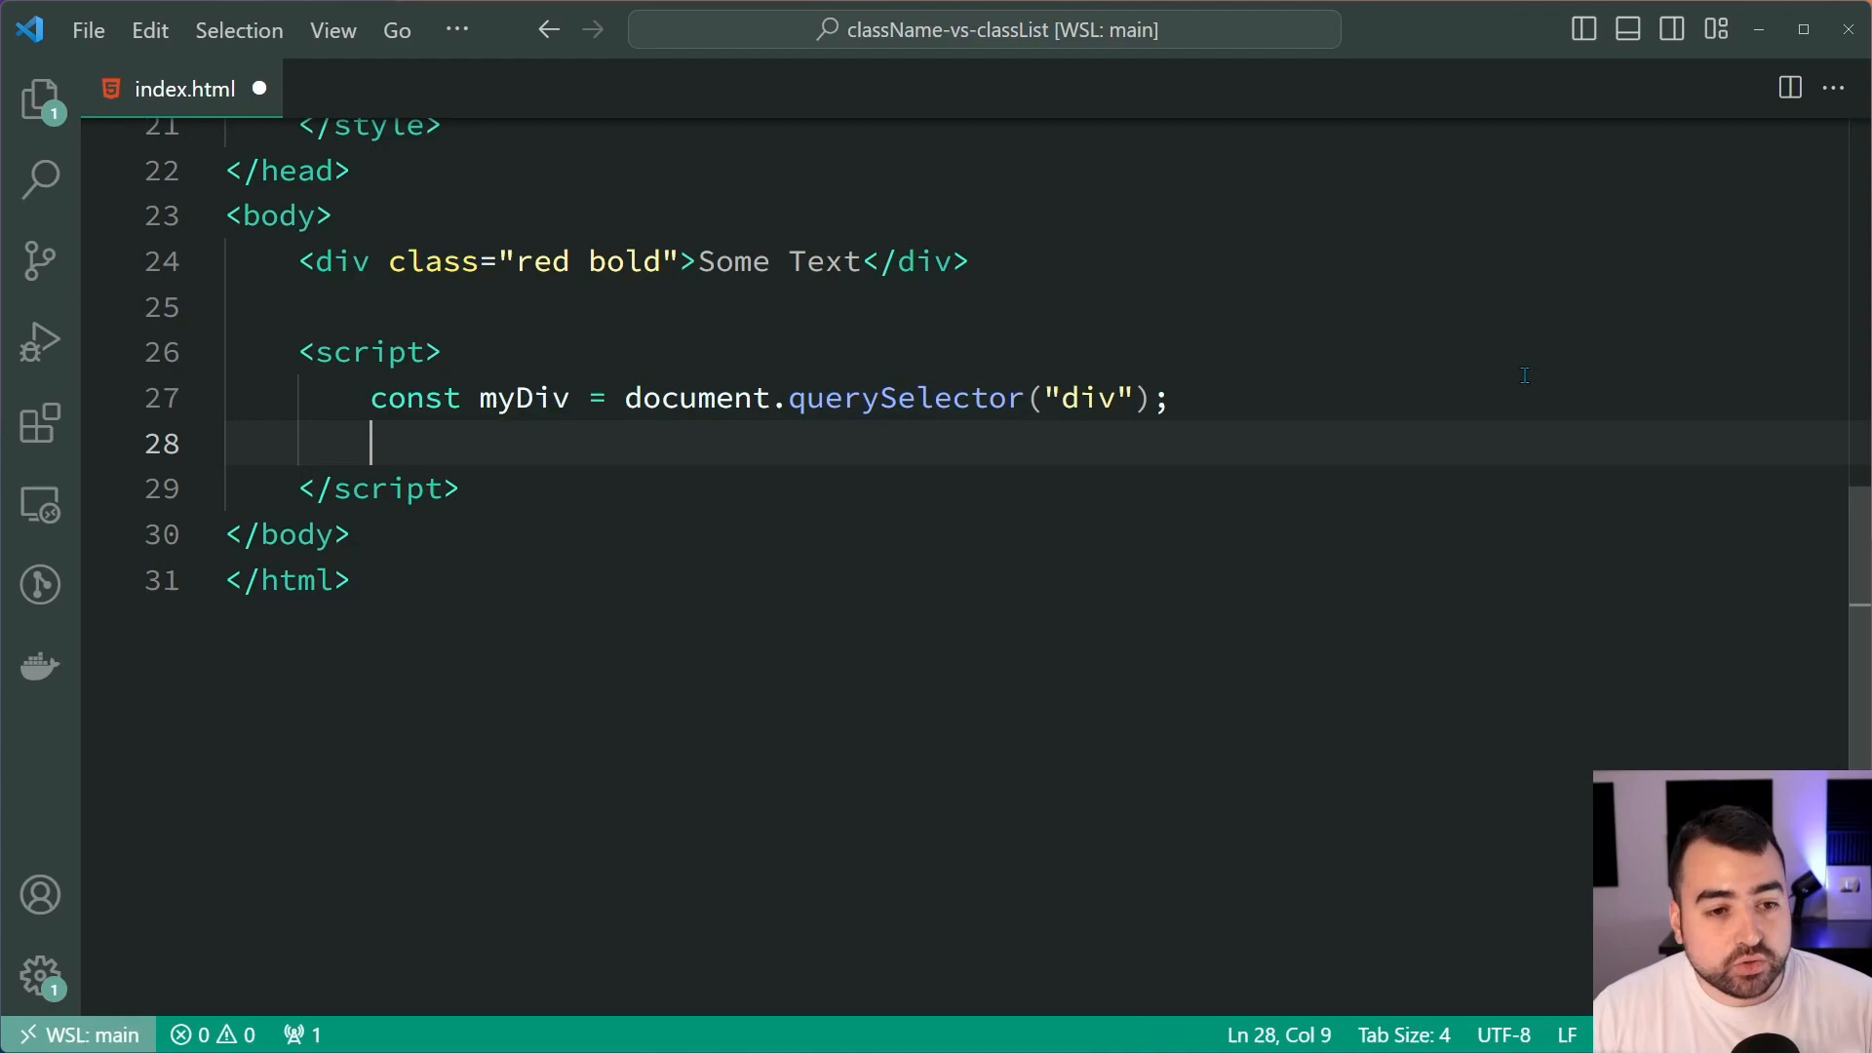
pyautogui.press('Enter')
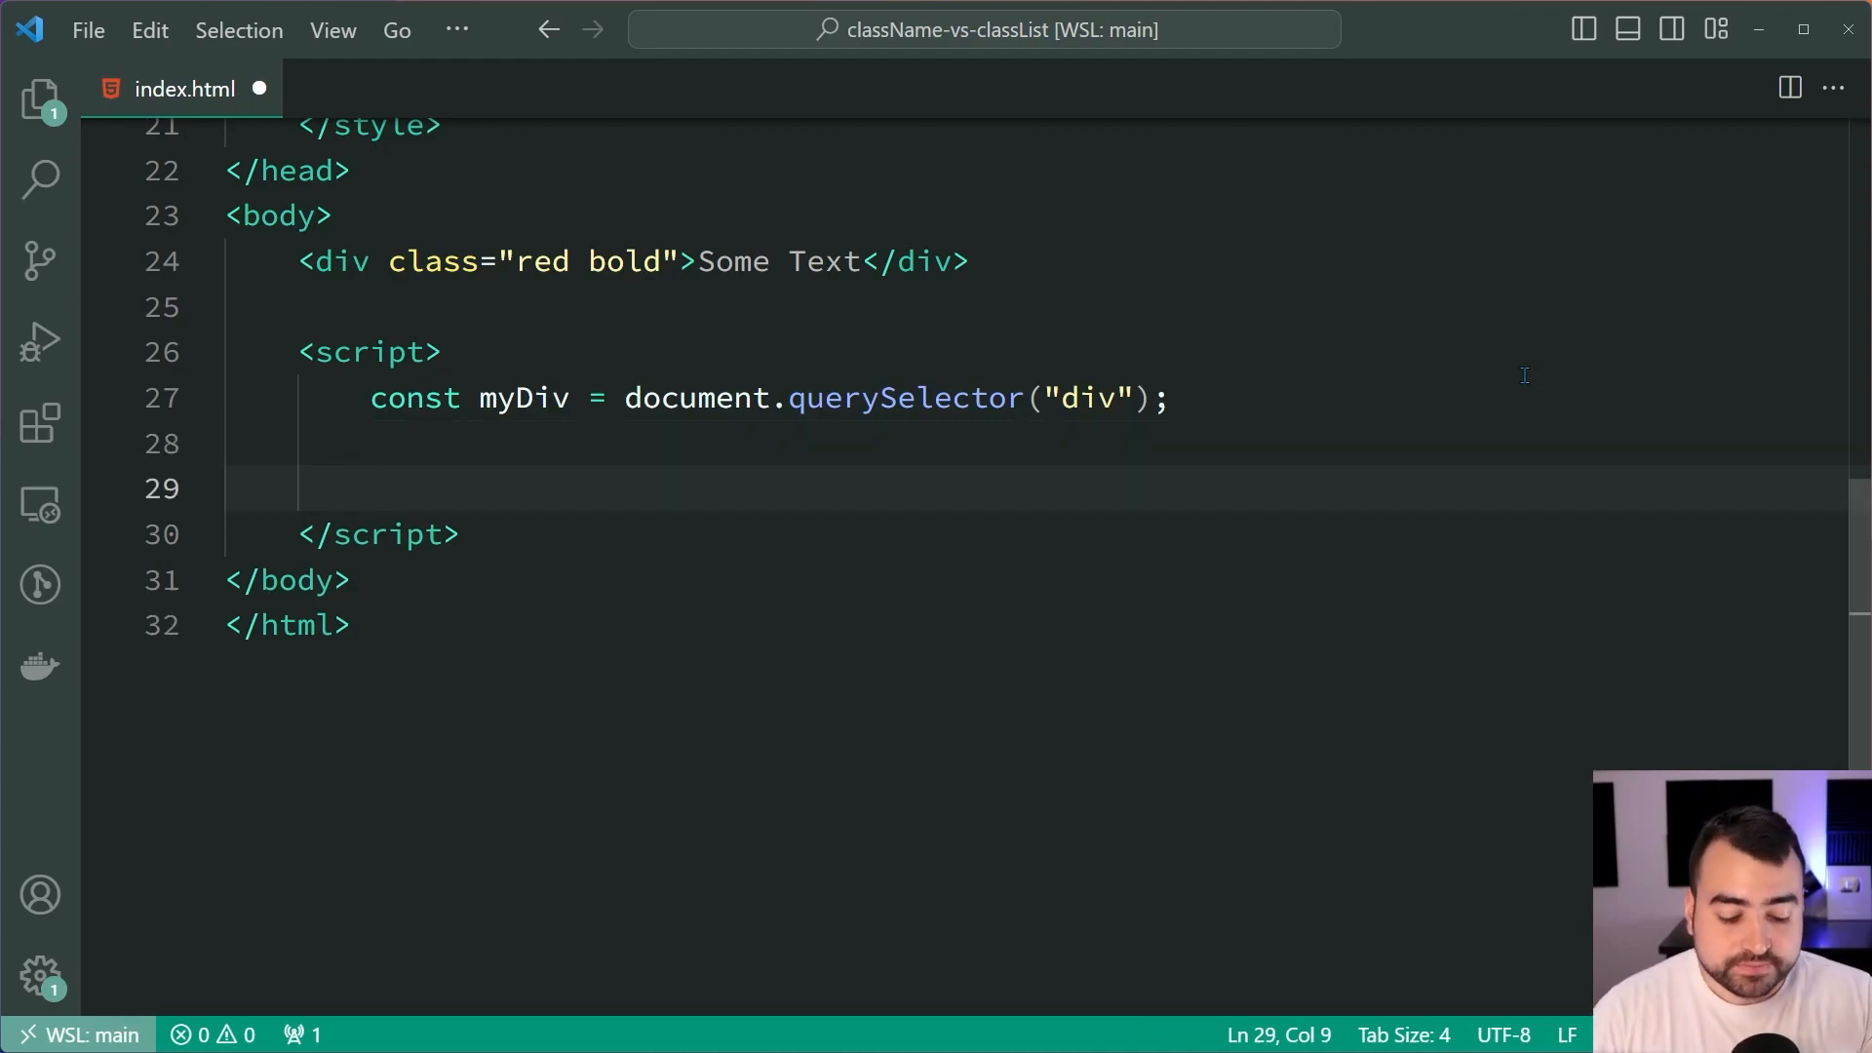
pyautogui.write('console.log(m')
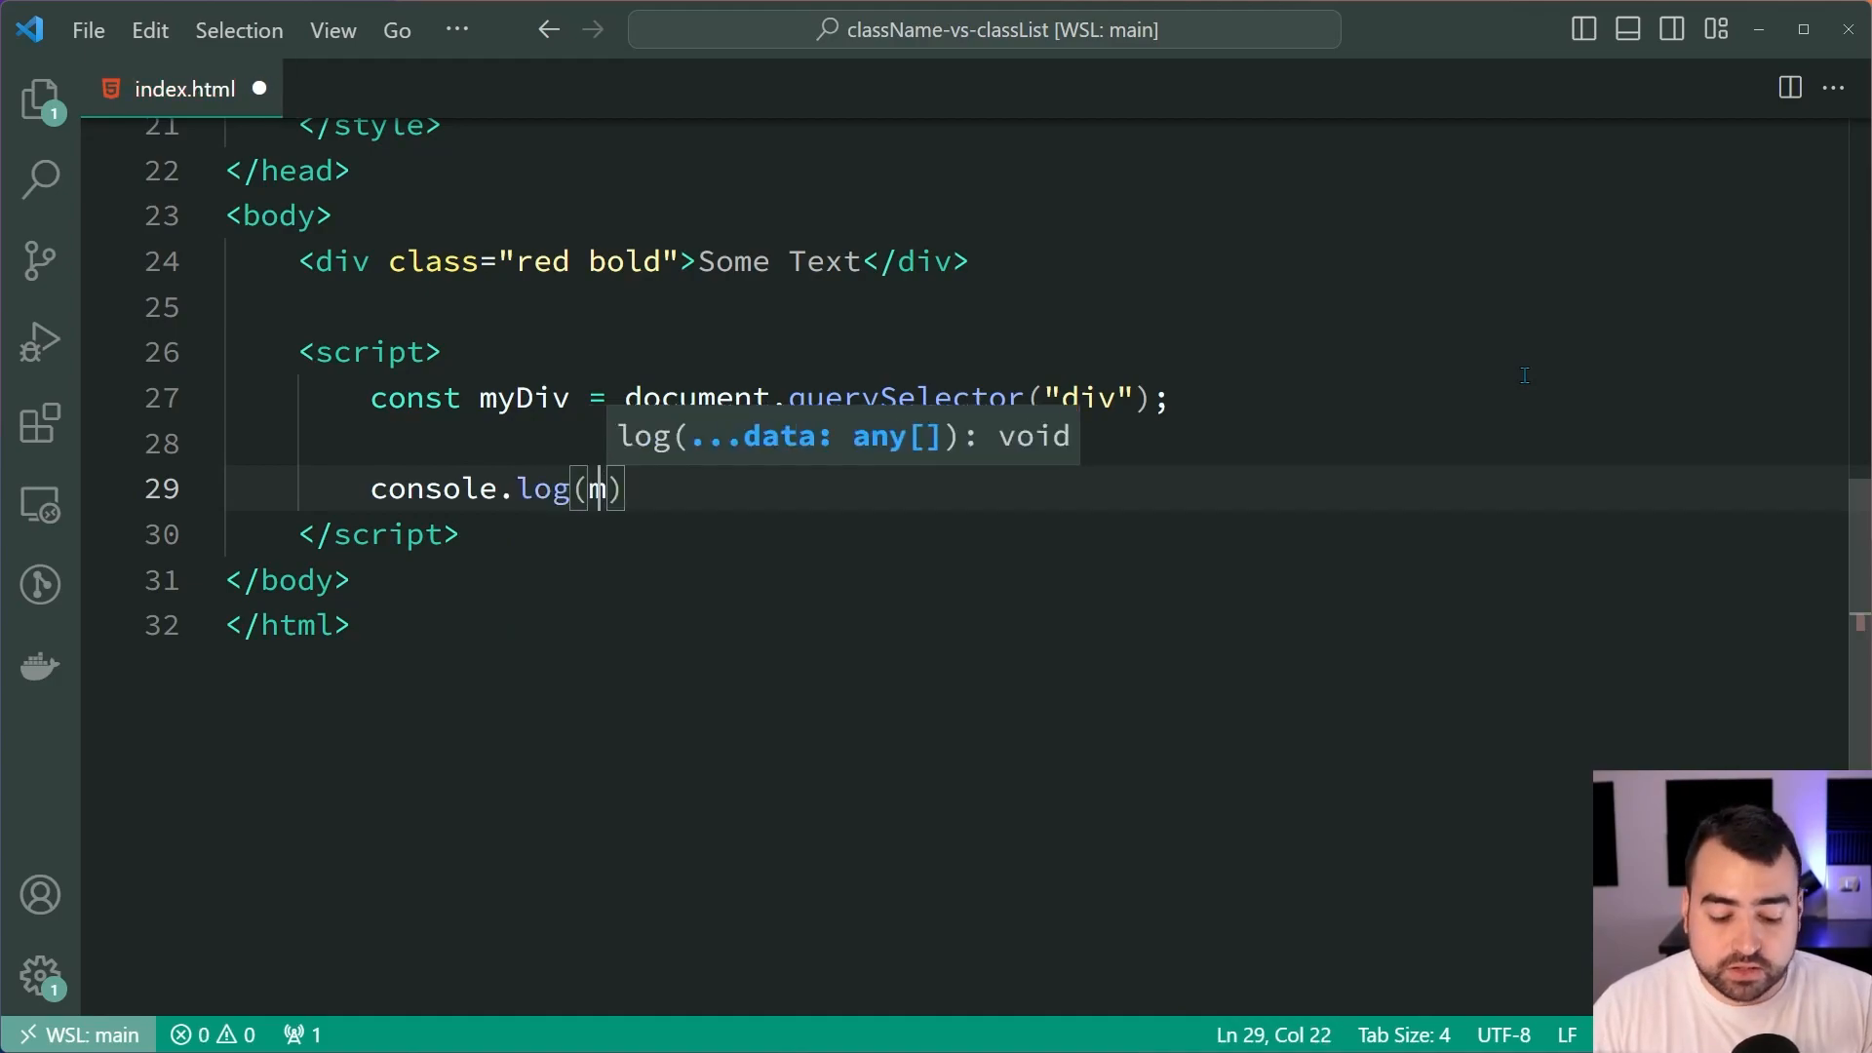
pyautogui.write('myDiv.className')
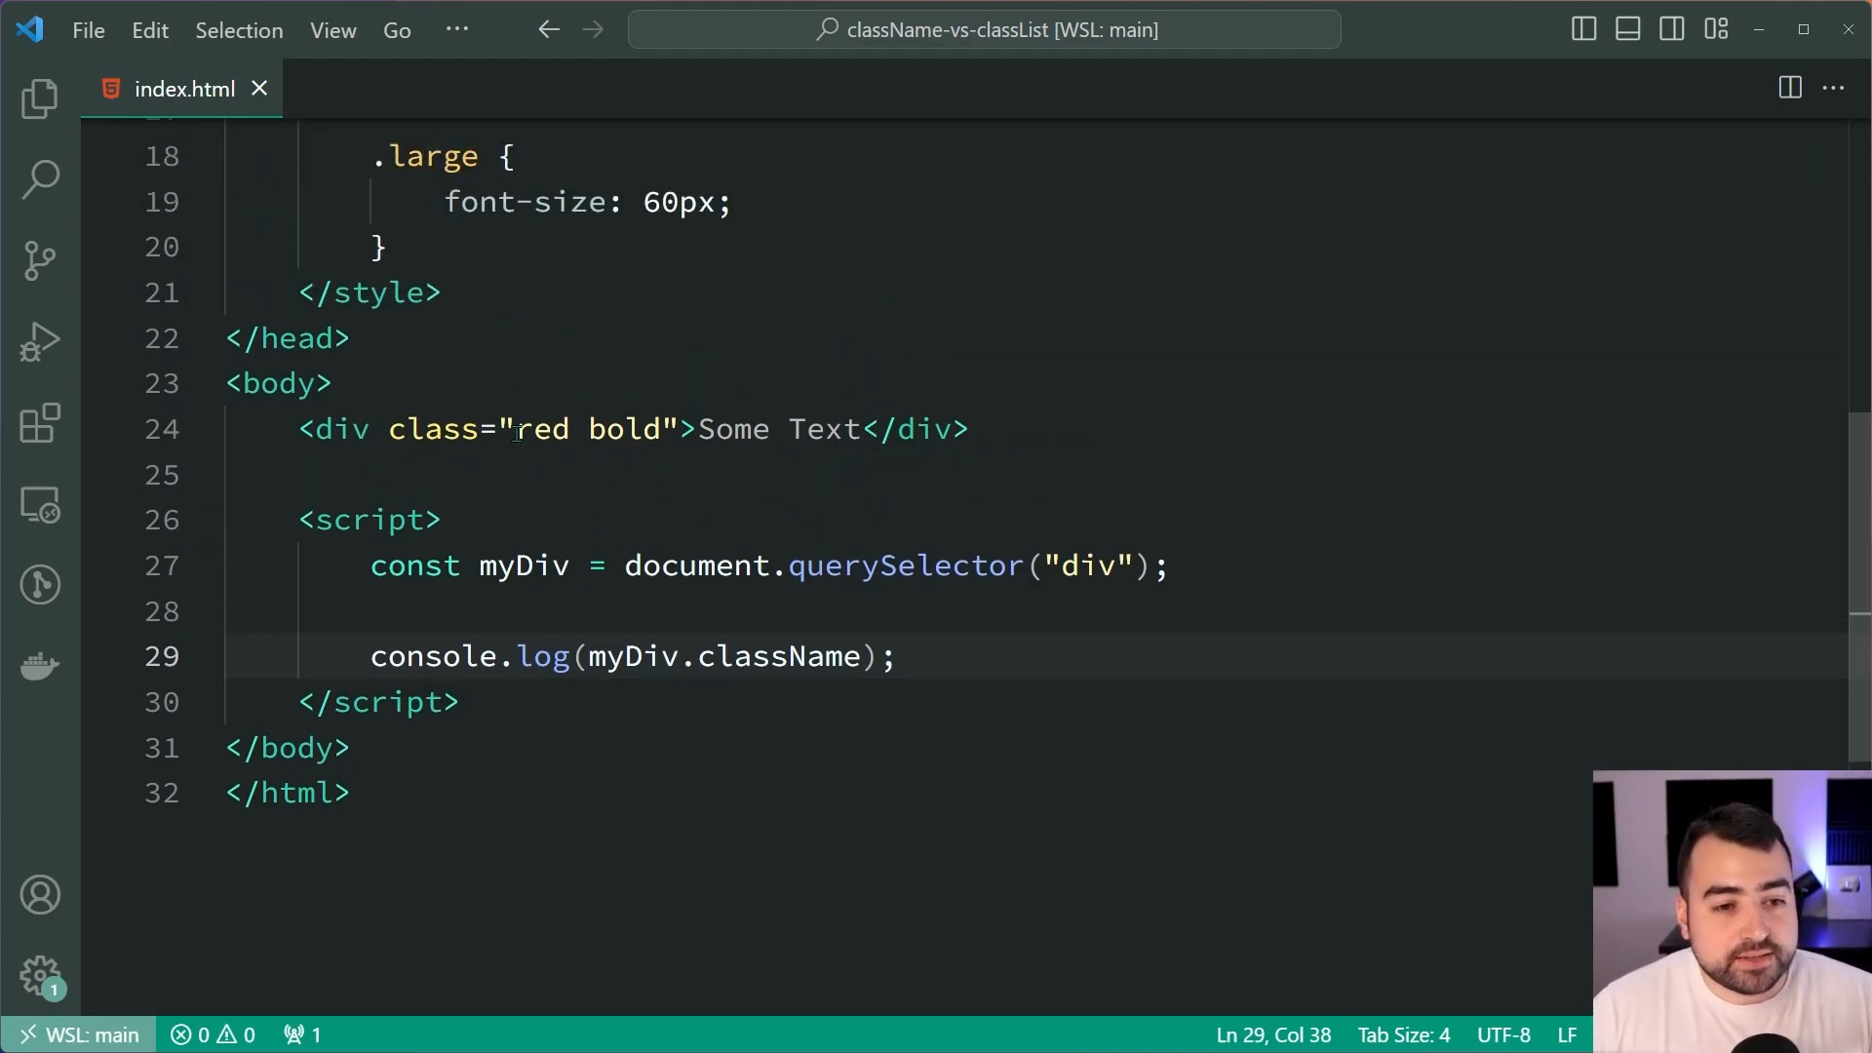
pyautogui.moveTo(516, 429); pyautogui.dragTo(664, 429)
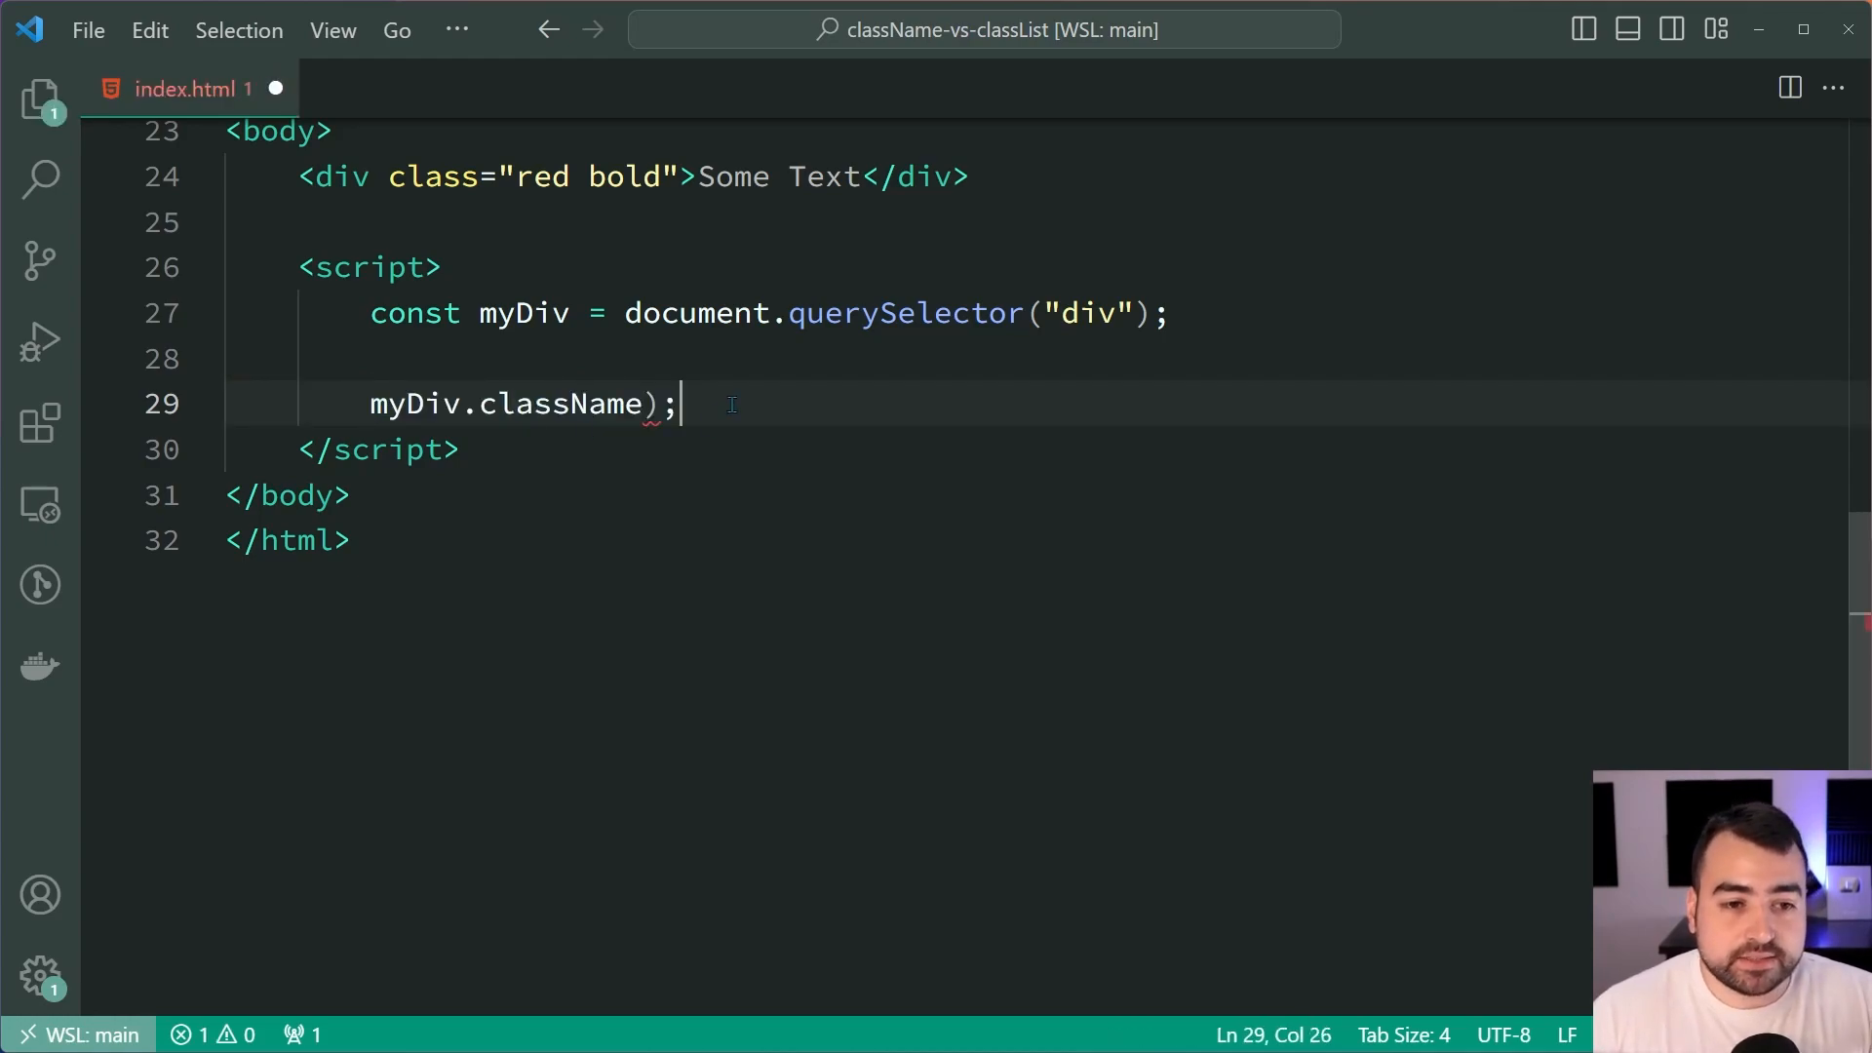
# Make the script line read myDiv.className += " large";
pyautogui.write('+')
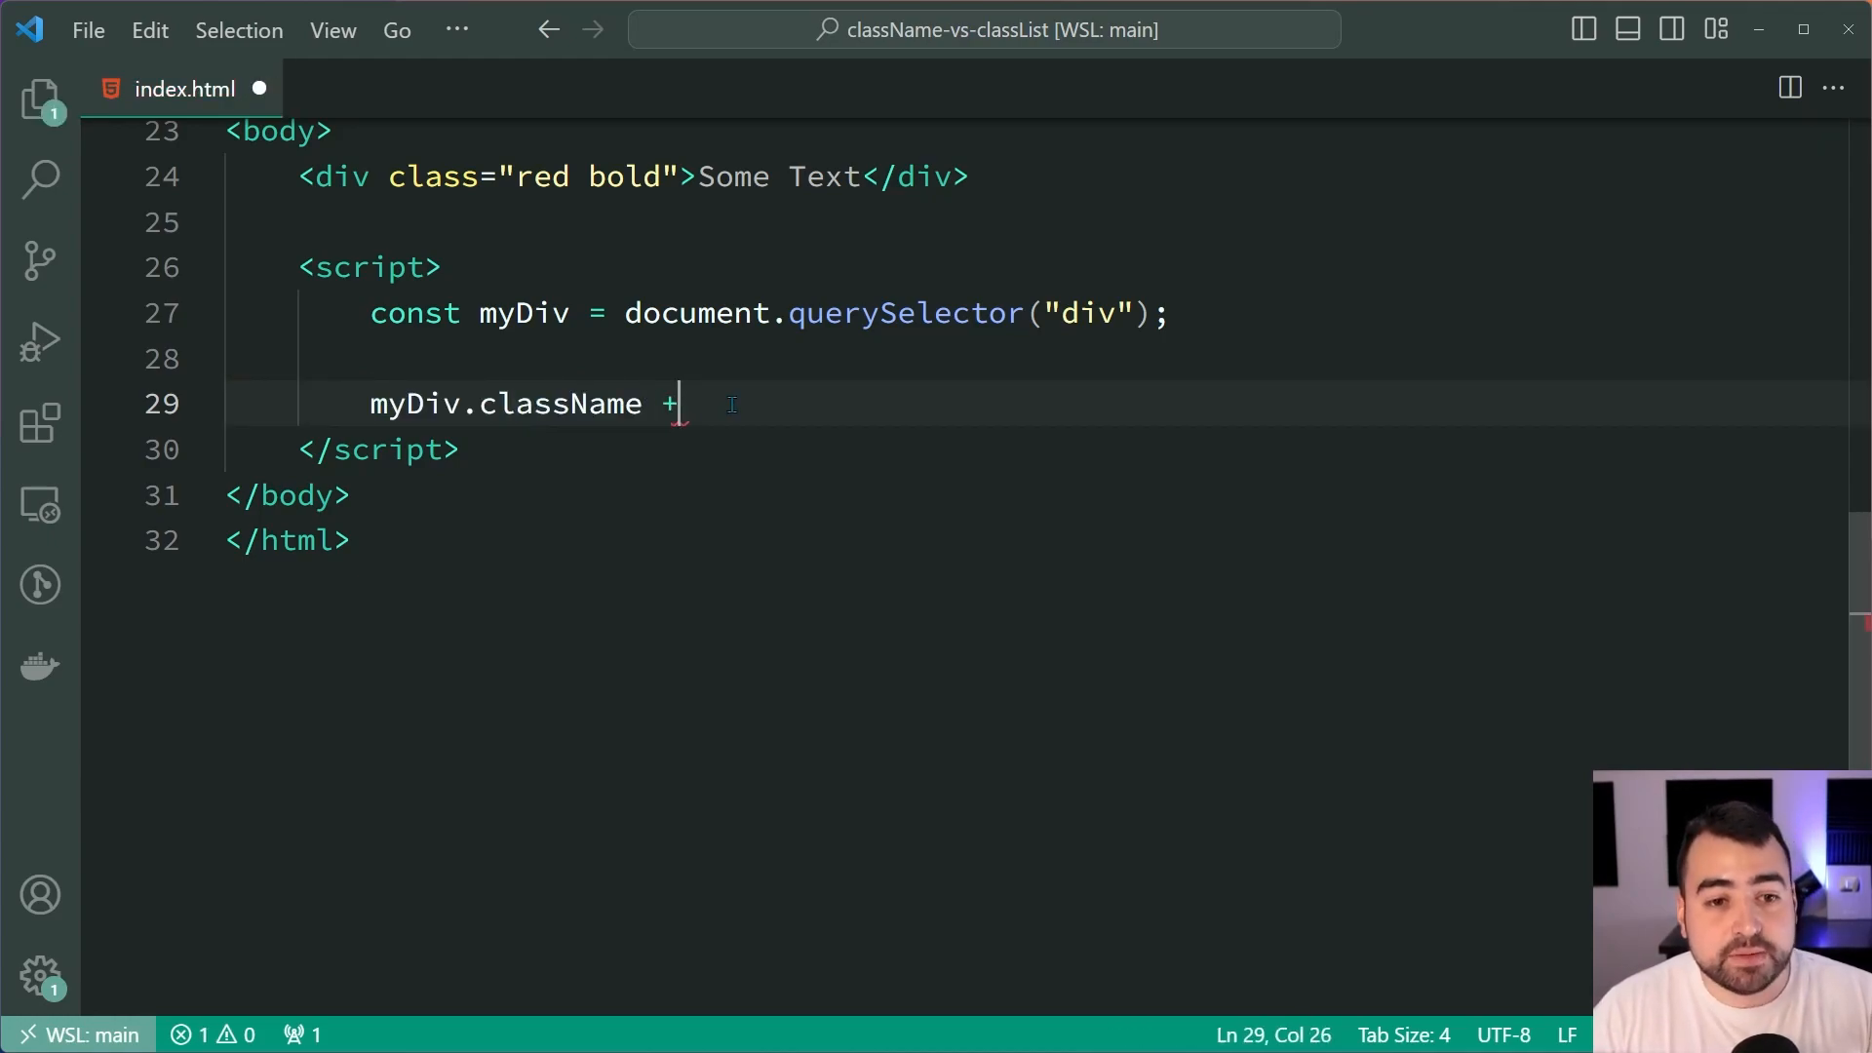
pyautogui.write('=')
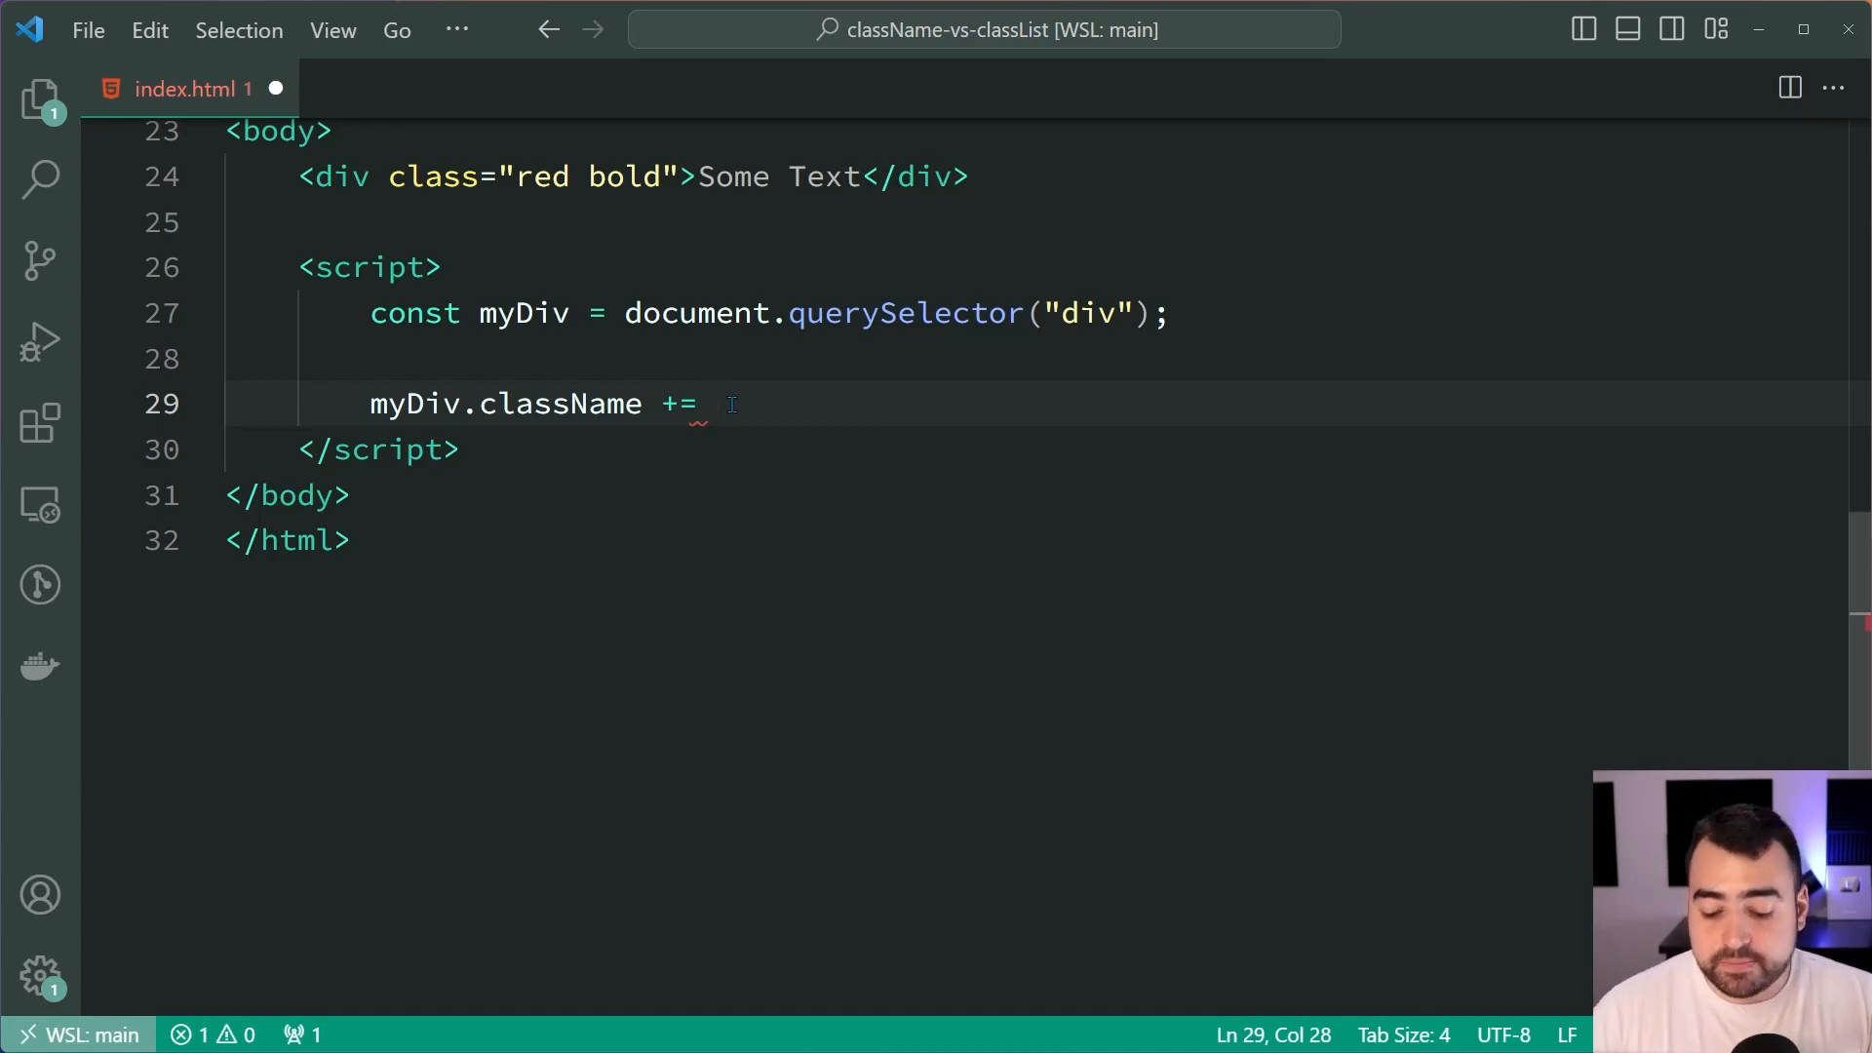
pyautogui.write('" "')
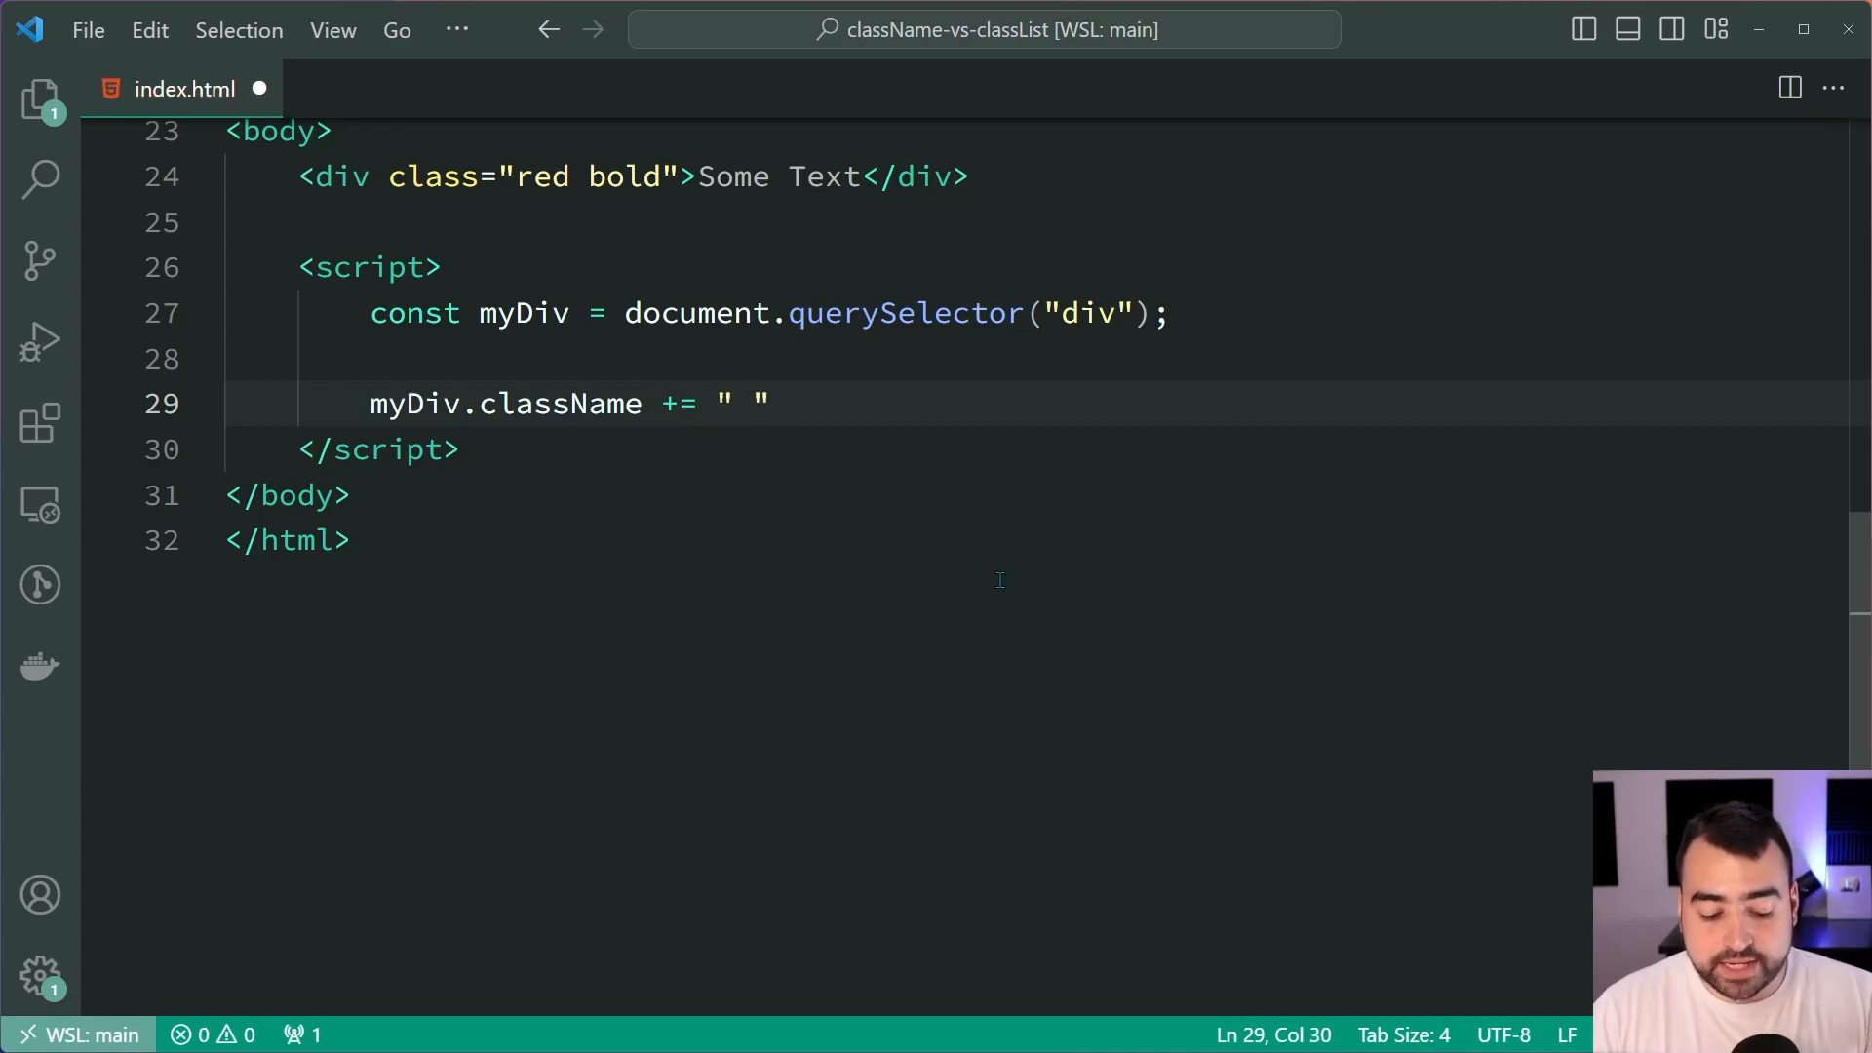
pyautogui.write('large";')
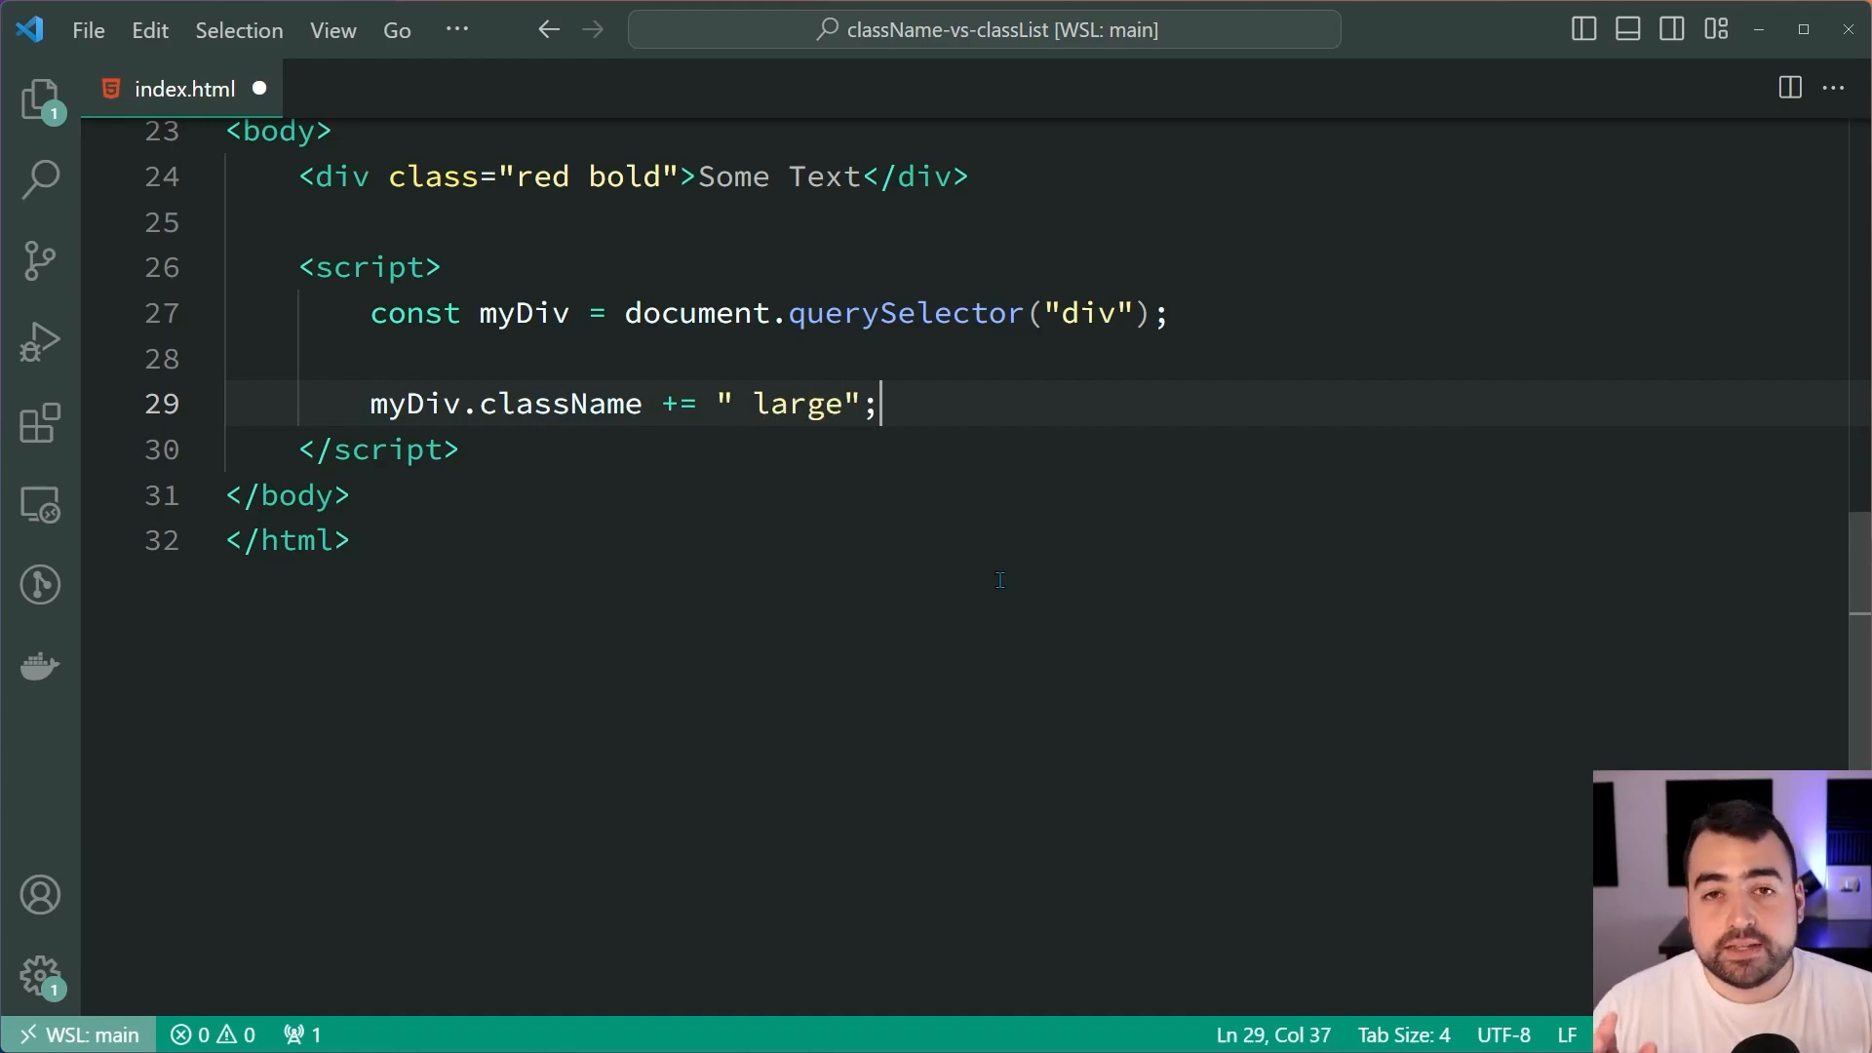
# Temporarily show large in the div's class markup, then revert it to "red bold"
pyautogui.doubleClick(796, 404)
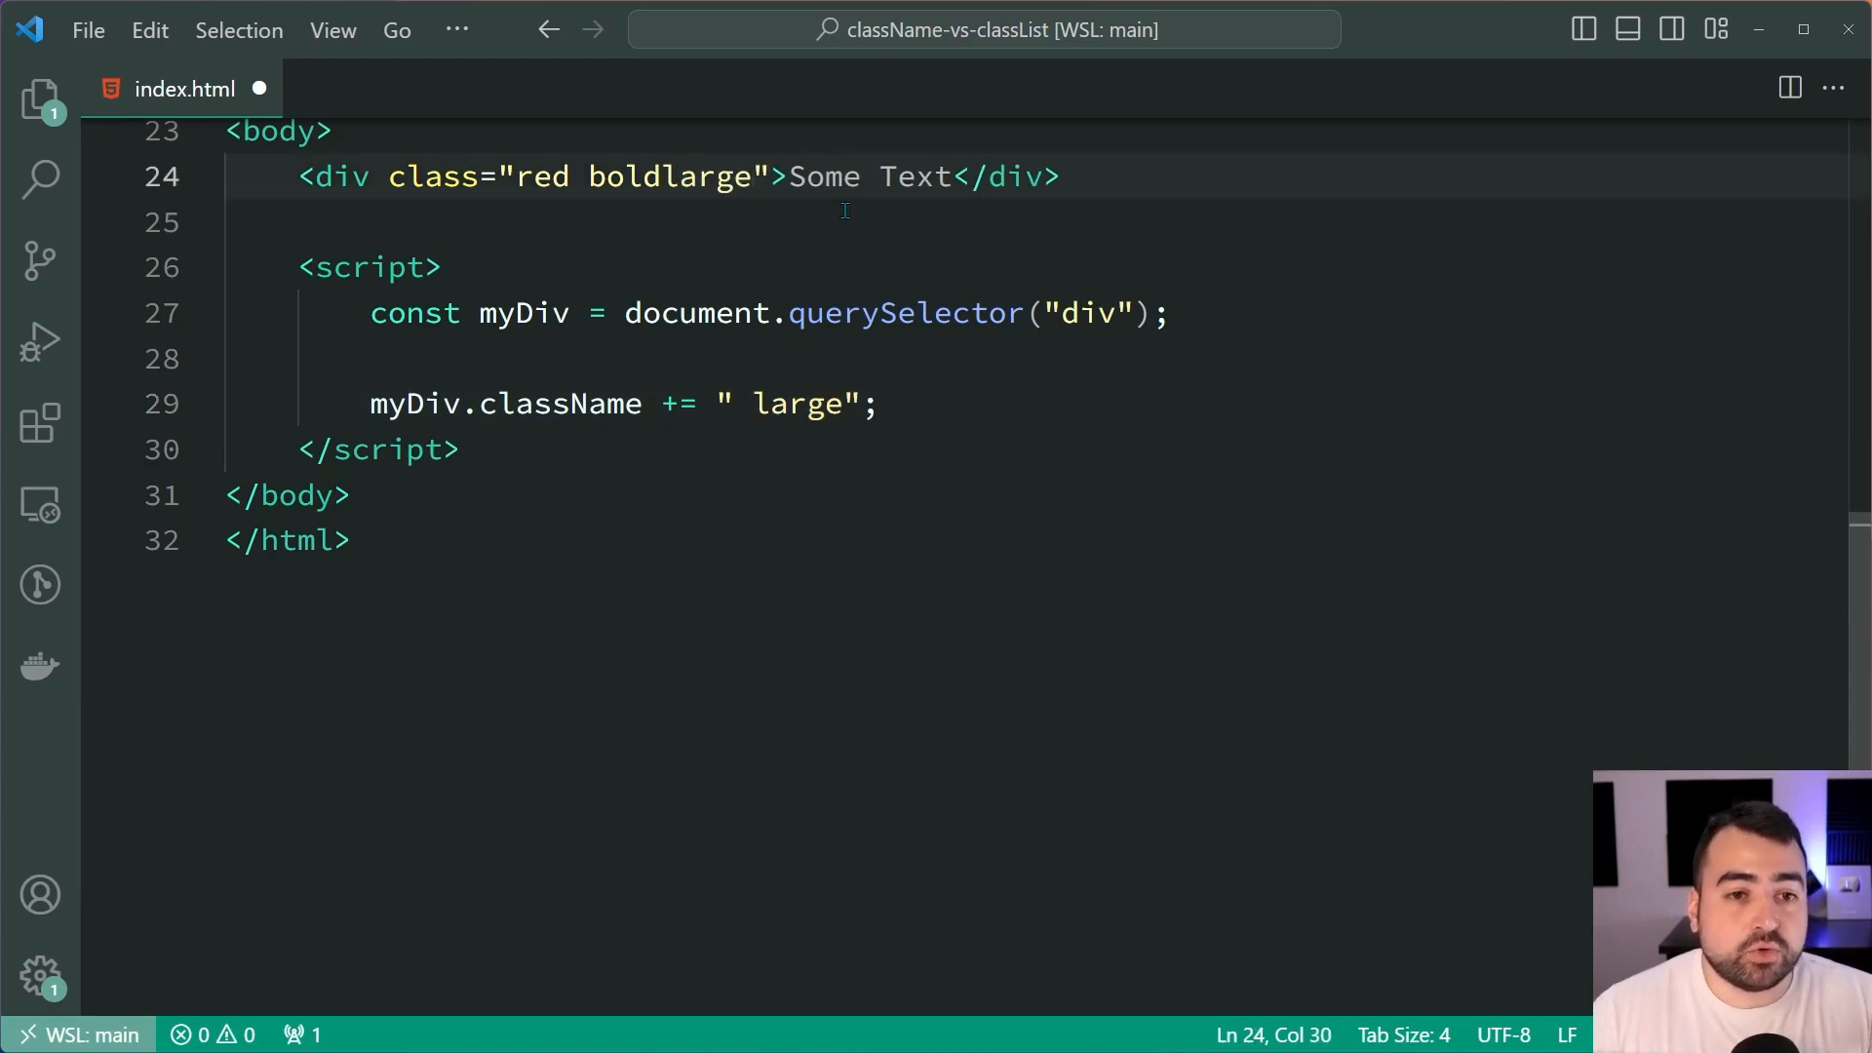
pyautogui.doubleClick(669, 176)
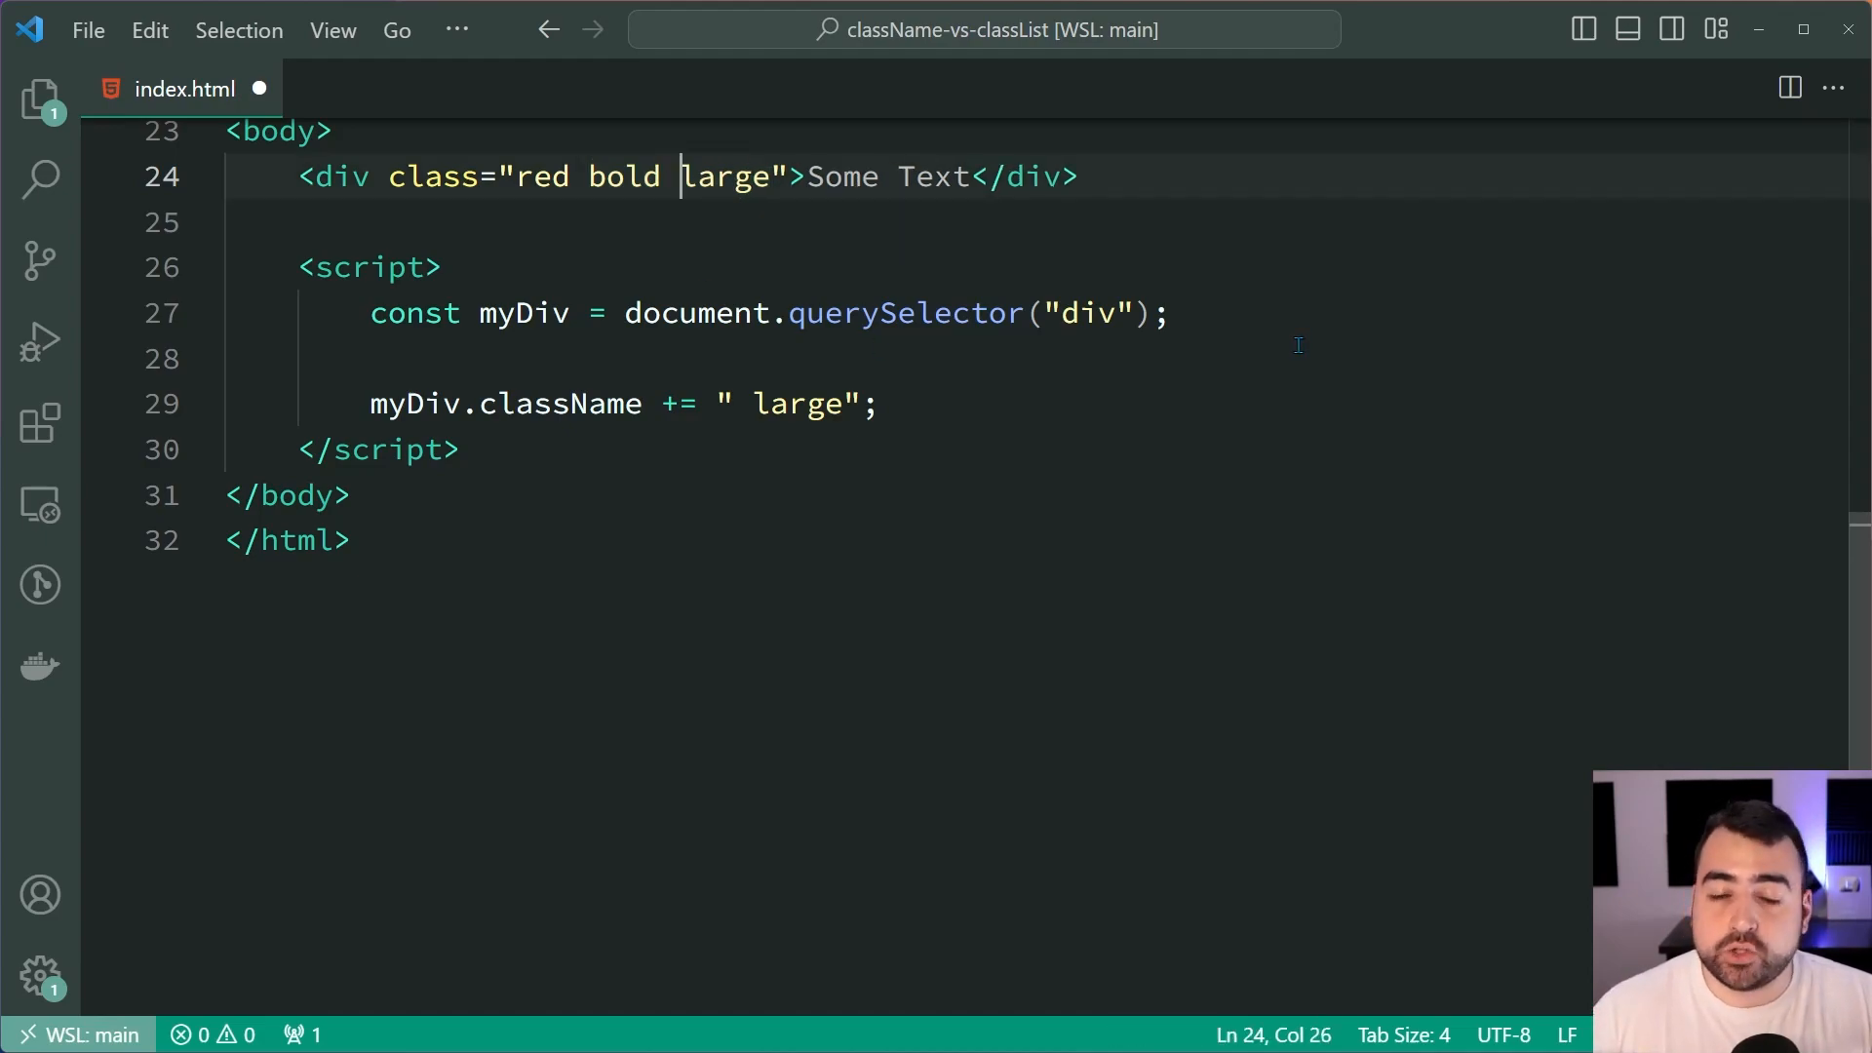
pyautogui.press('BackSpace')
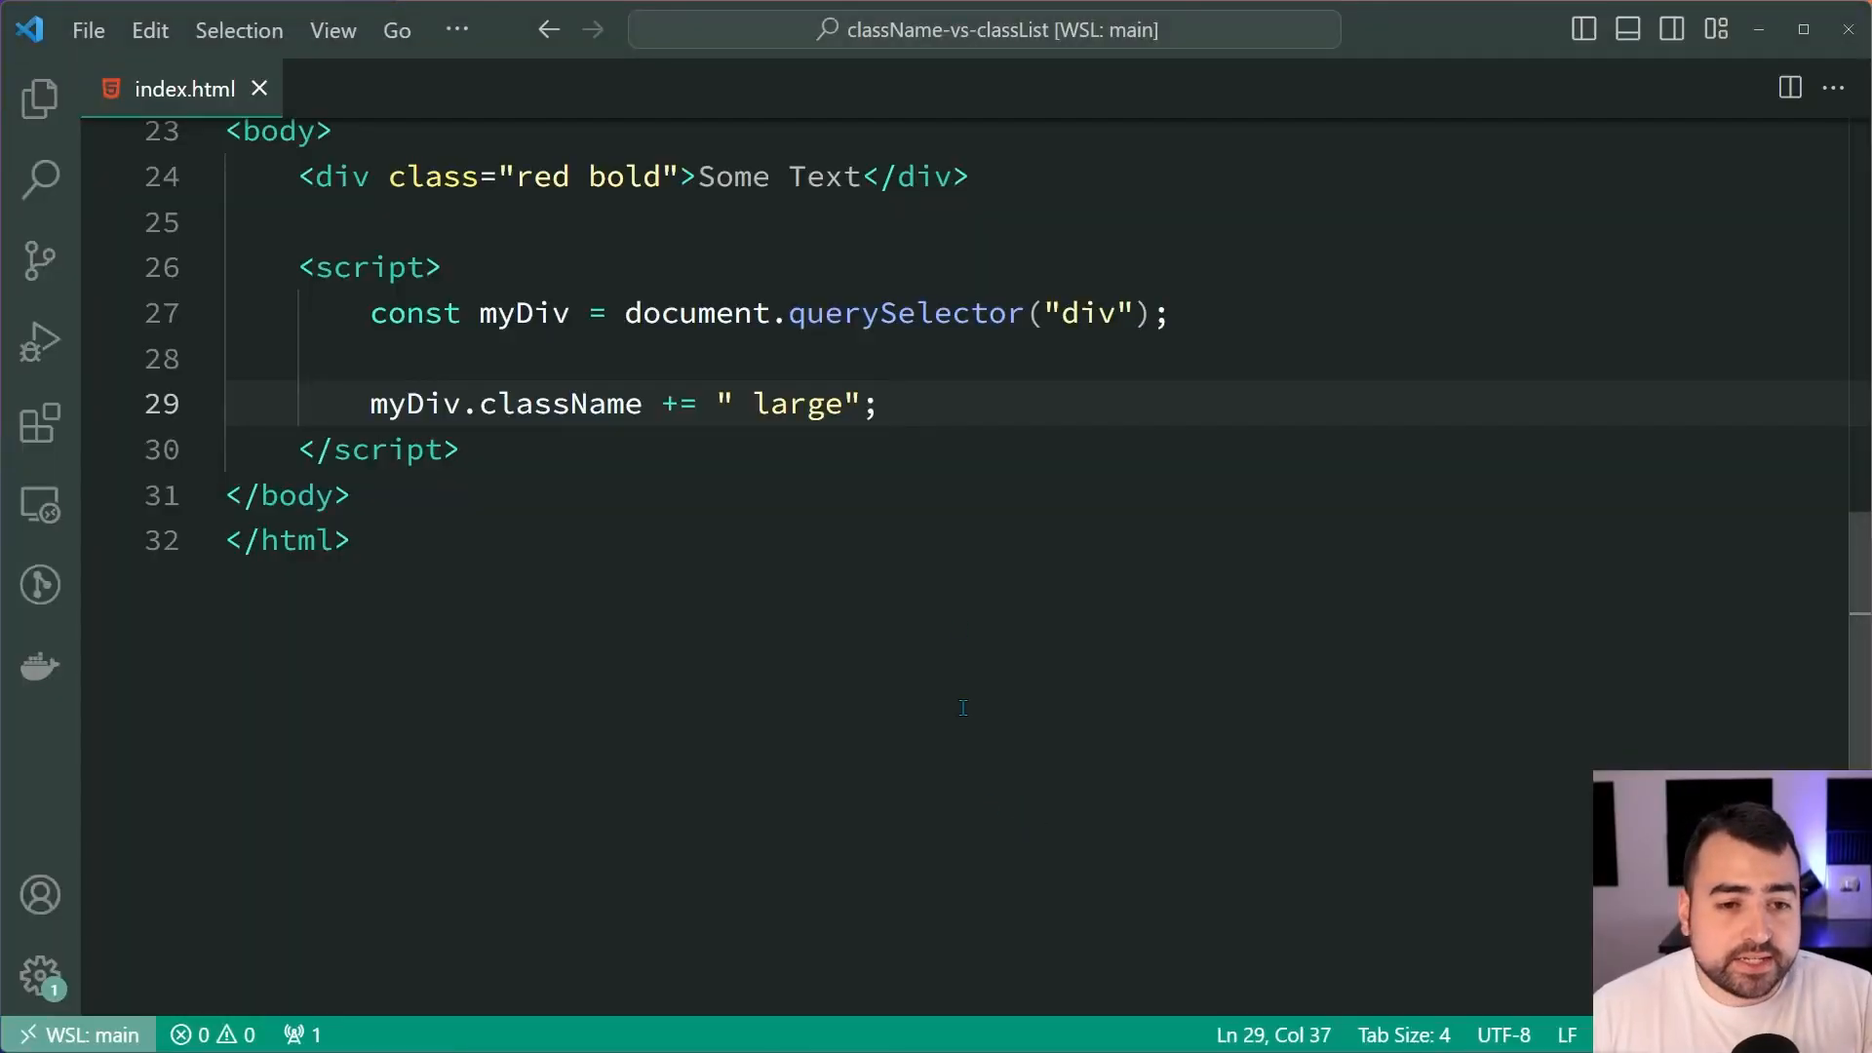
pyautogui.moveTo(1158, 525)
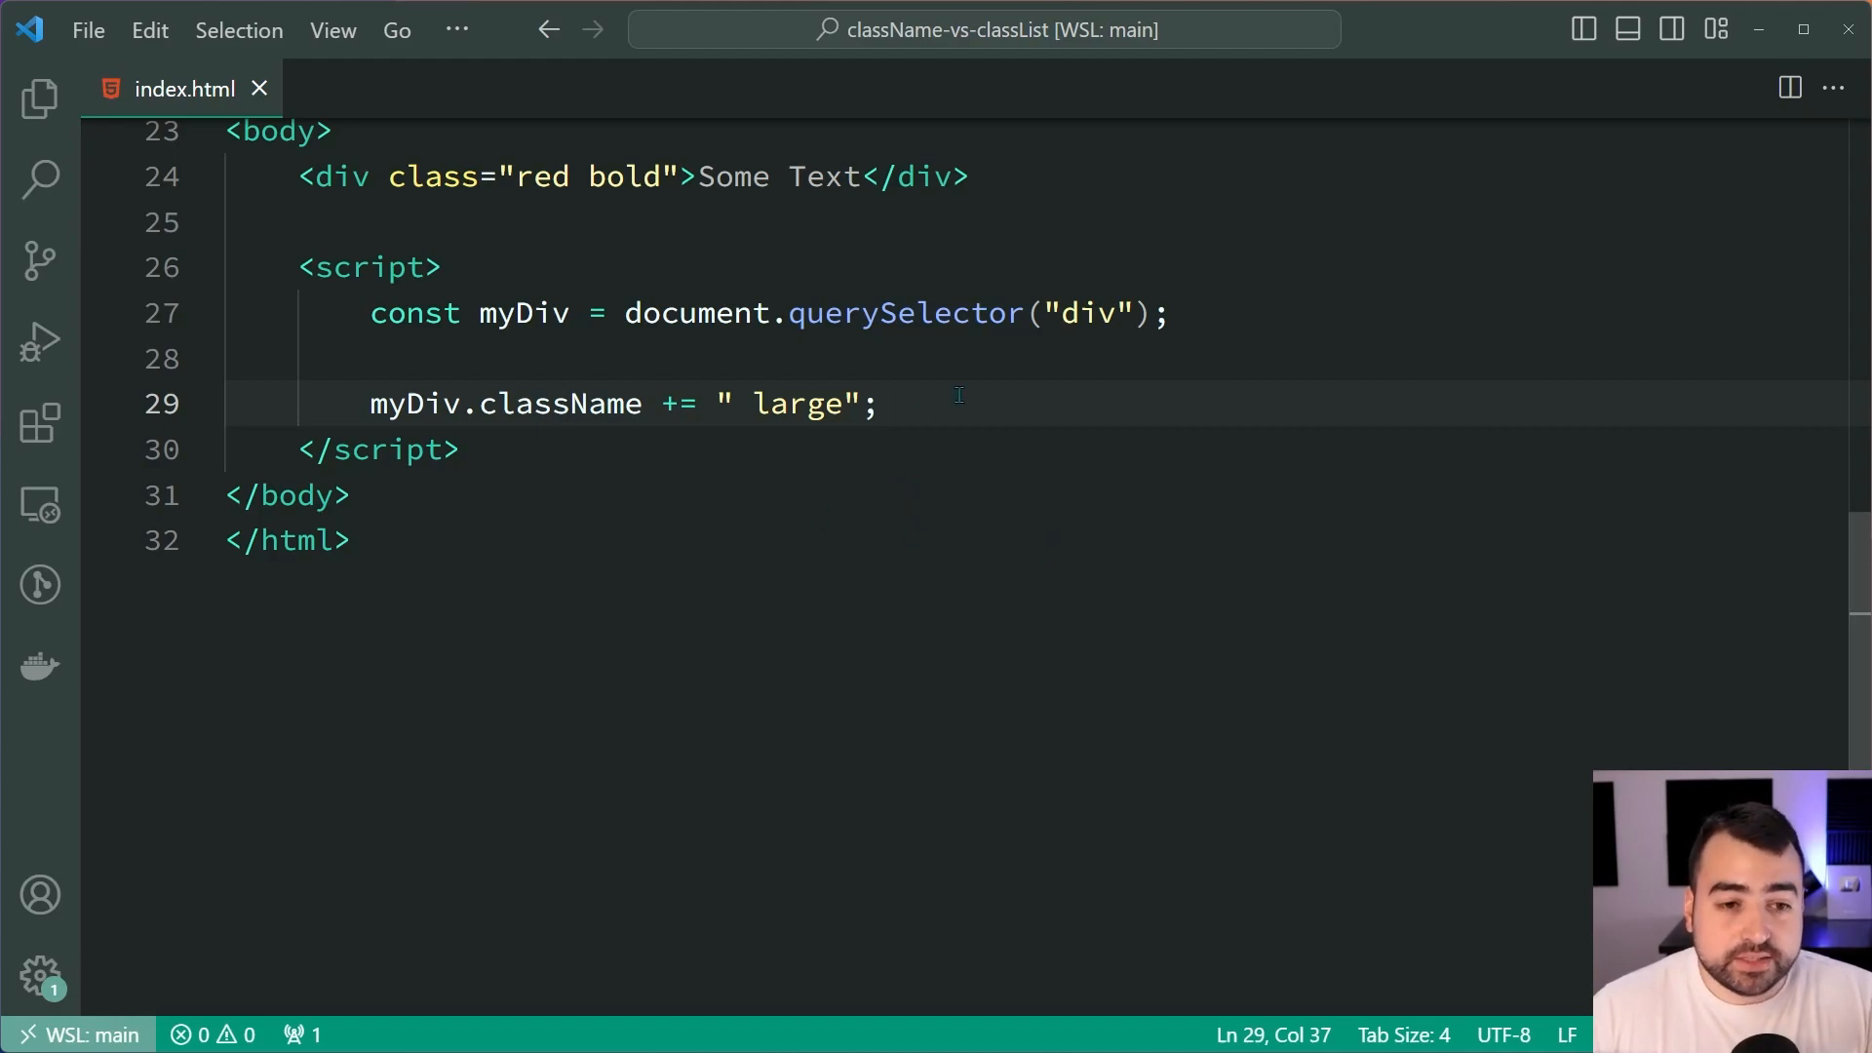
# Write myDiv.className = myDiv.className.replace(" bold ", ""); on line 30, fixing the parenthesis
pyautogui.write('my')
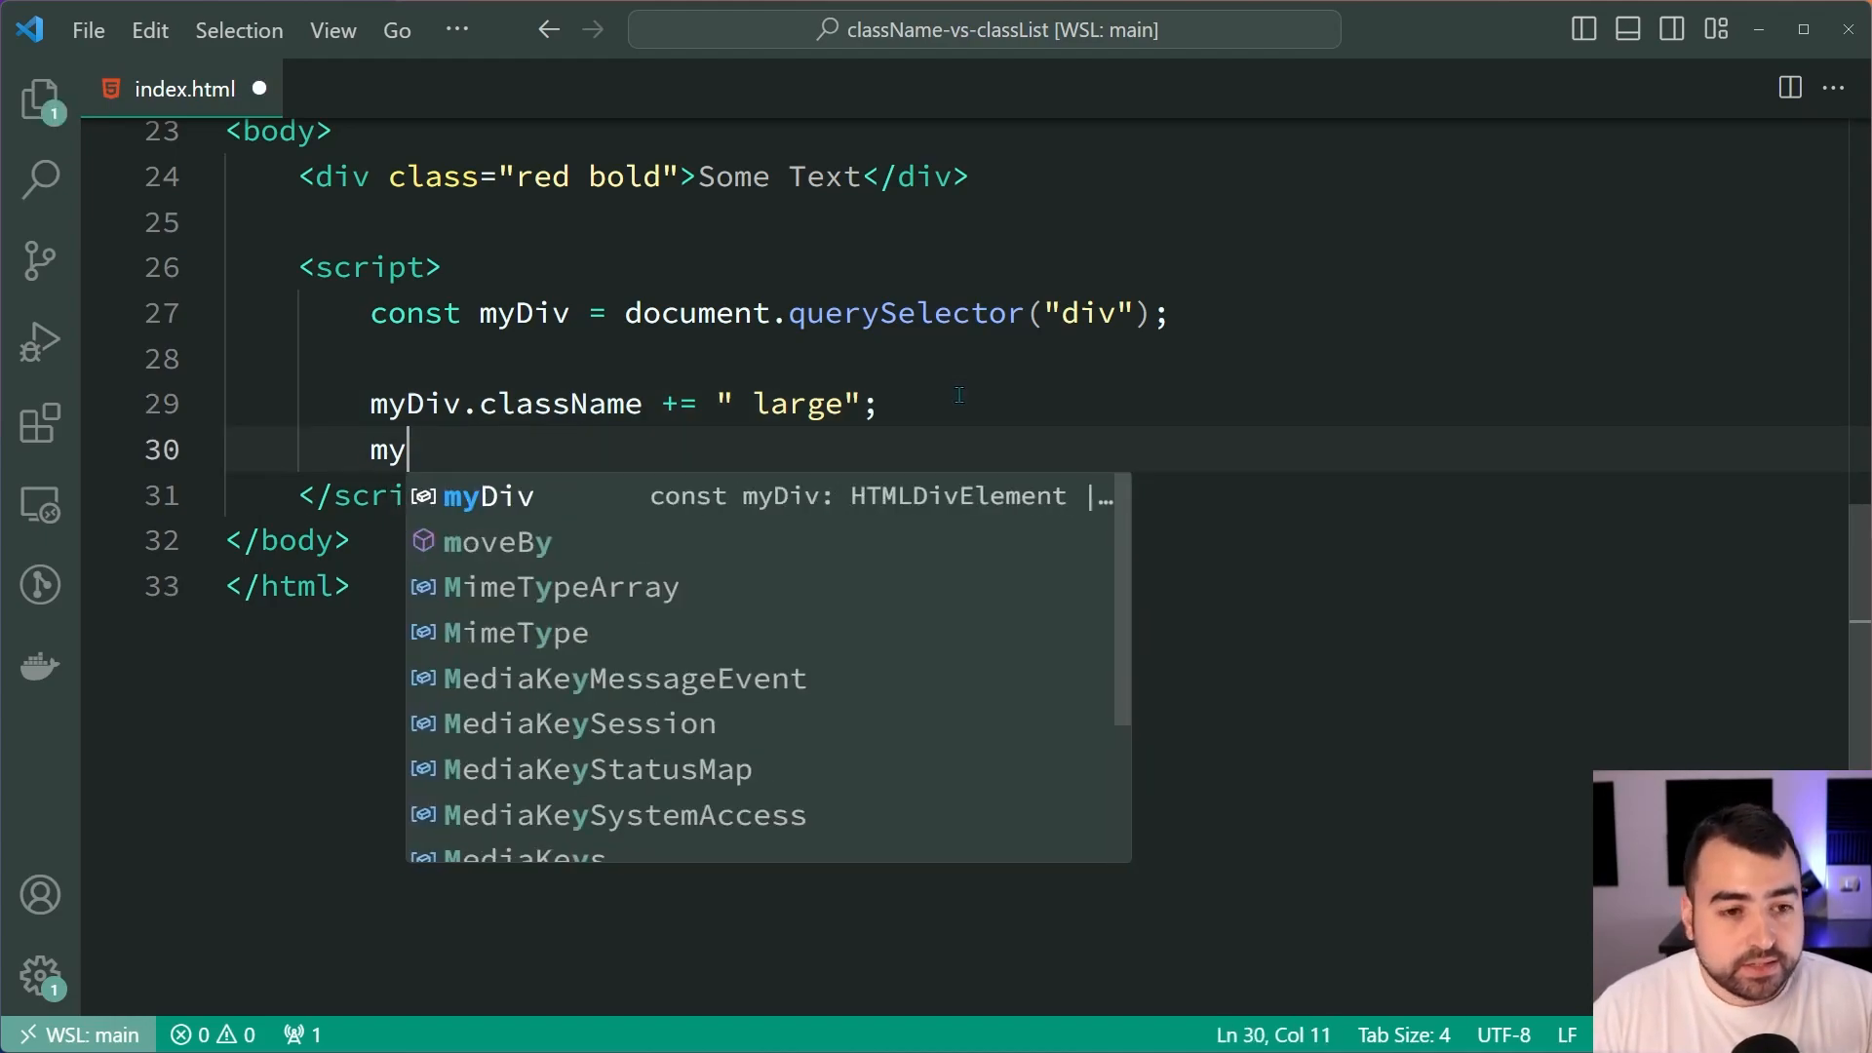
pyautogui.write('Div.classLi')
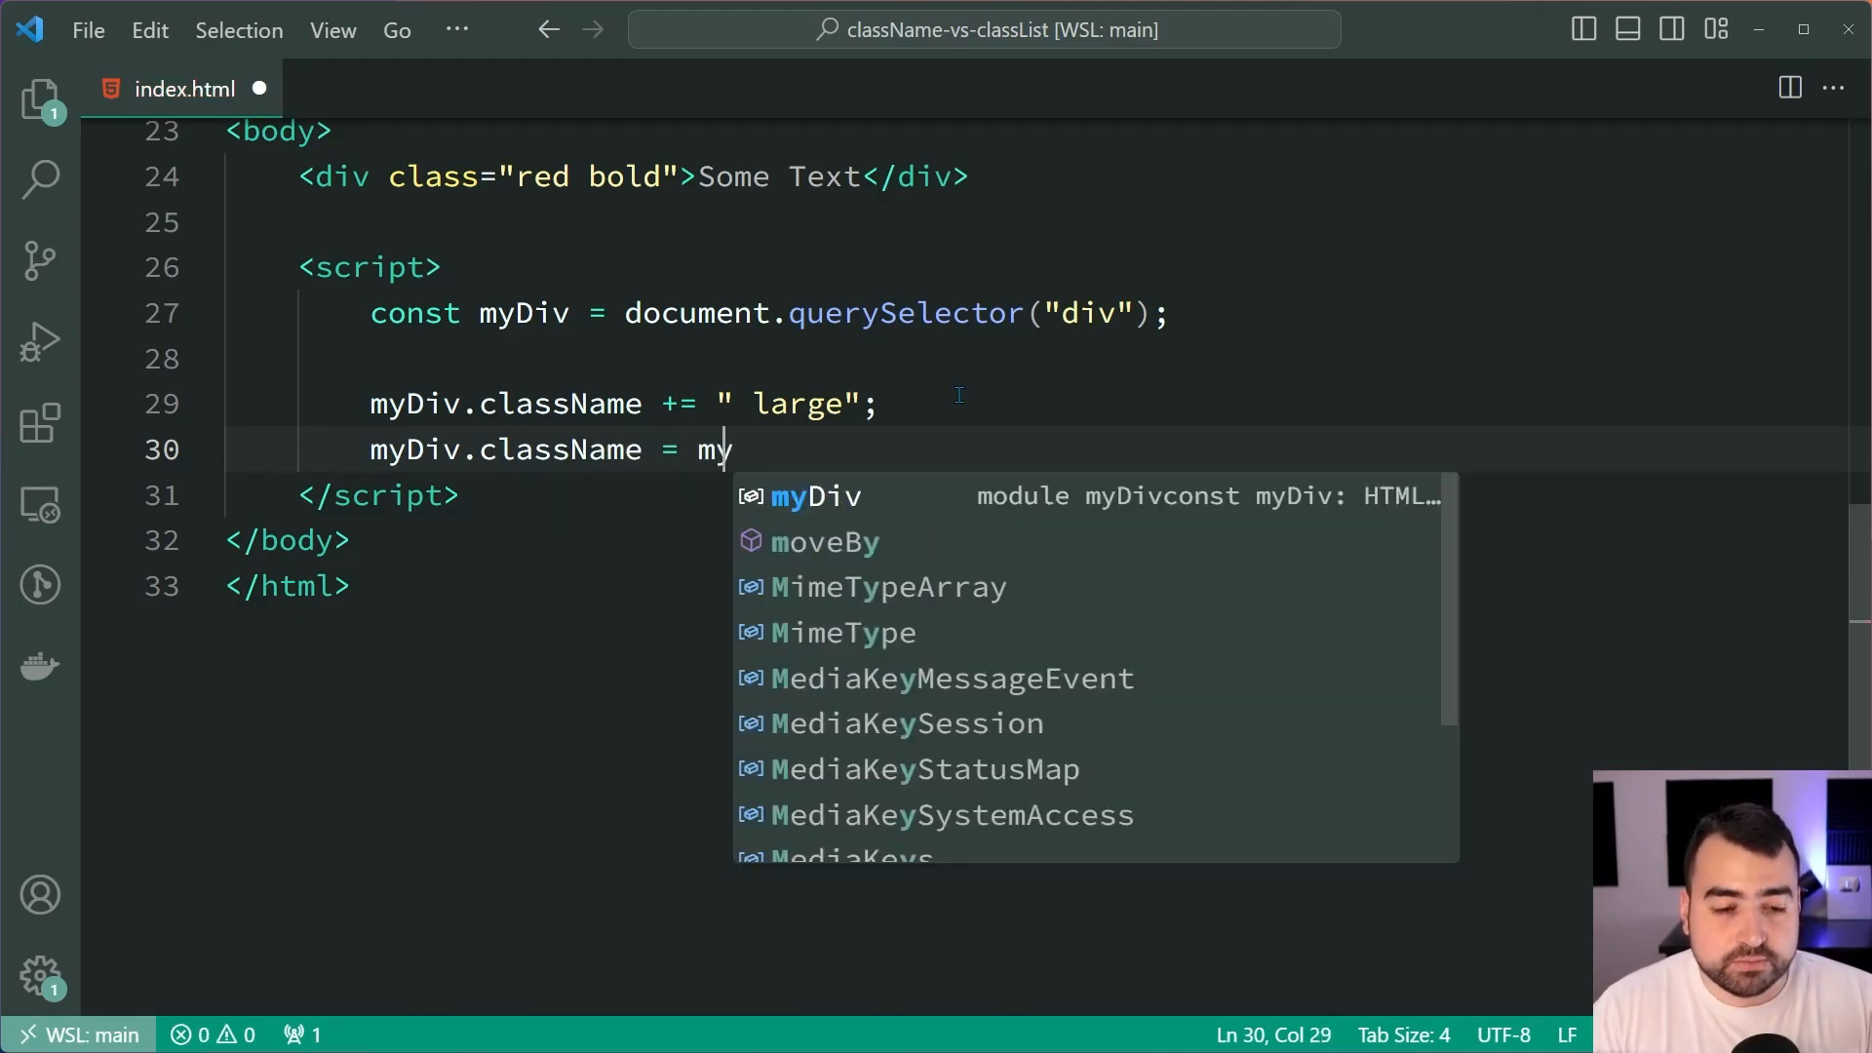
pyautogui.write('yDiv.clas')
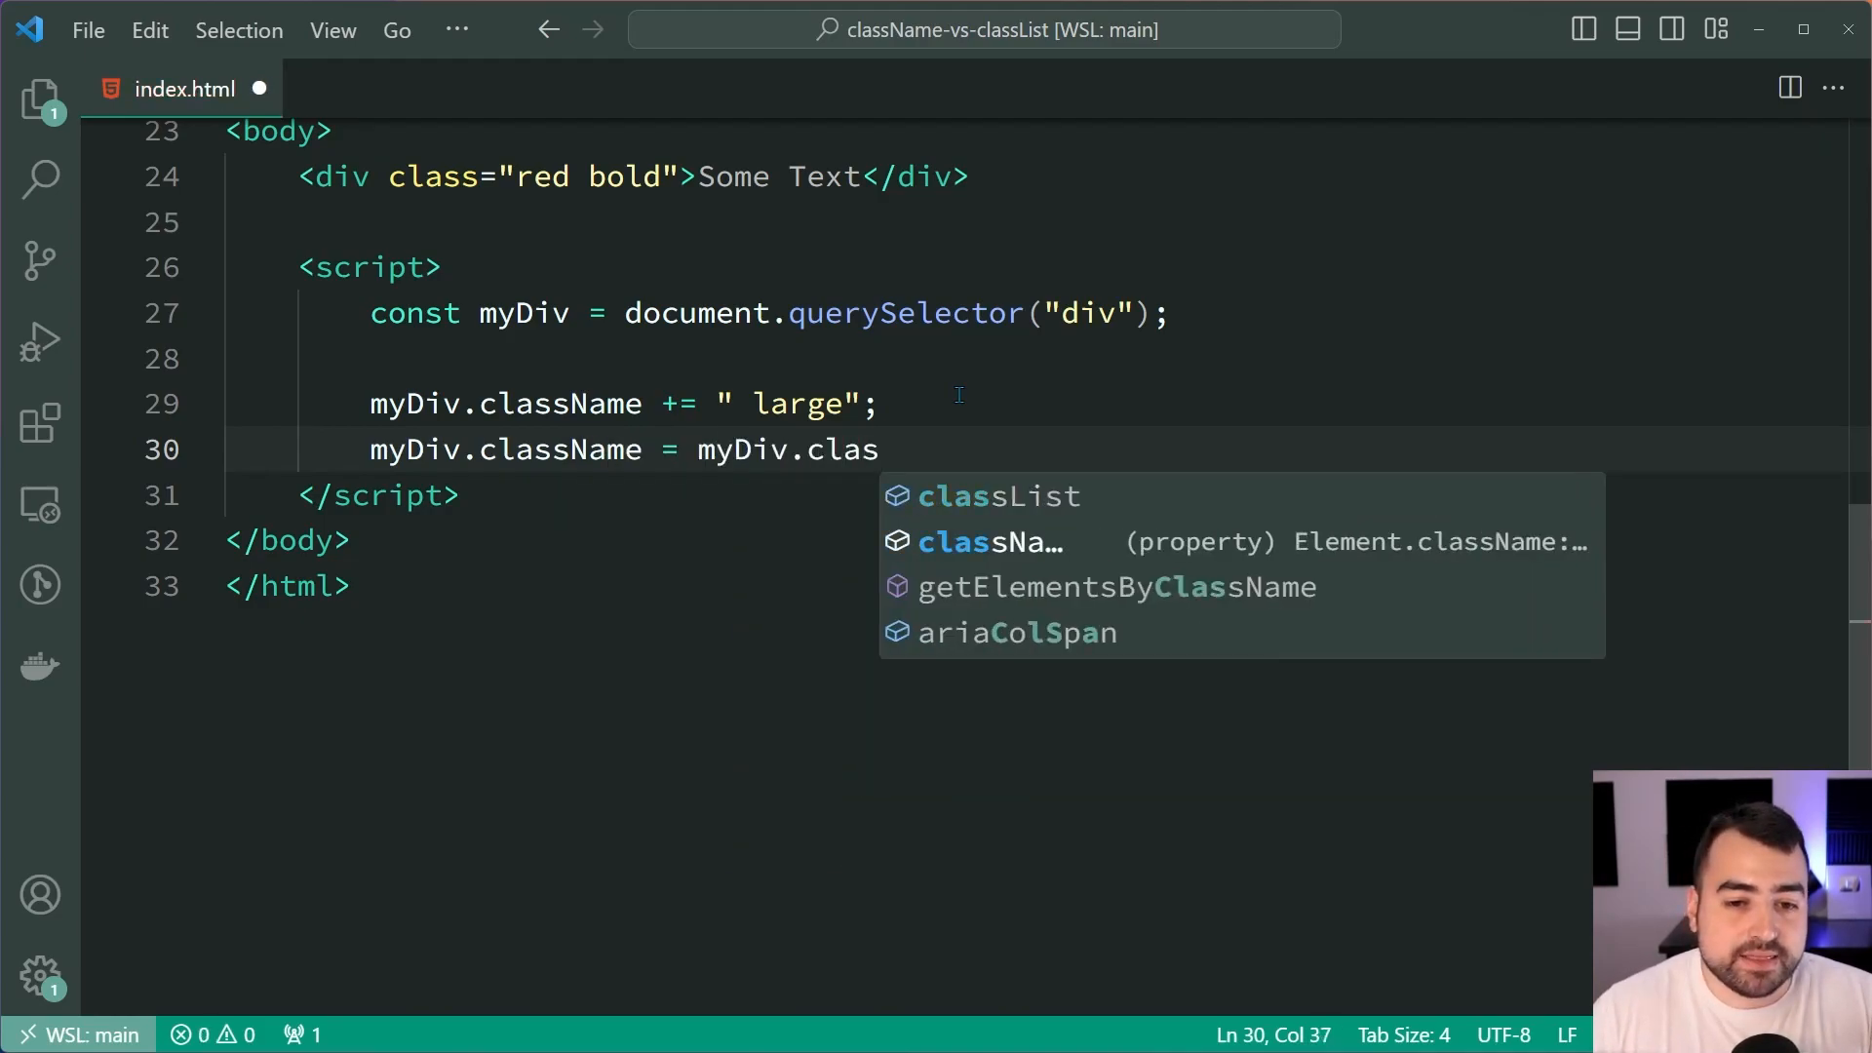
pyautogui.write('sName.replace(" bold')
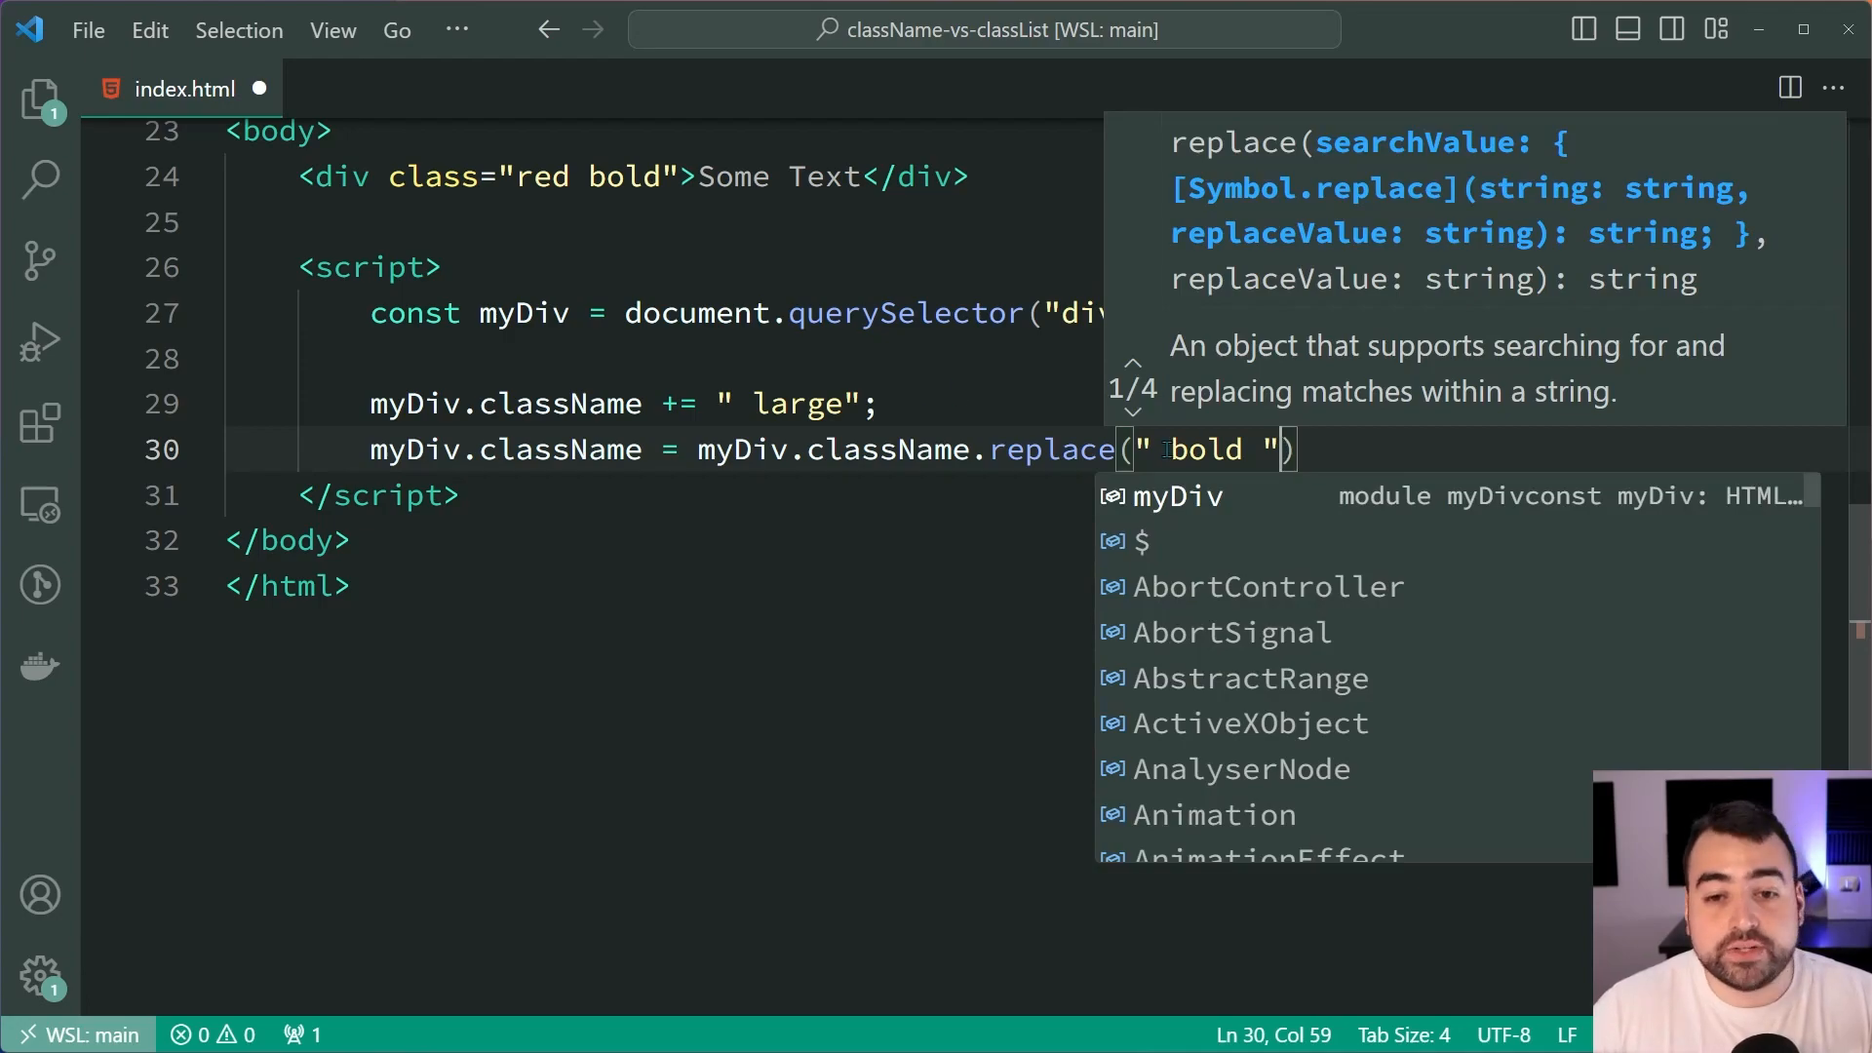
pyautogui.press('Escape')
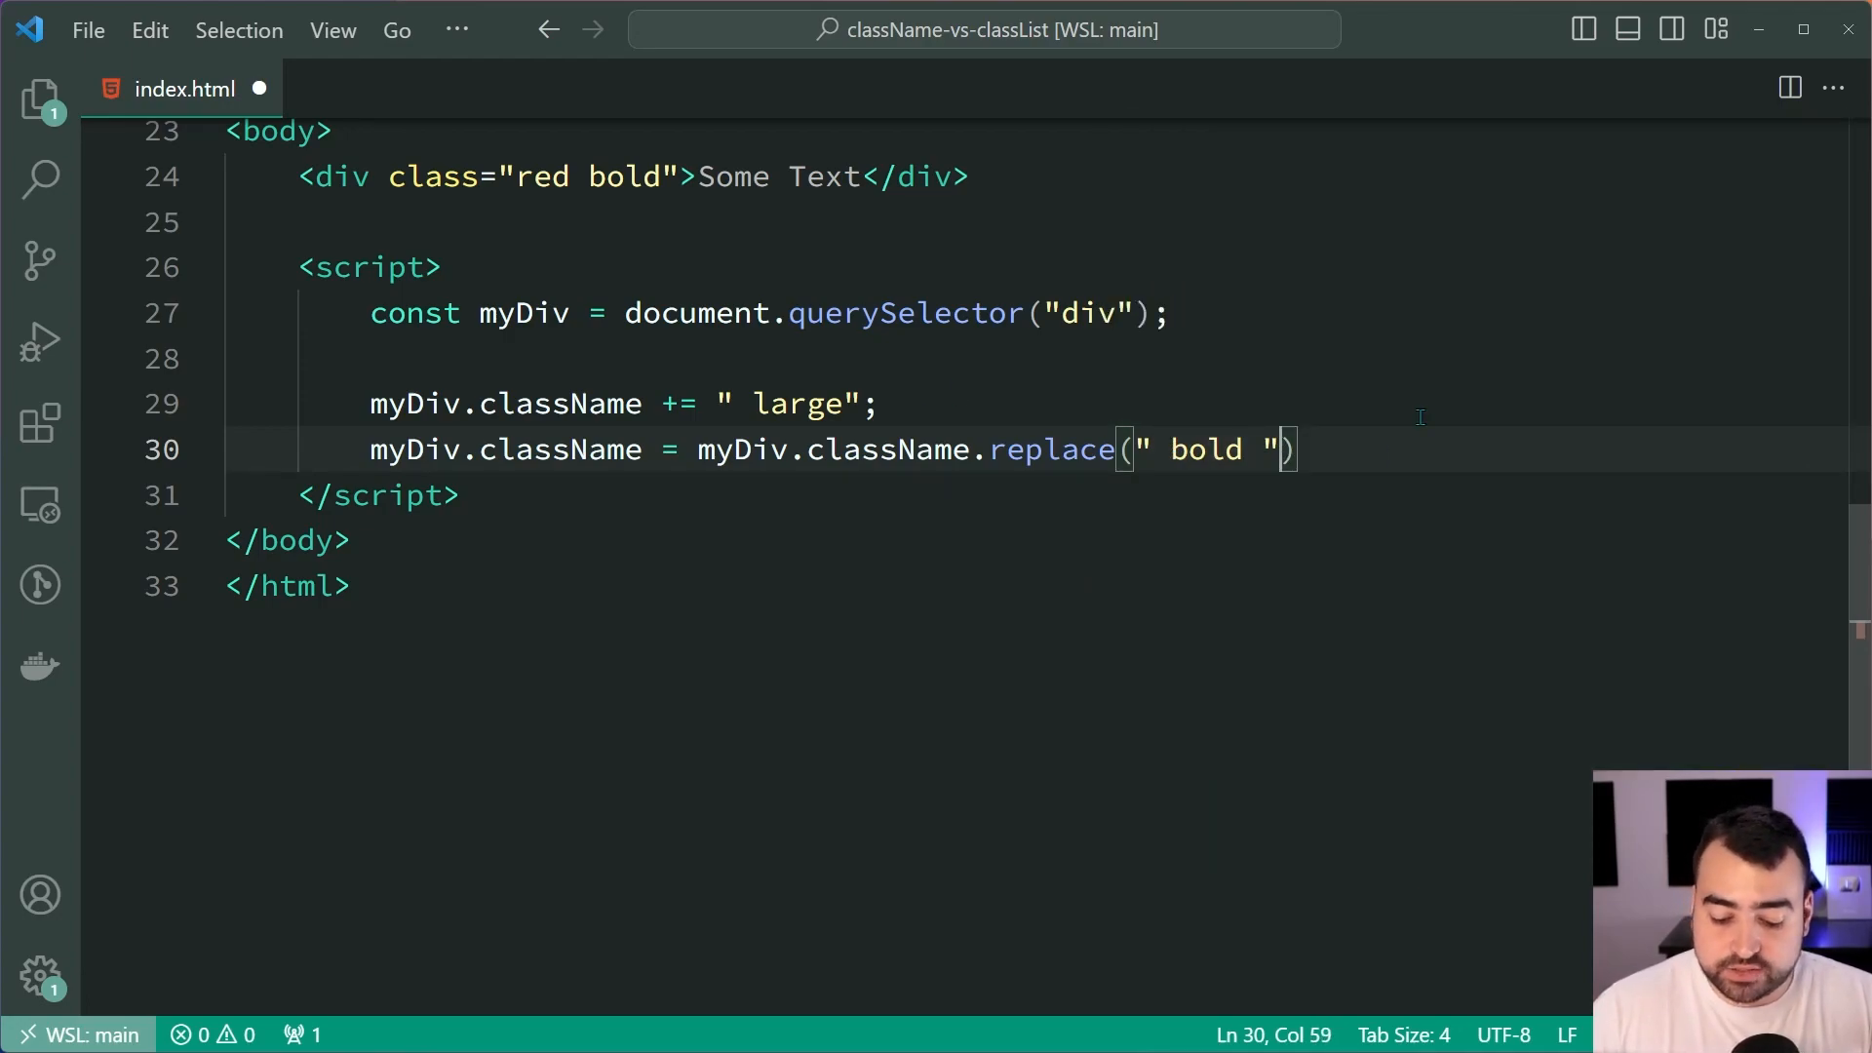
pyautogui.write(', "")')
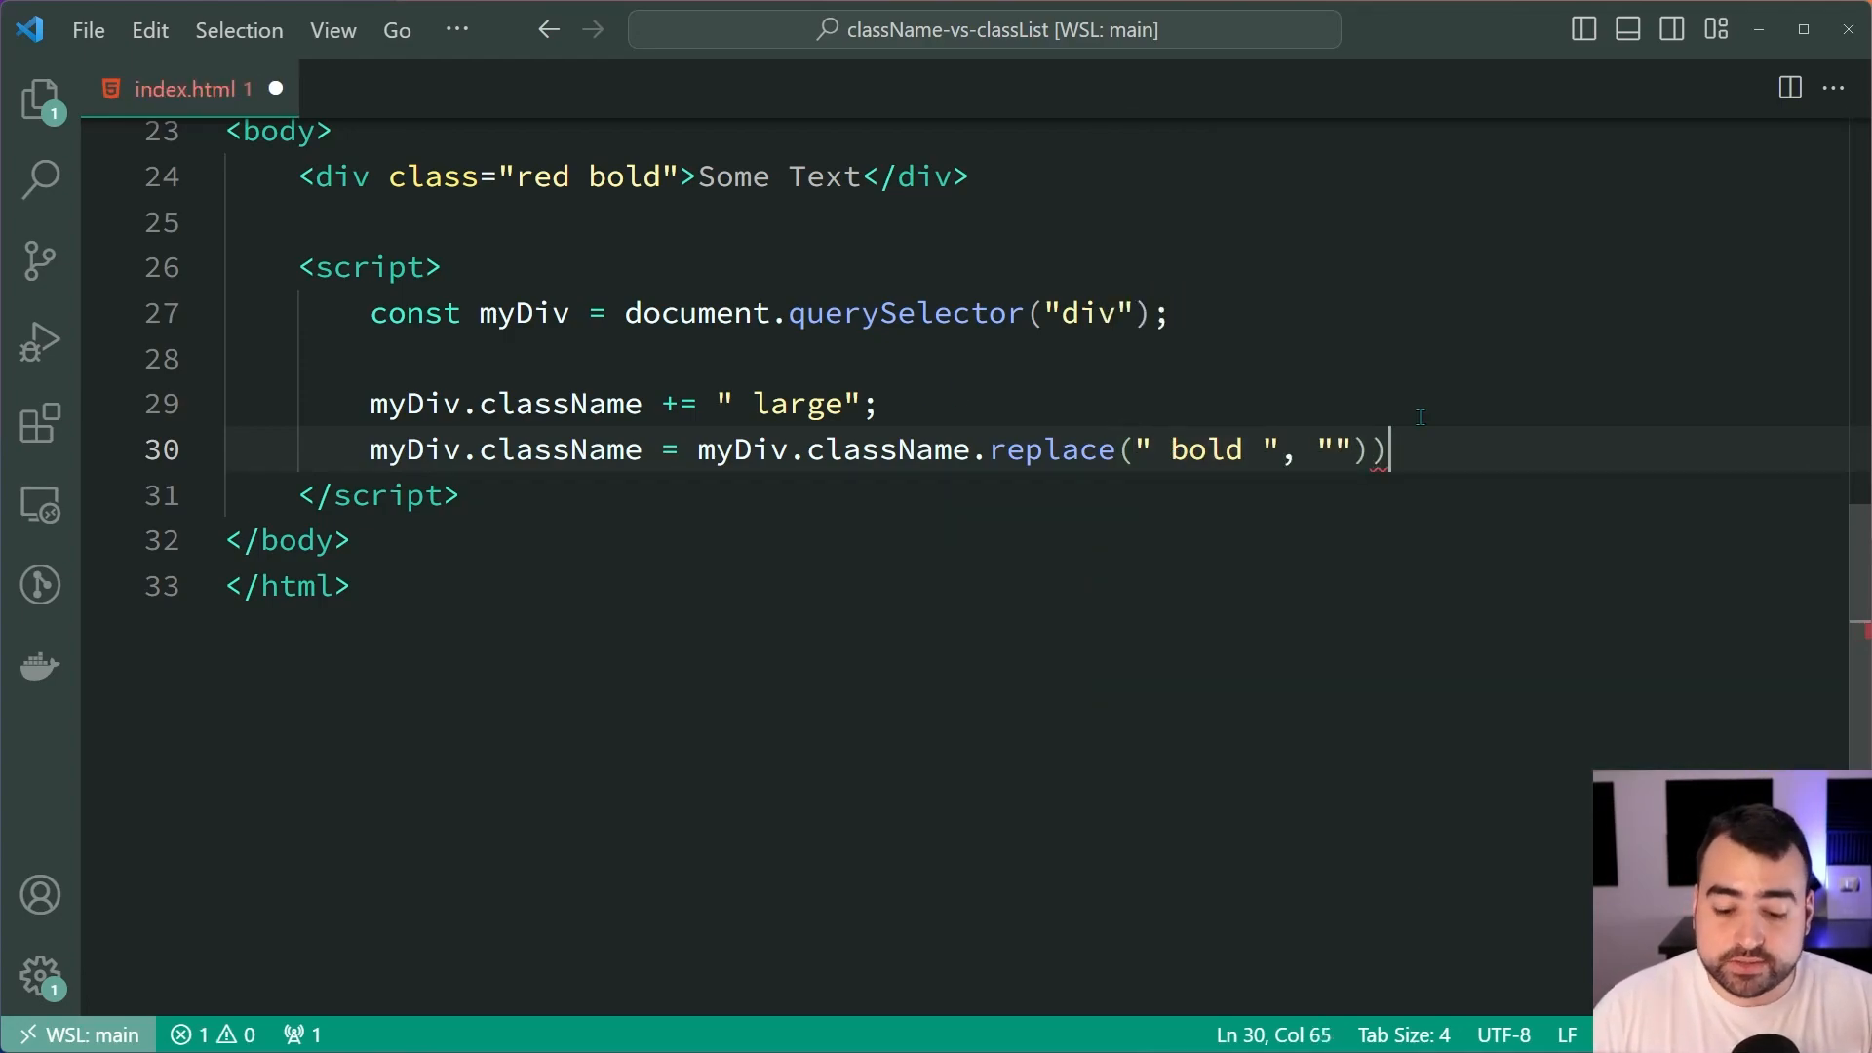
pyautogui.doubleClick(1206, 450)
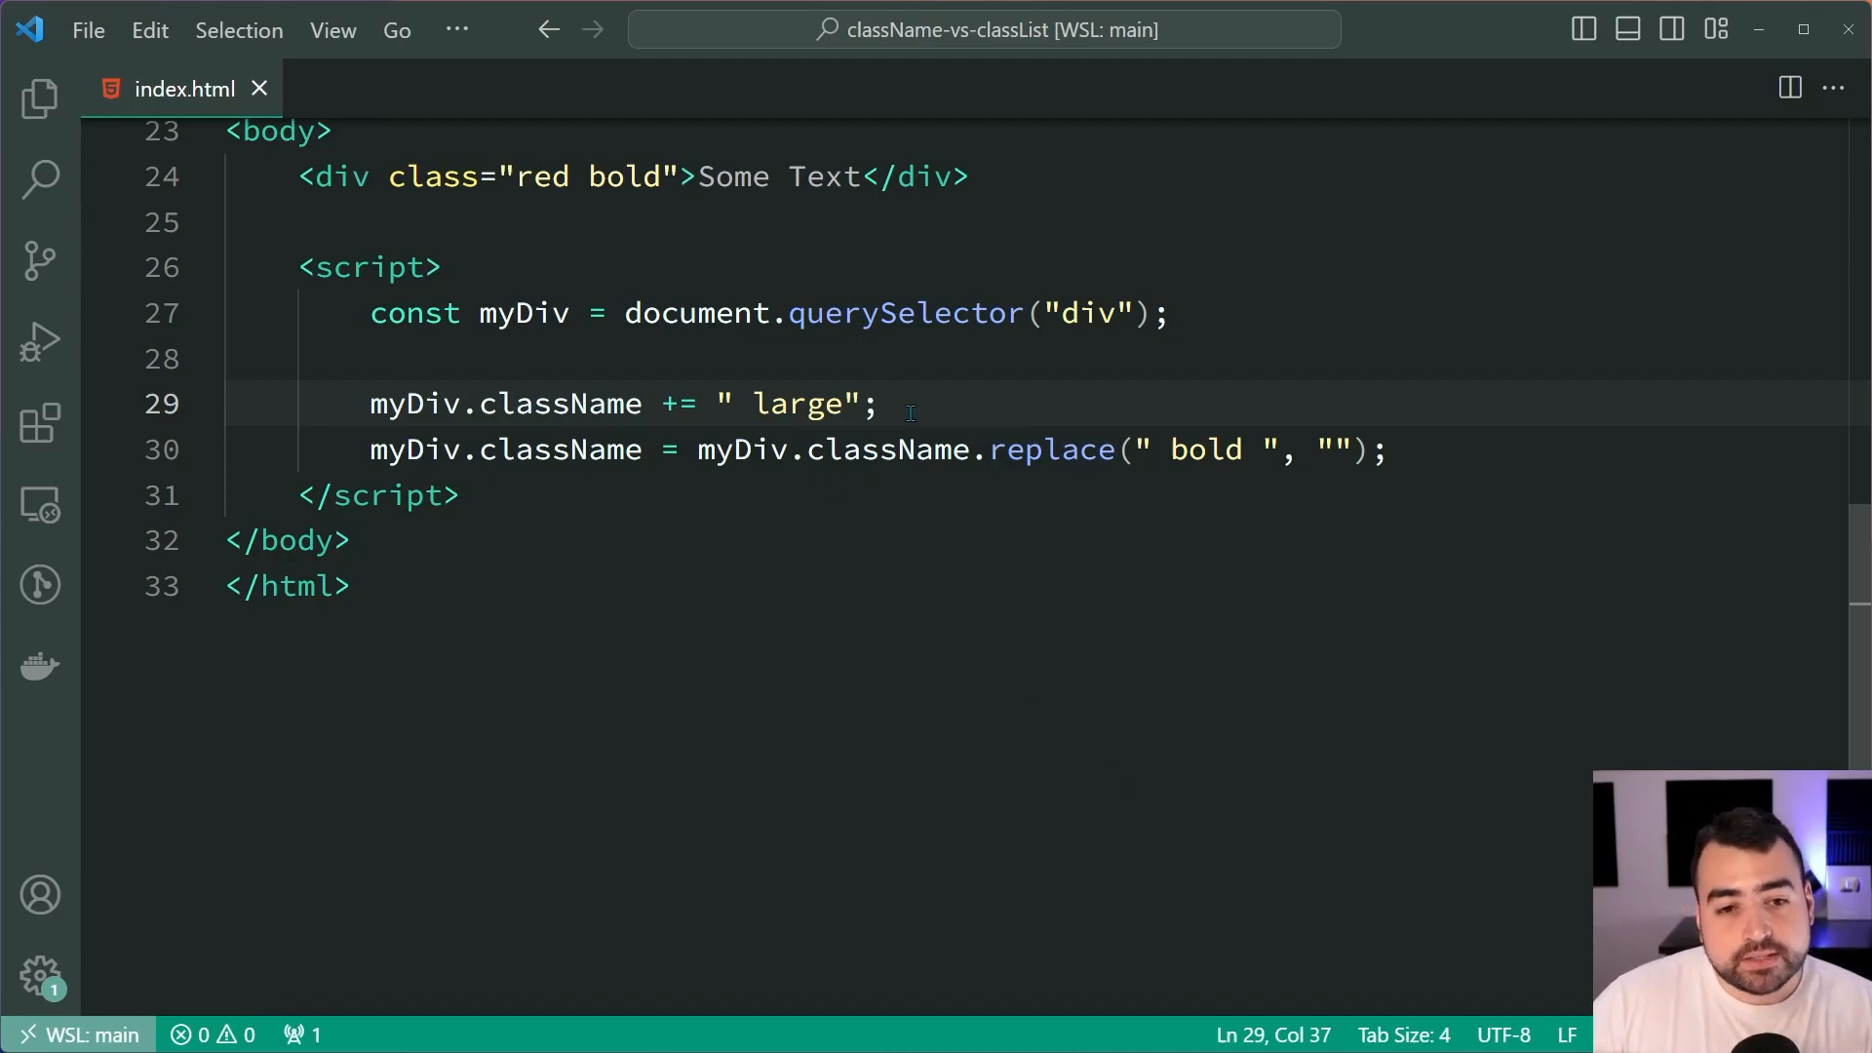
pyautogui.moveTo(824, 520)
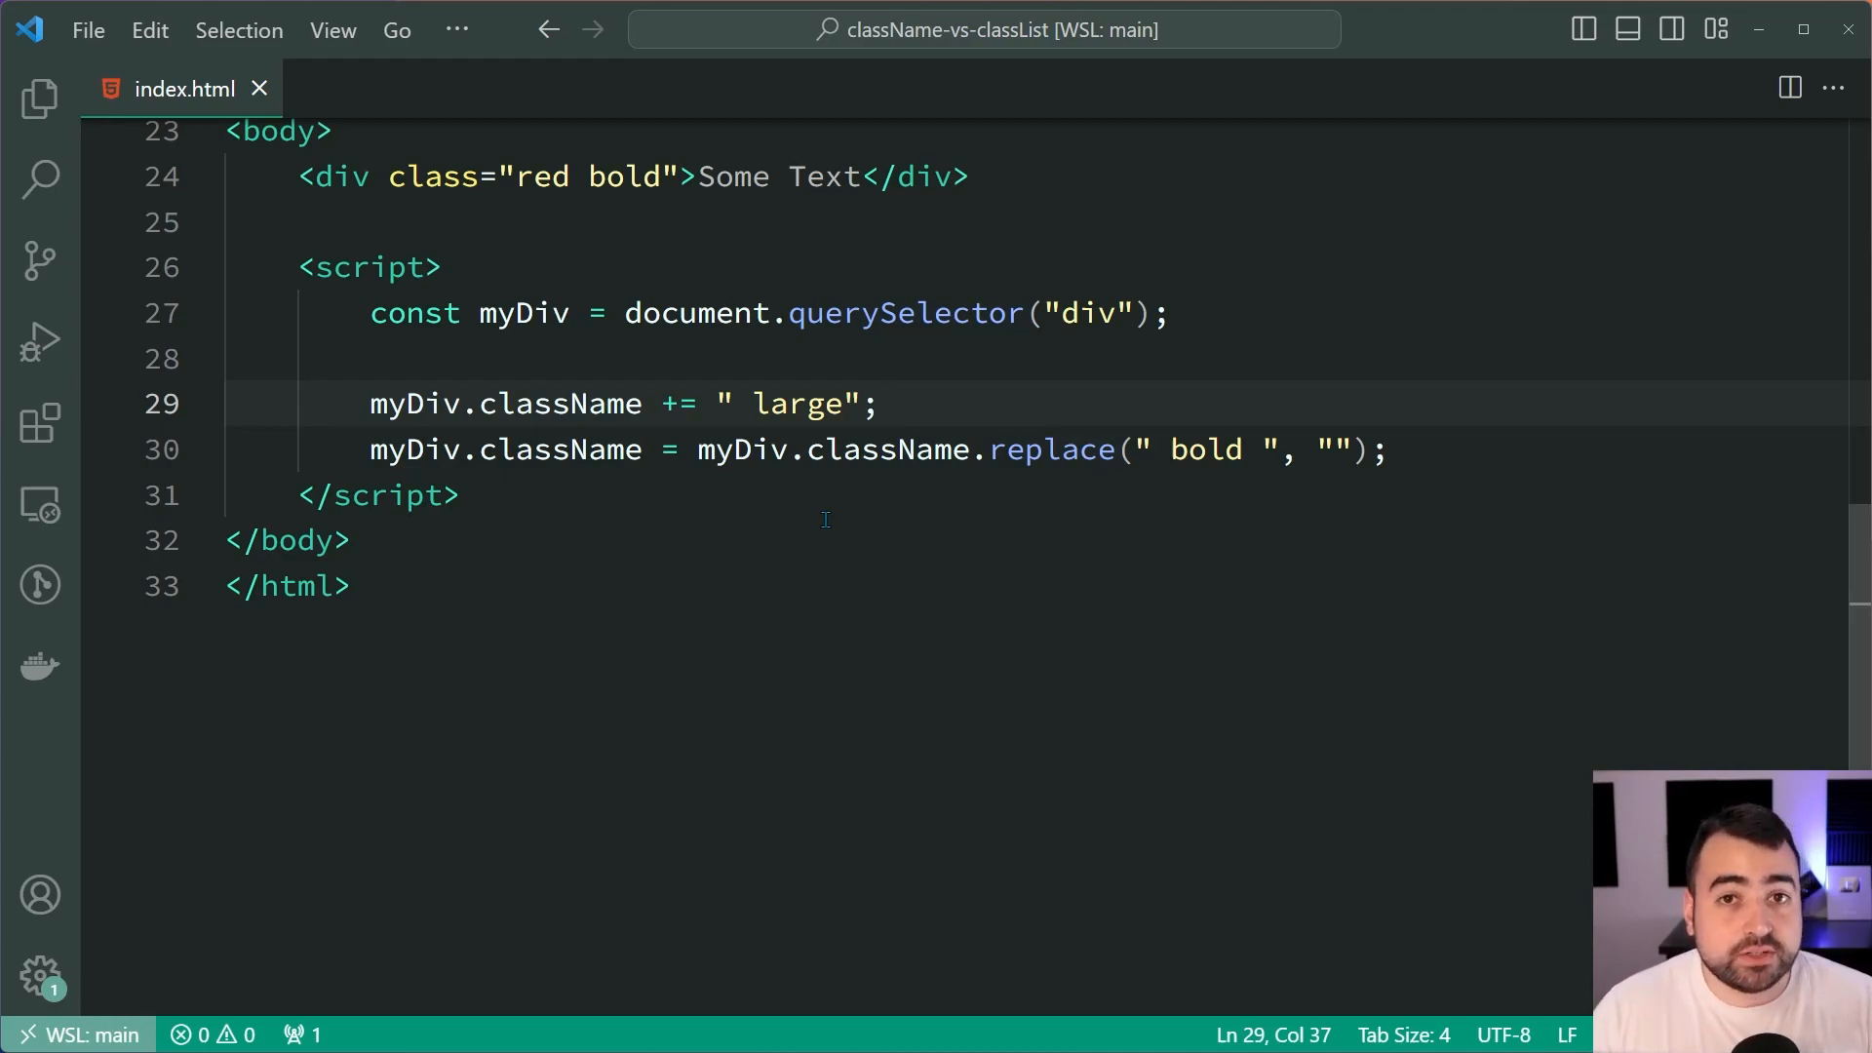
pyautogui.click(877, 404)
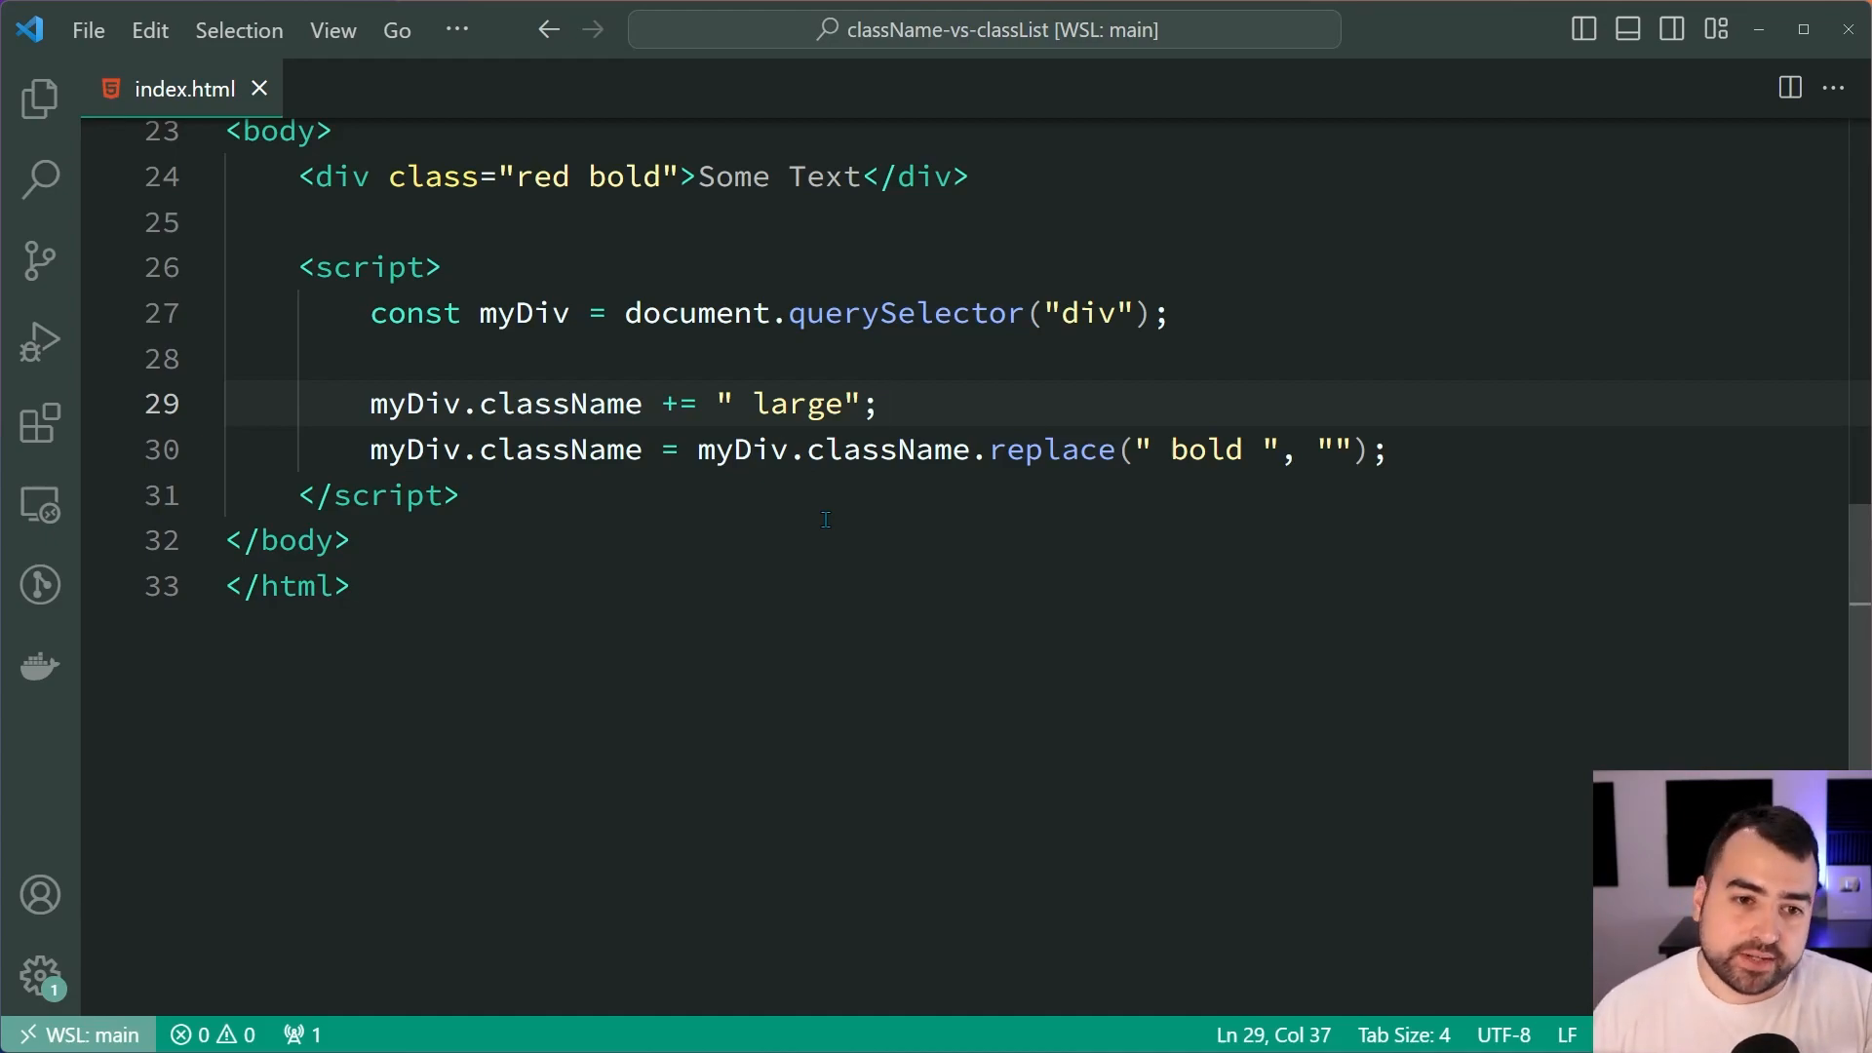
# Replace lines 29–30 with console.log(myDiv.classList, accepting the classList suggestion
pyautogui.moveTo(368, 403); pyautogui.dragTo(1384, 450)
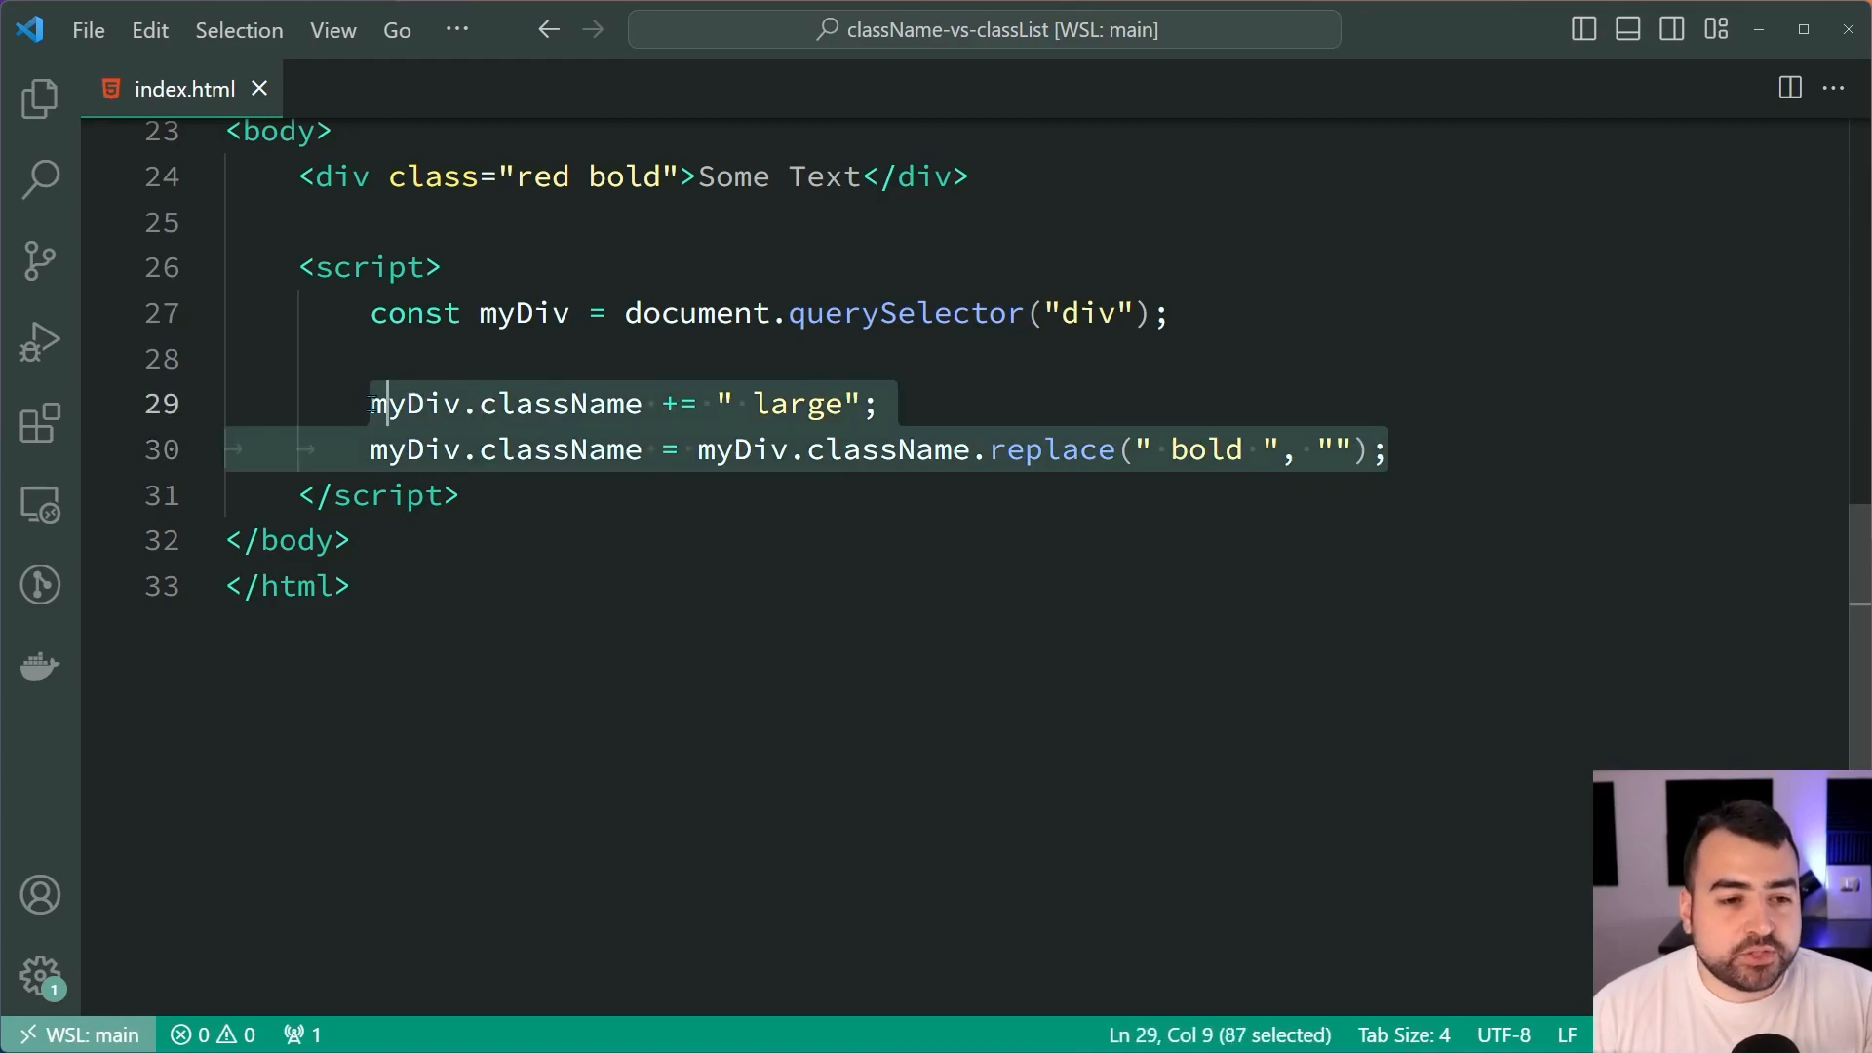
pyautogui.write('console.l')
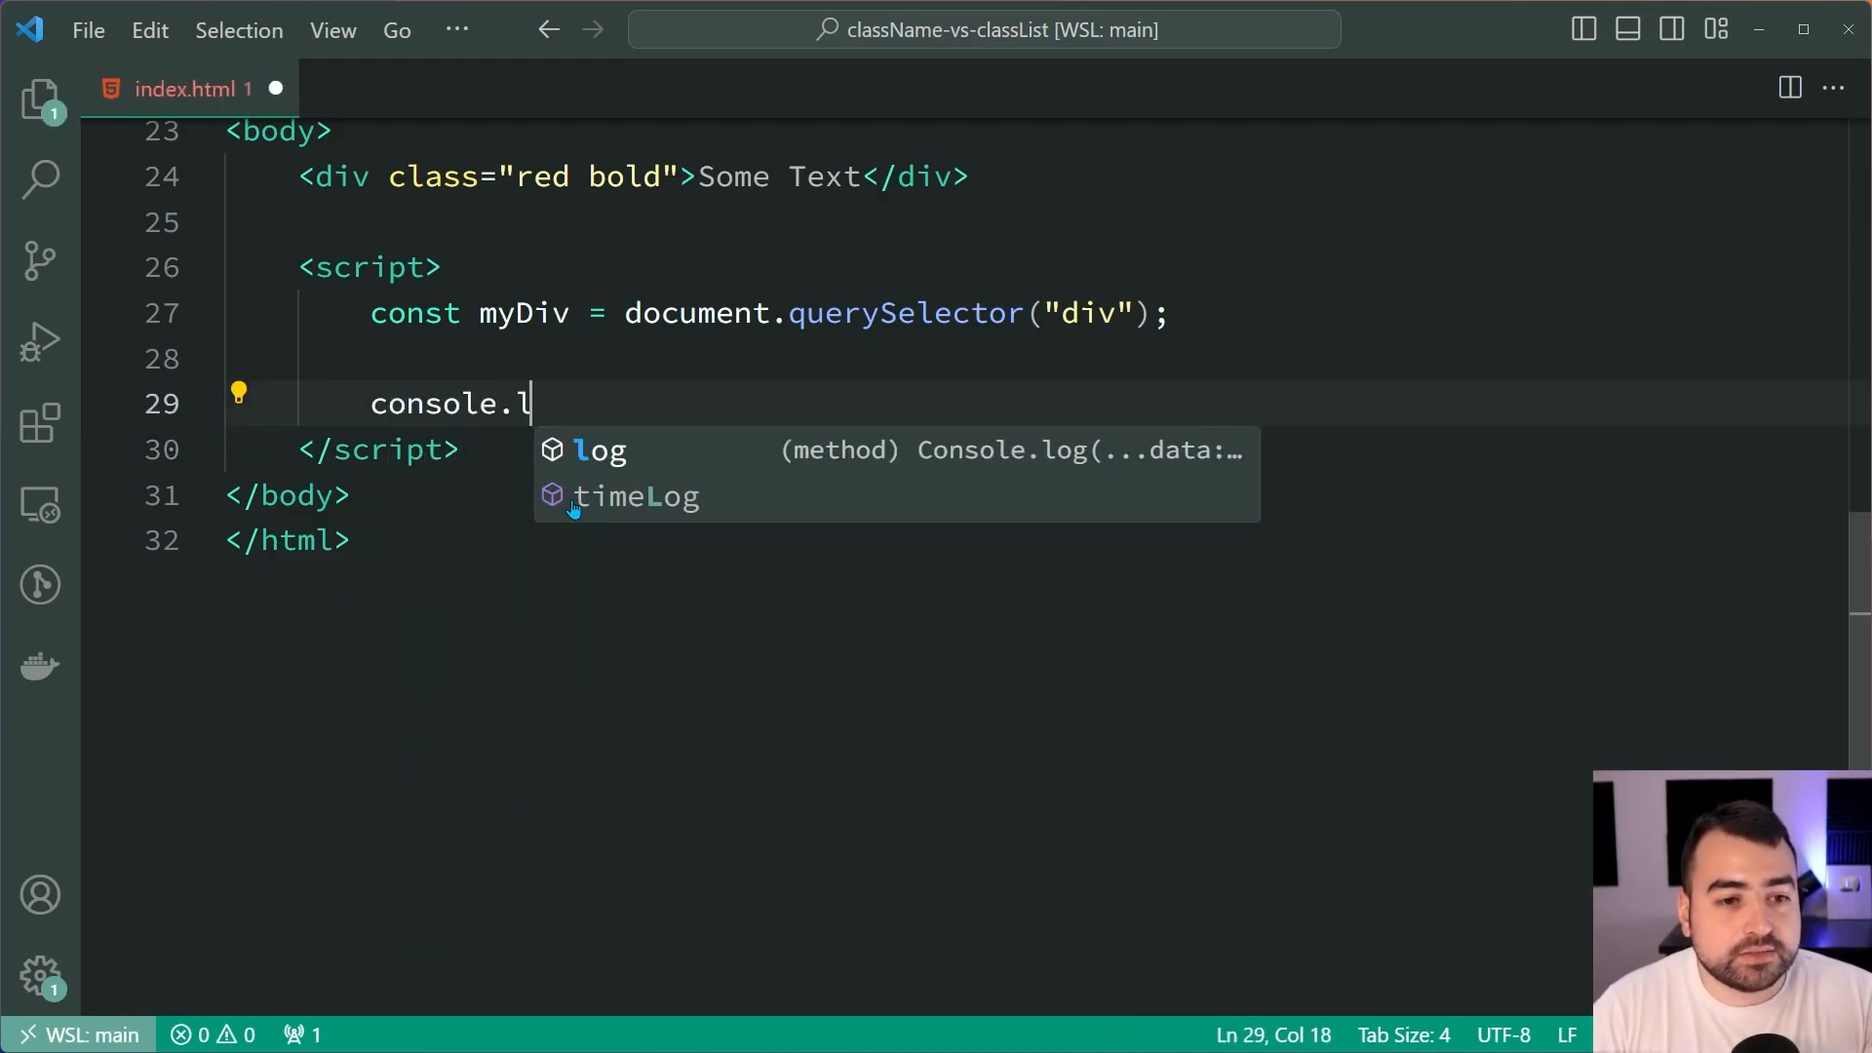
pyautogui.write('og(myDiv.class')
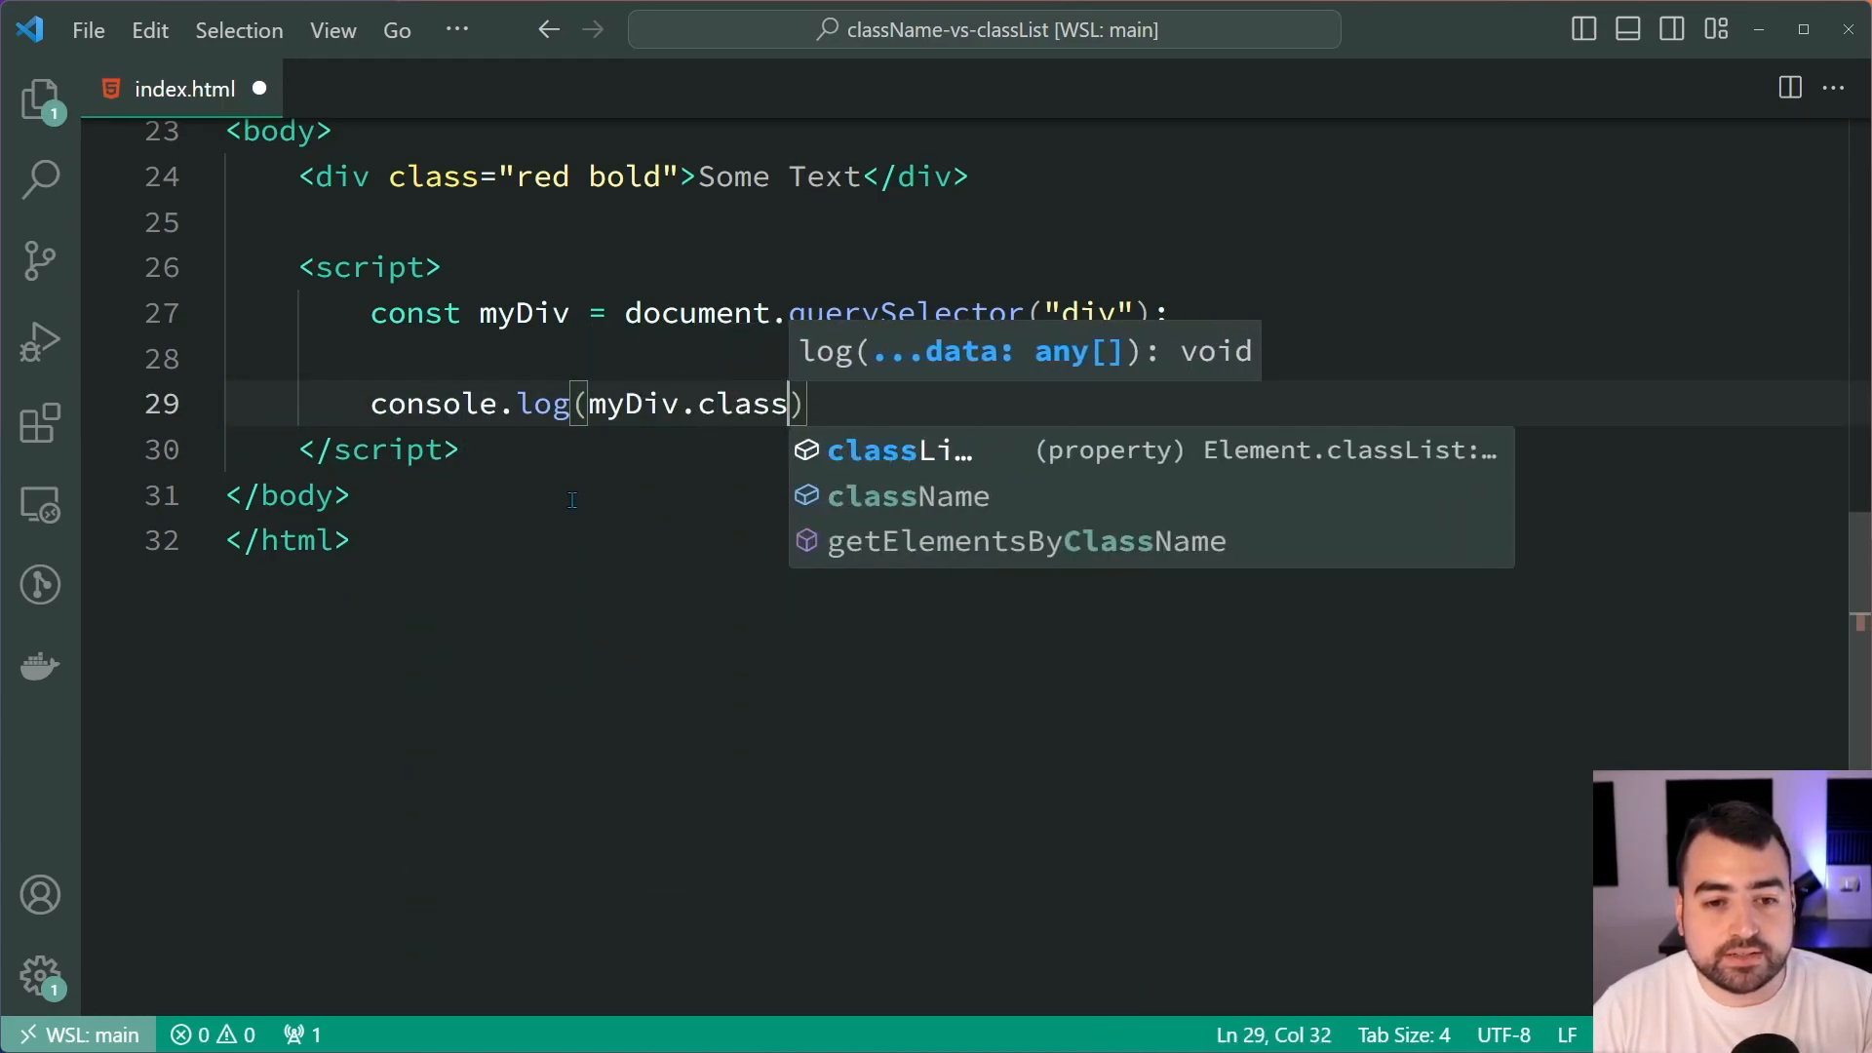
pyautogui.press('Tab')
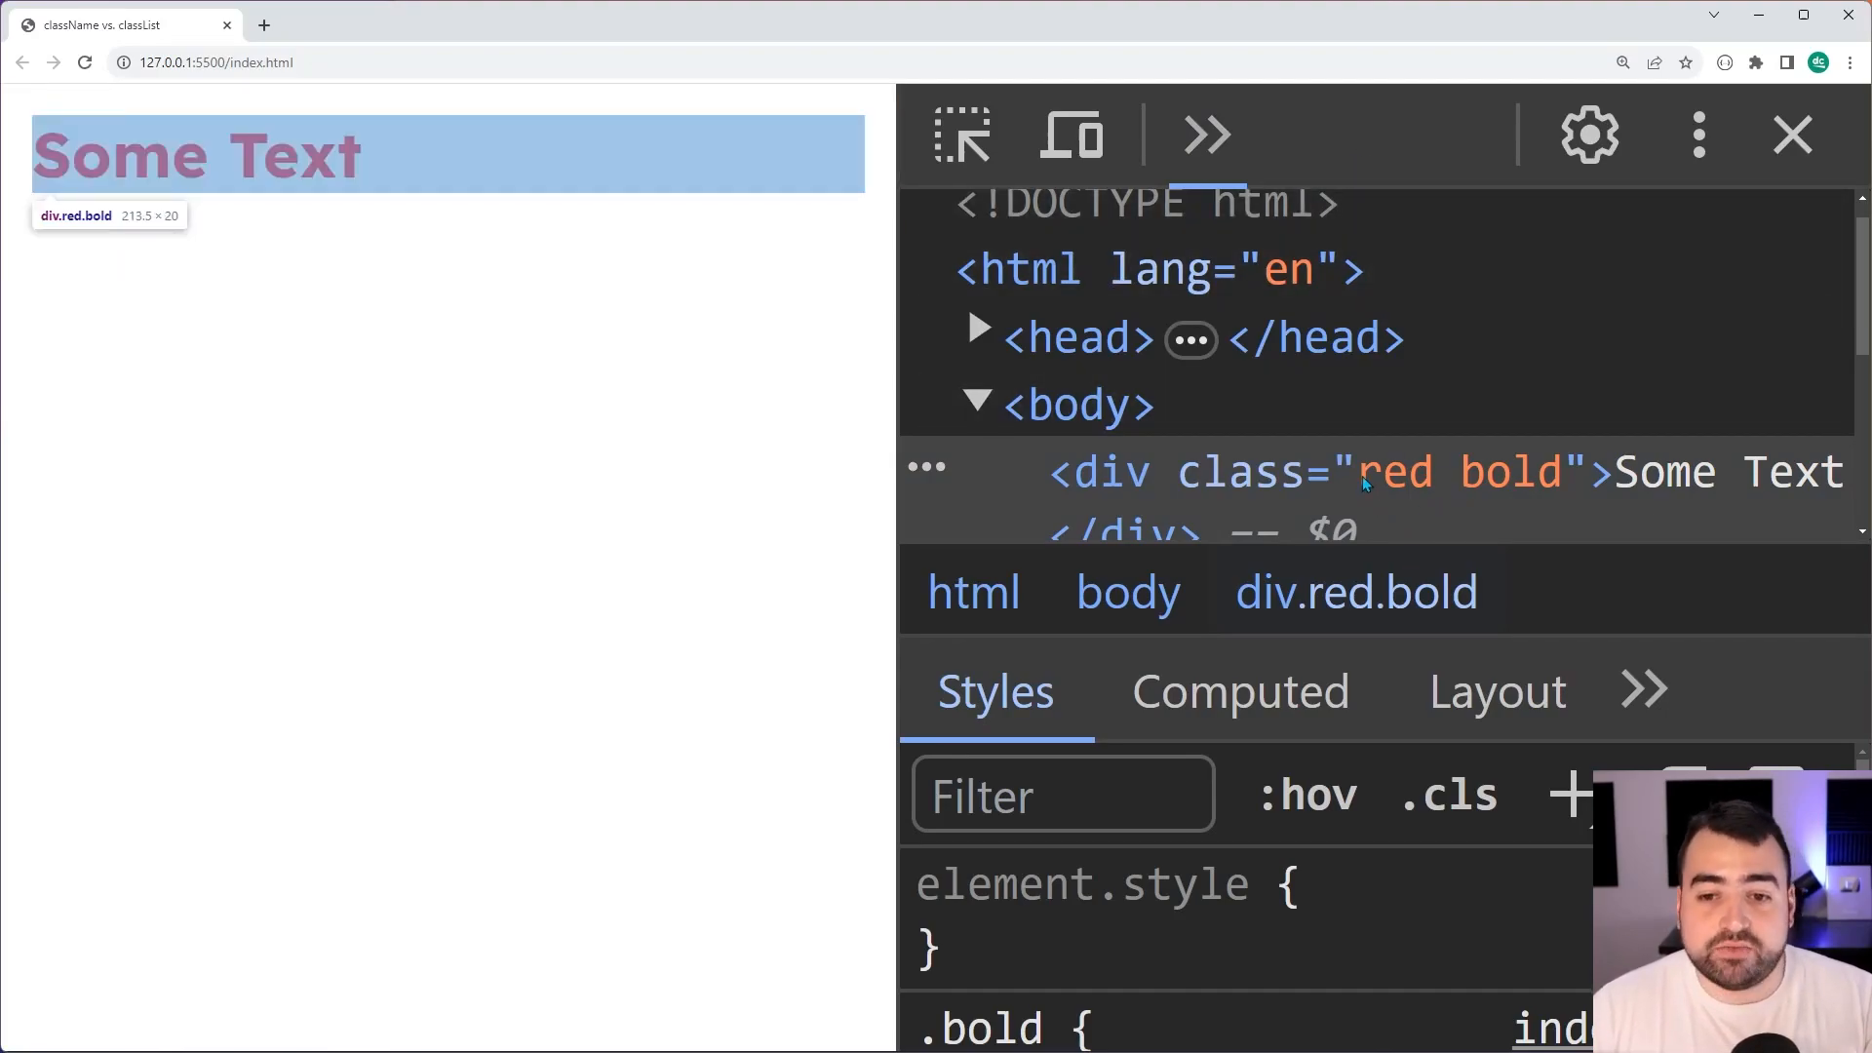
# Open the Console panel from Chrome DevTools' >> overflow menu
pyautogui.click(1206, 135)
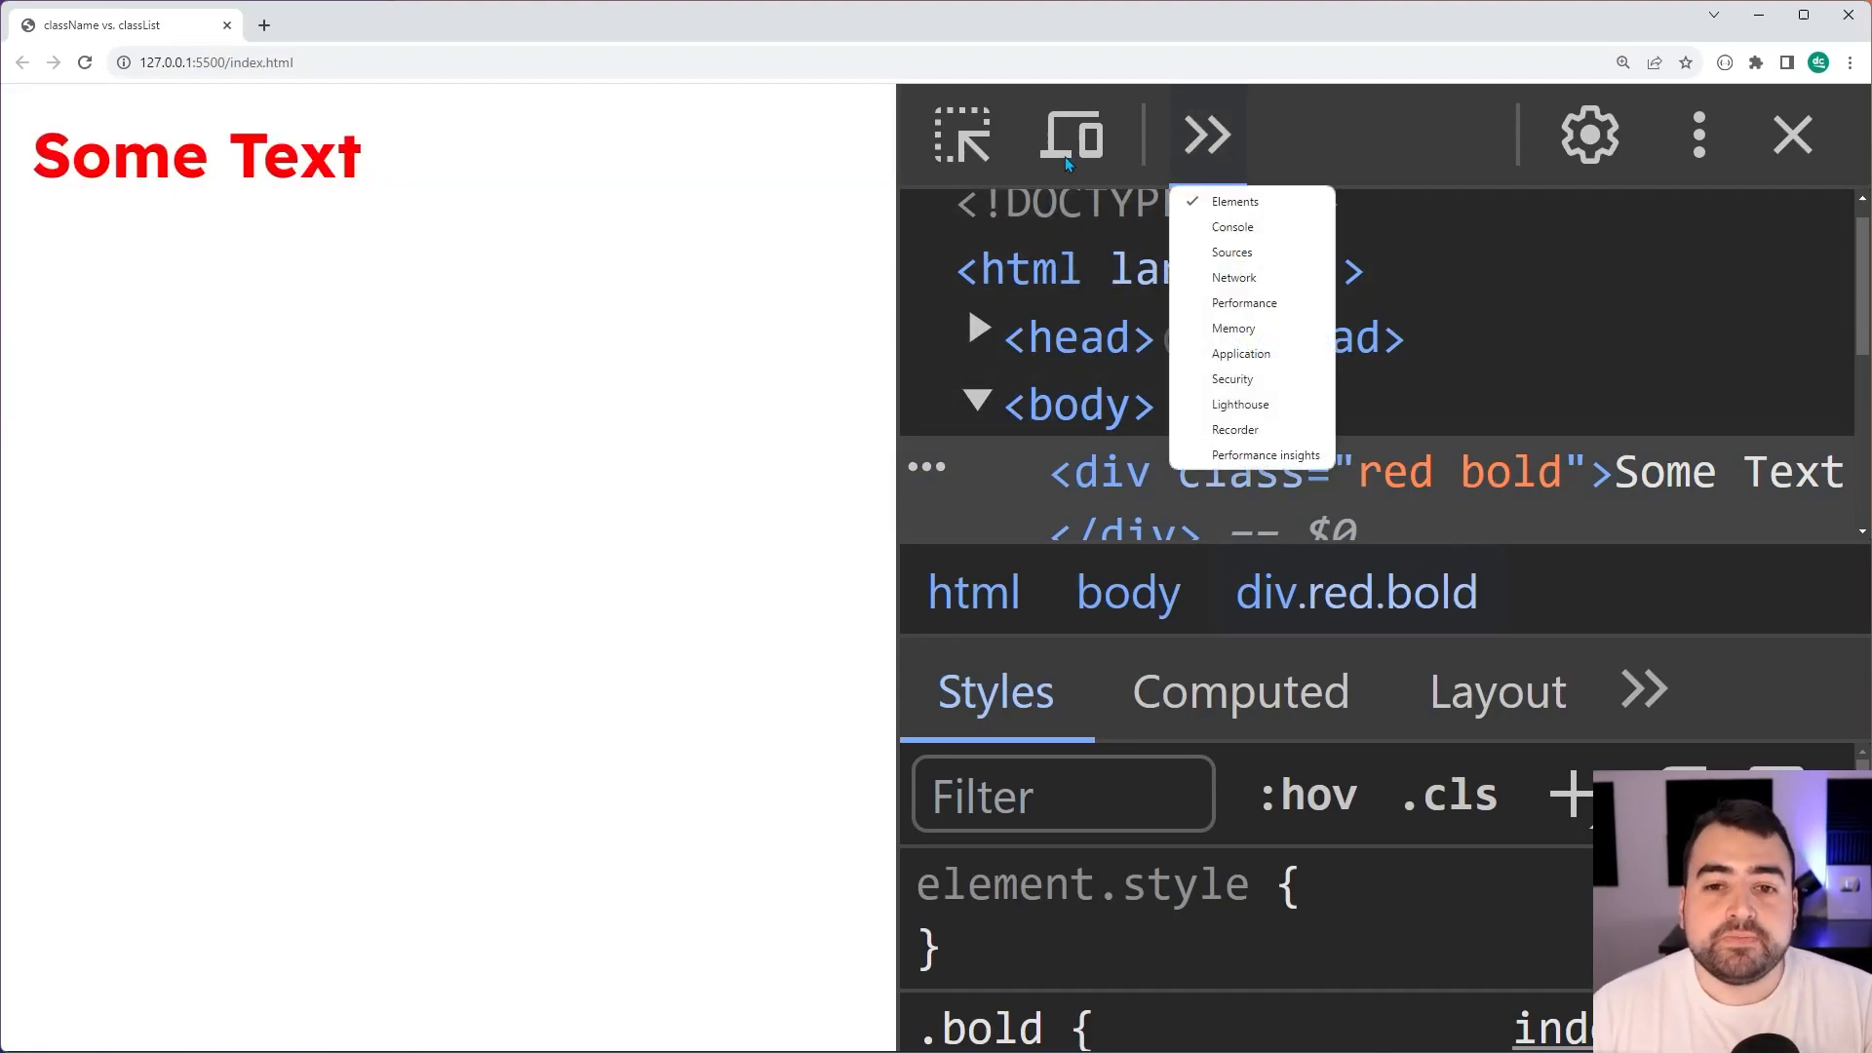
pyautogui.click(1232, 227)
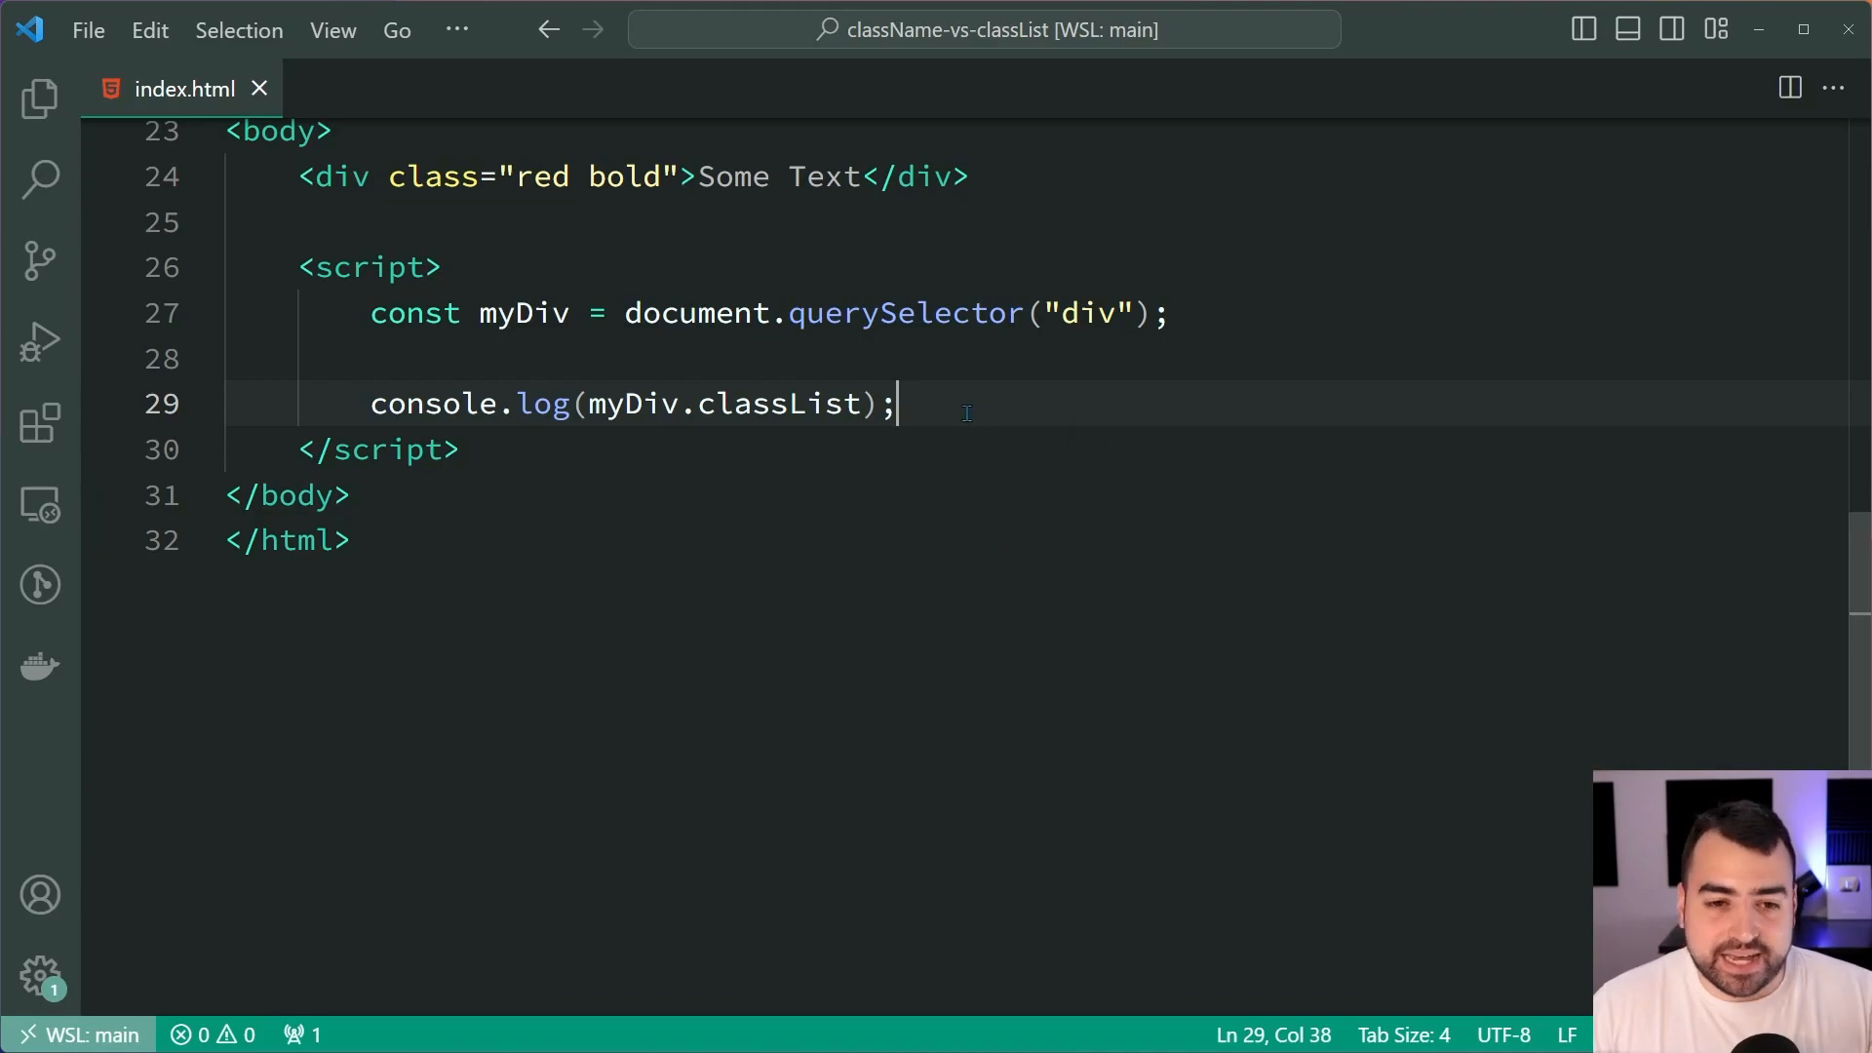
# Write myDiv.classList.add("large", "doesnt-exist"); on line 29 and save it
pyautogui.write('myD')
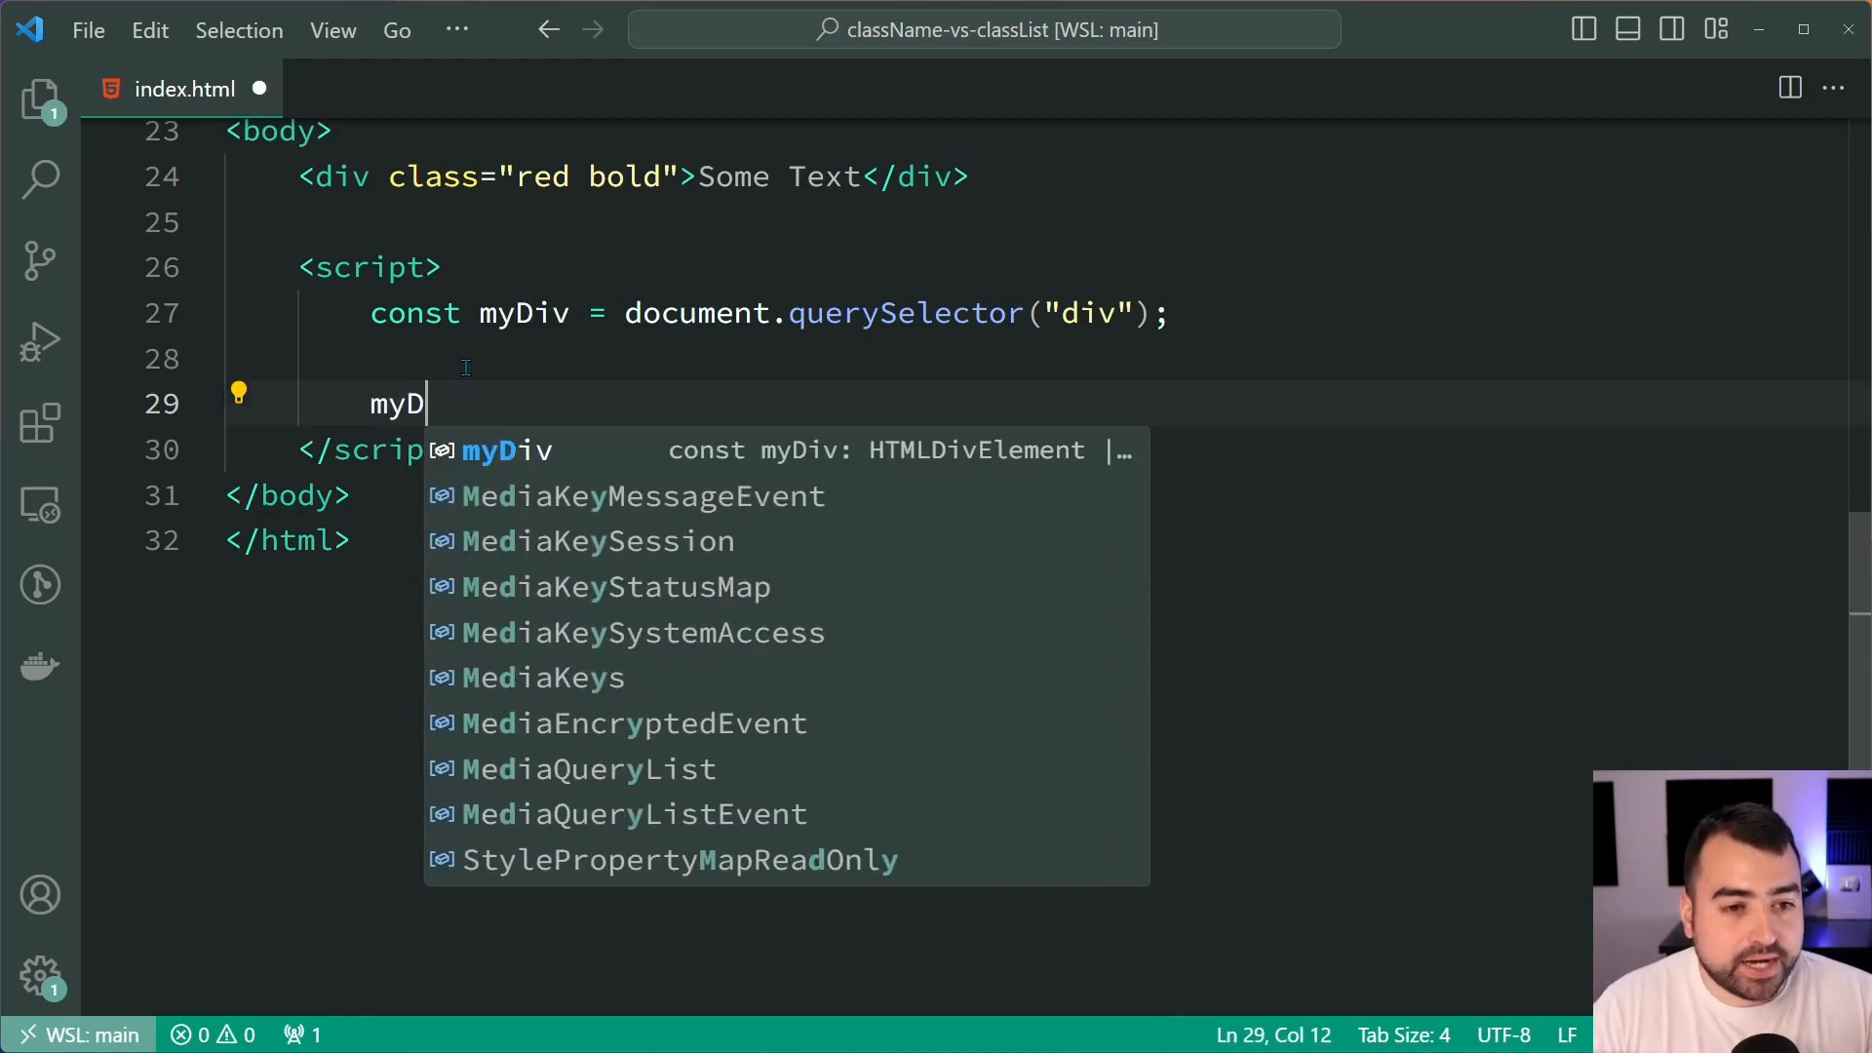
pyautogui.write('iv.classList')
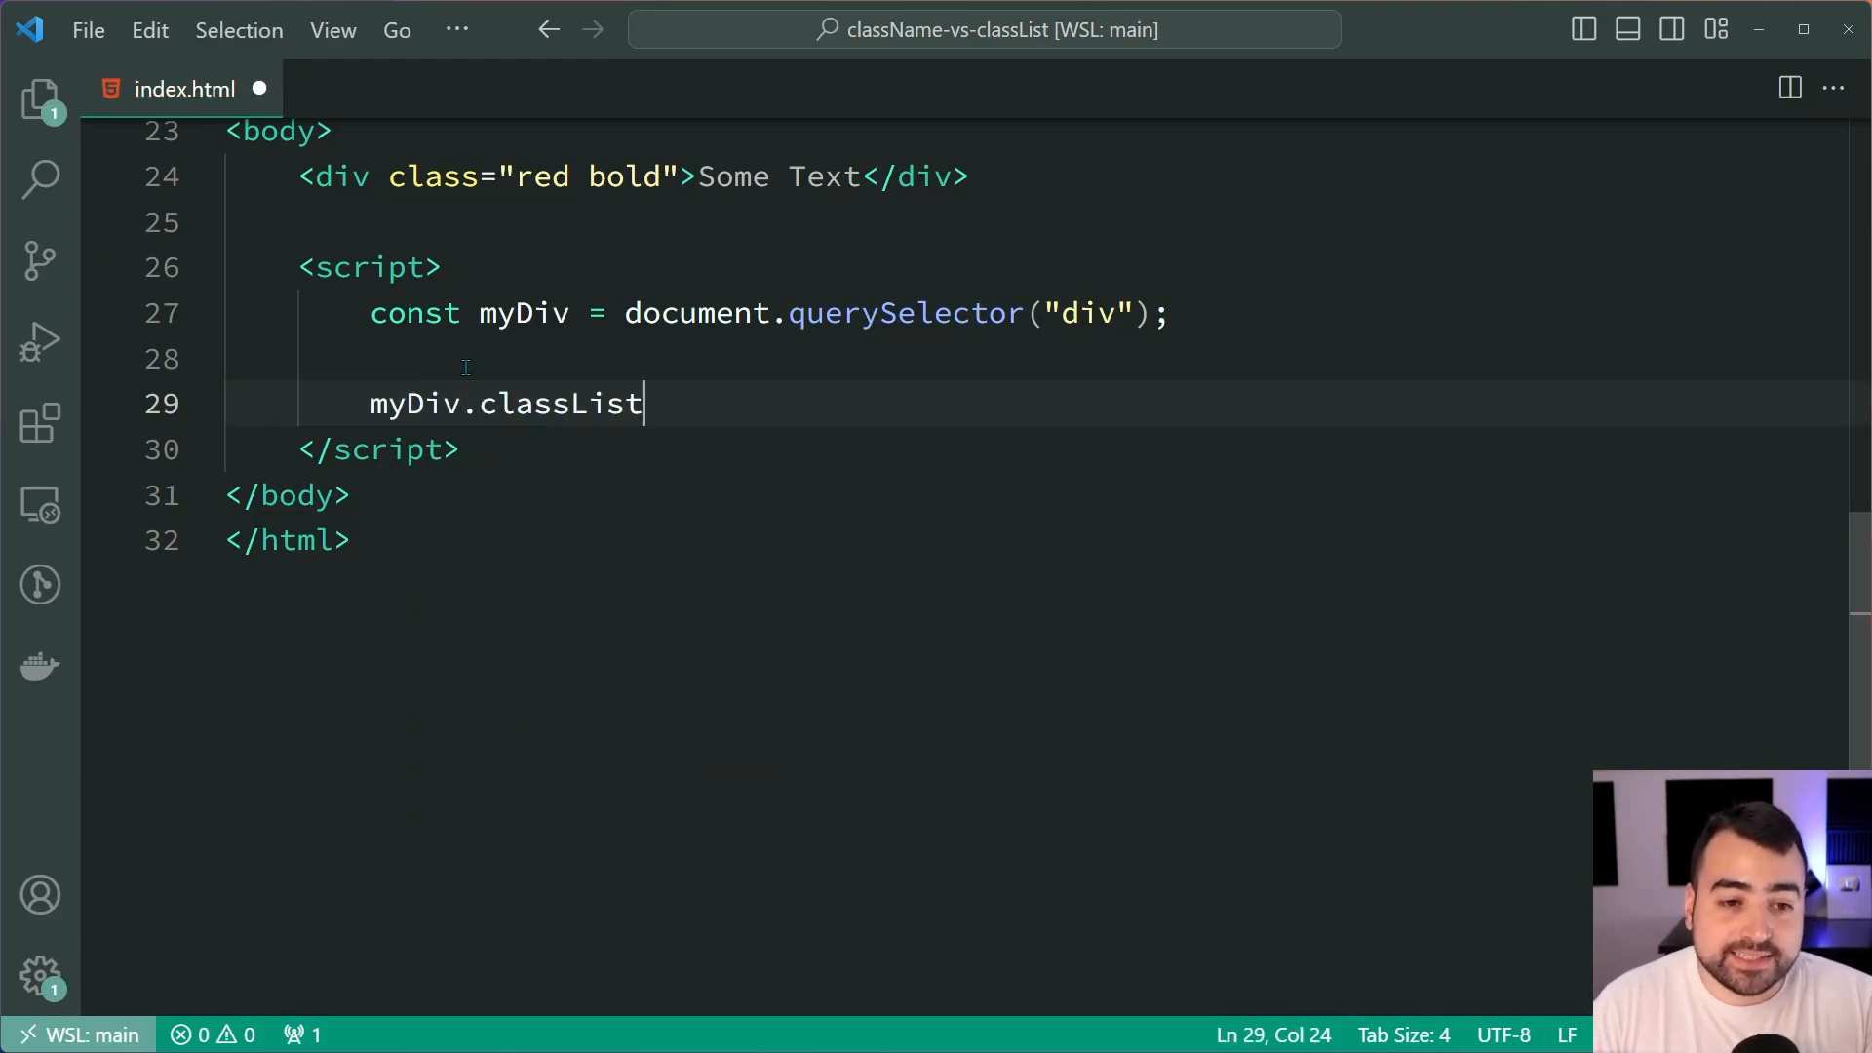
pyautogui.write('.add(')
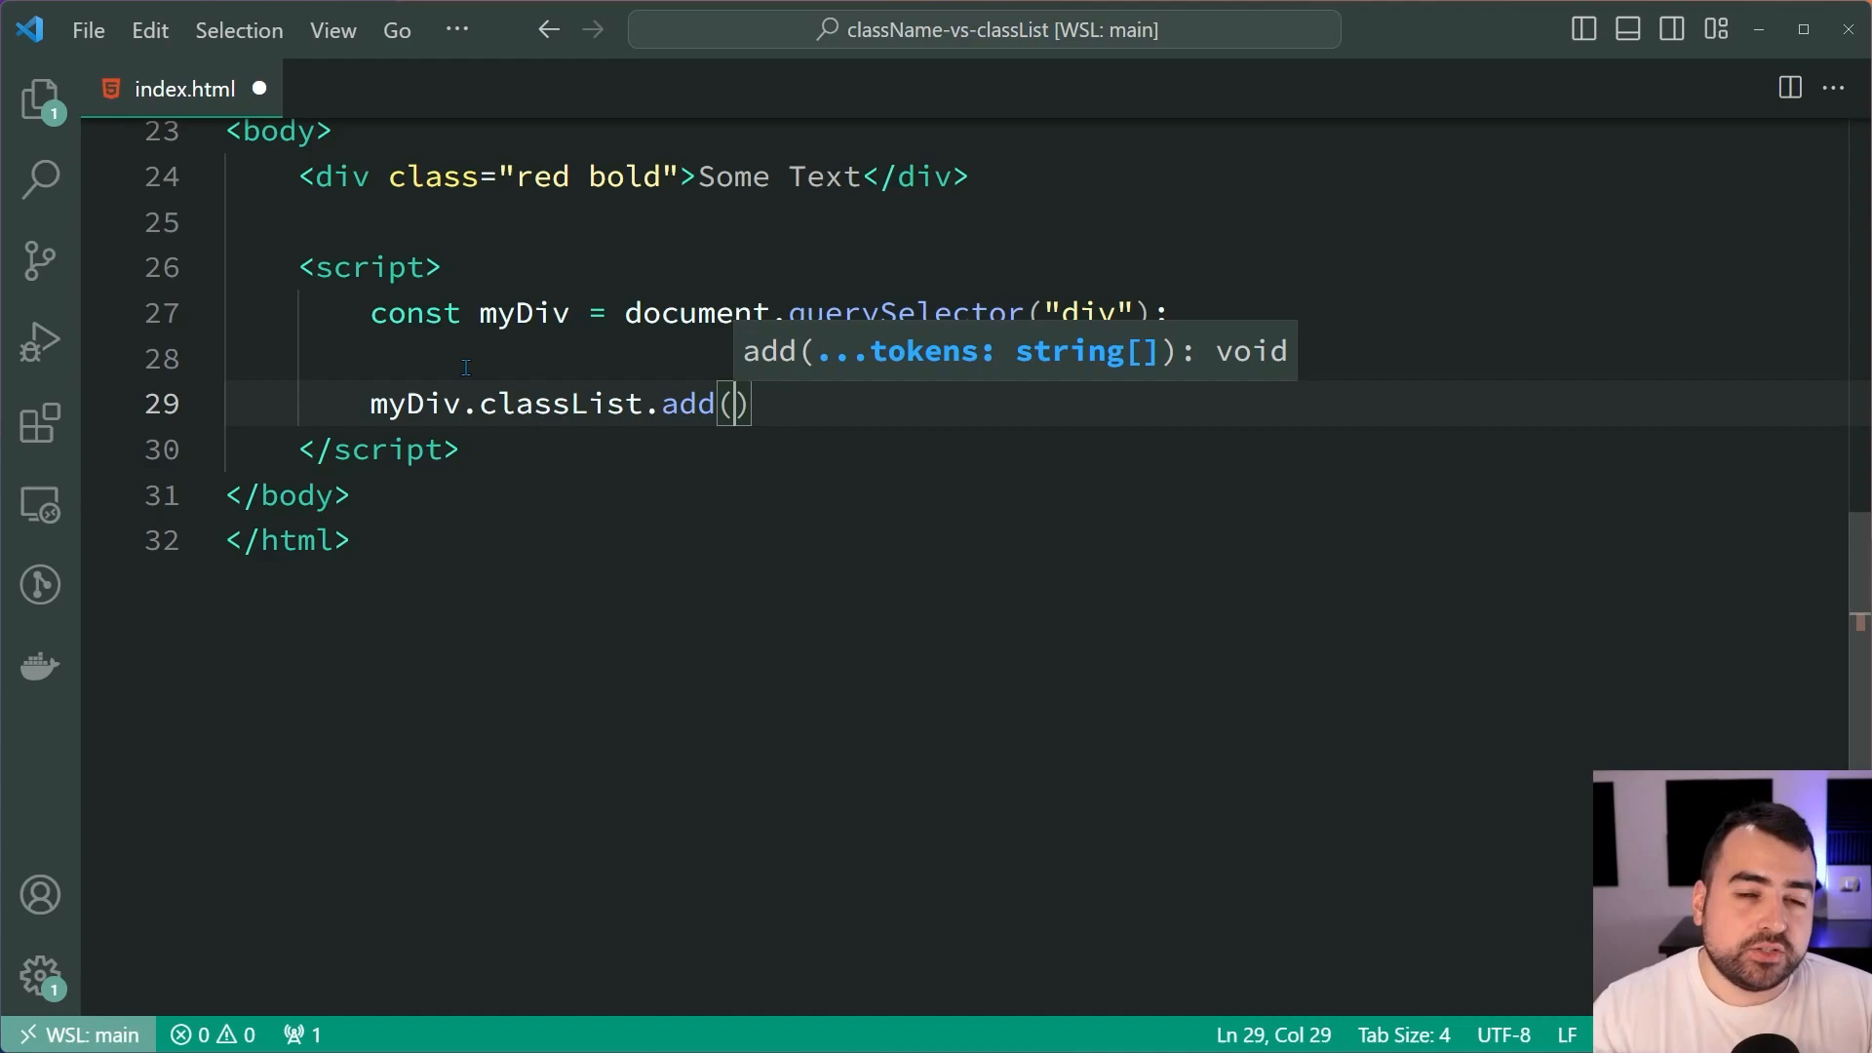
pyautogui.write('"large"')
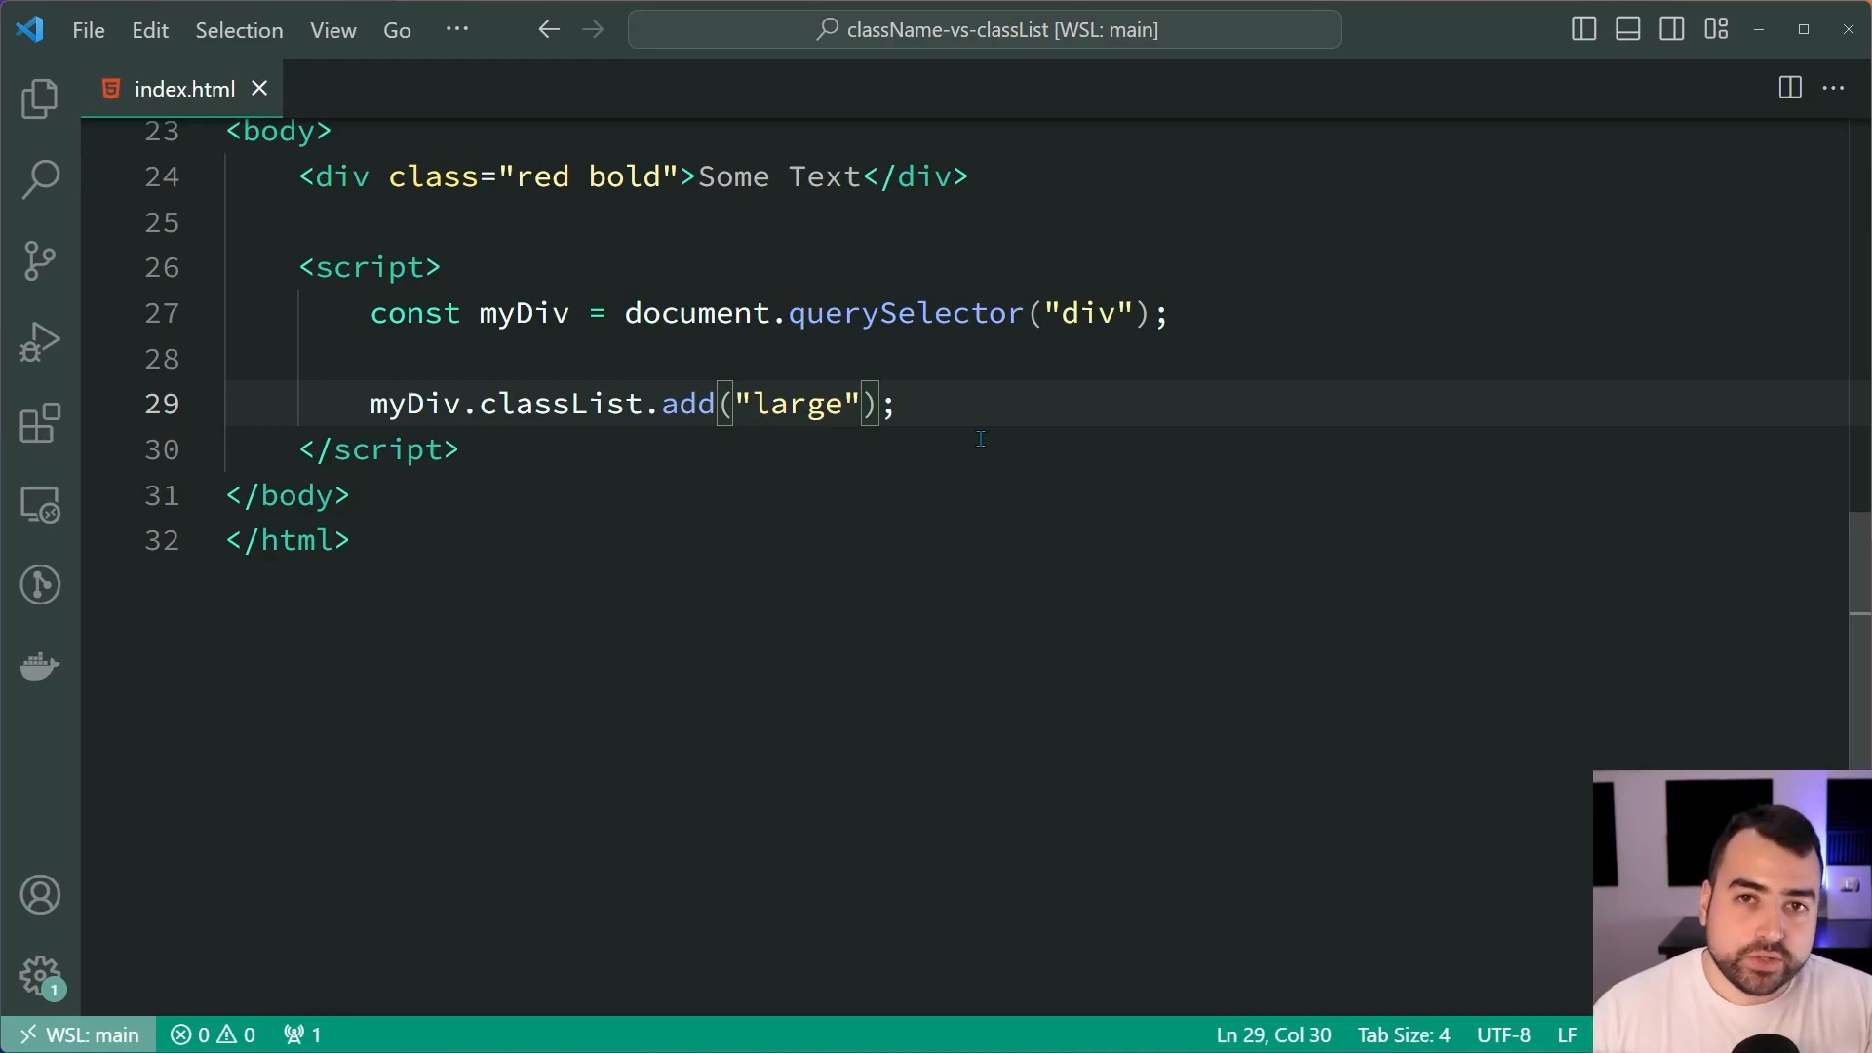
pyautogui.write(',')
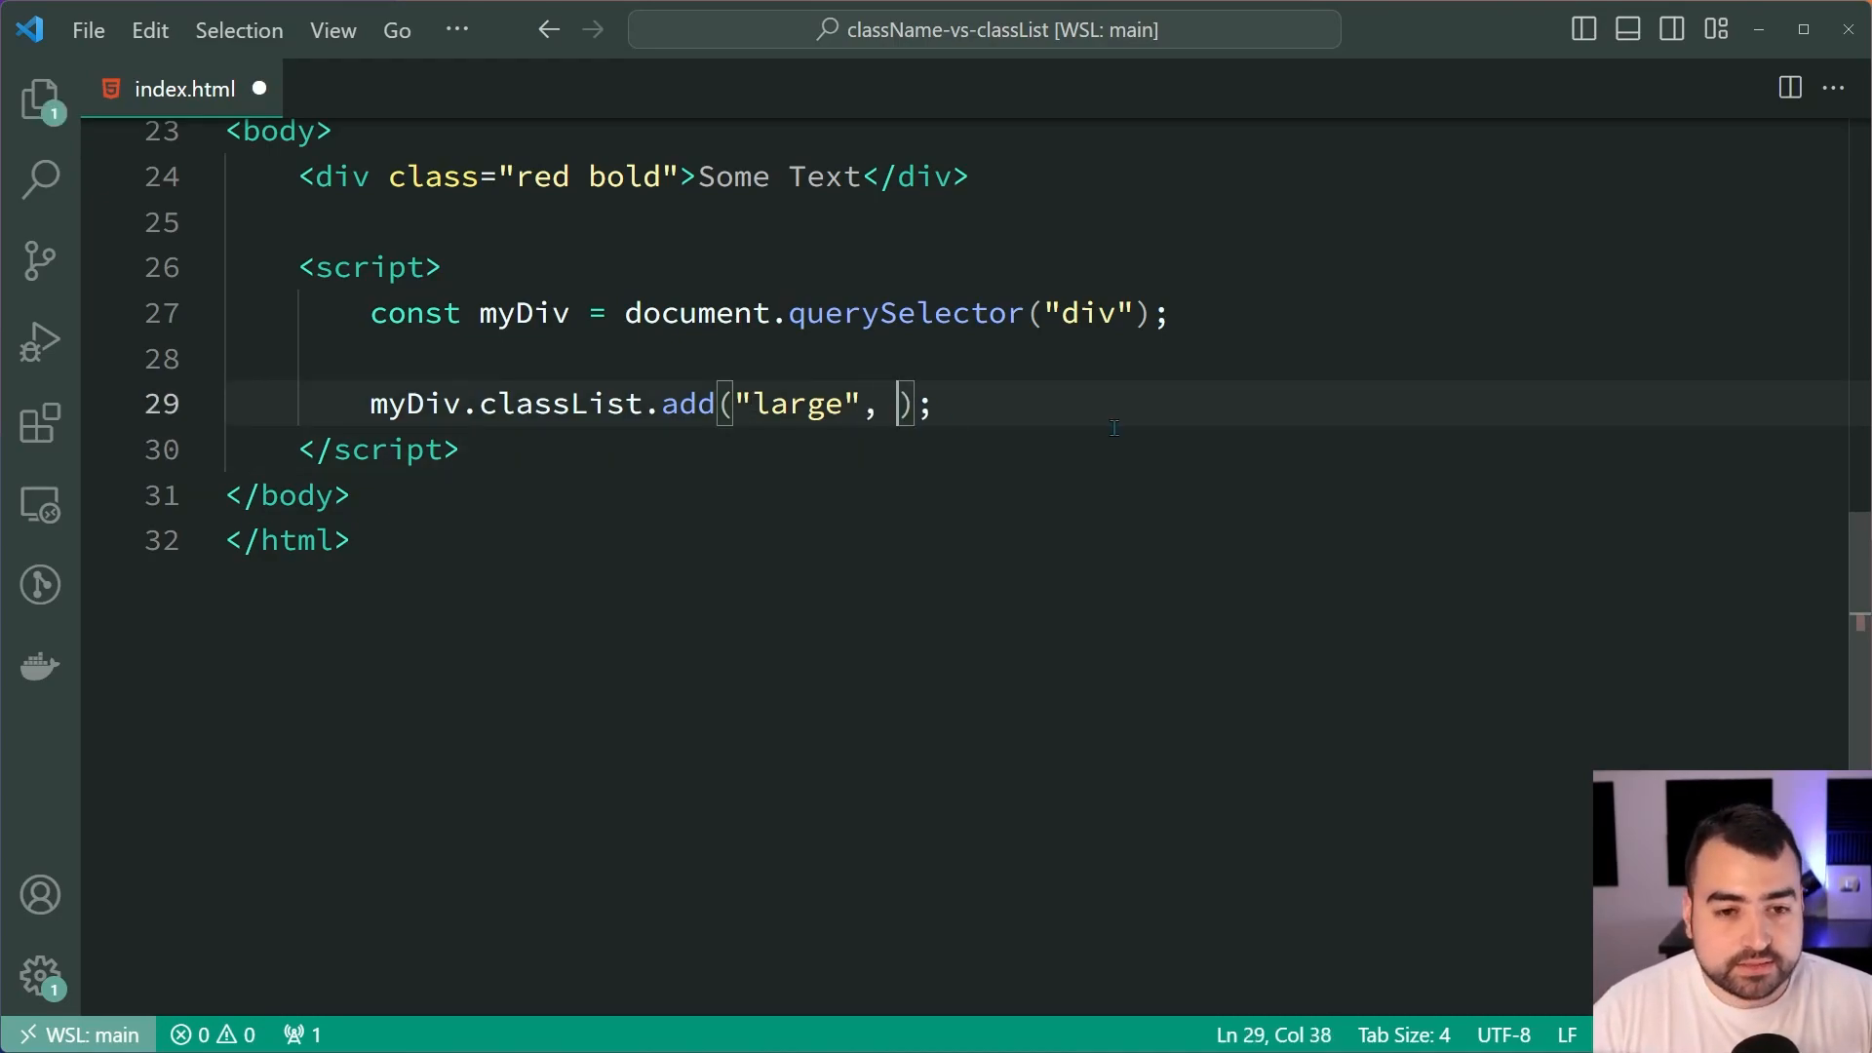
pyautogui.write('doesnt"')
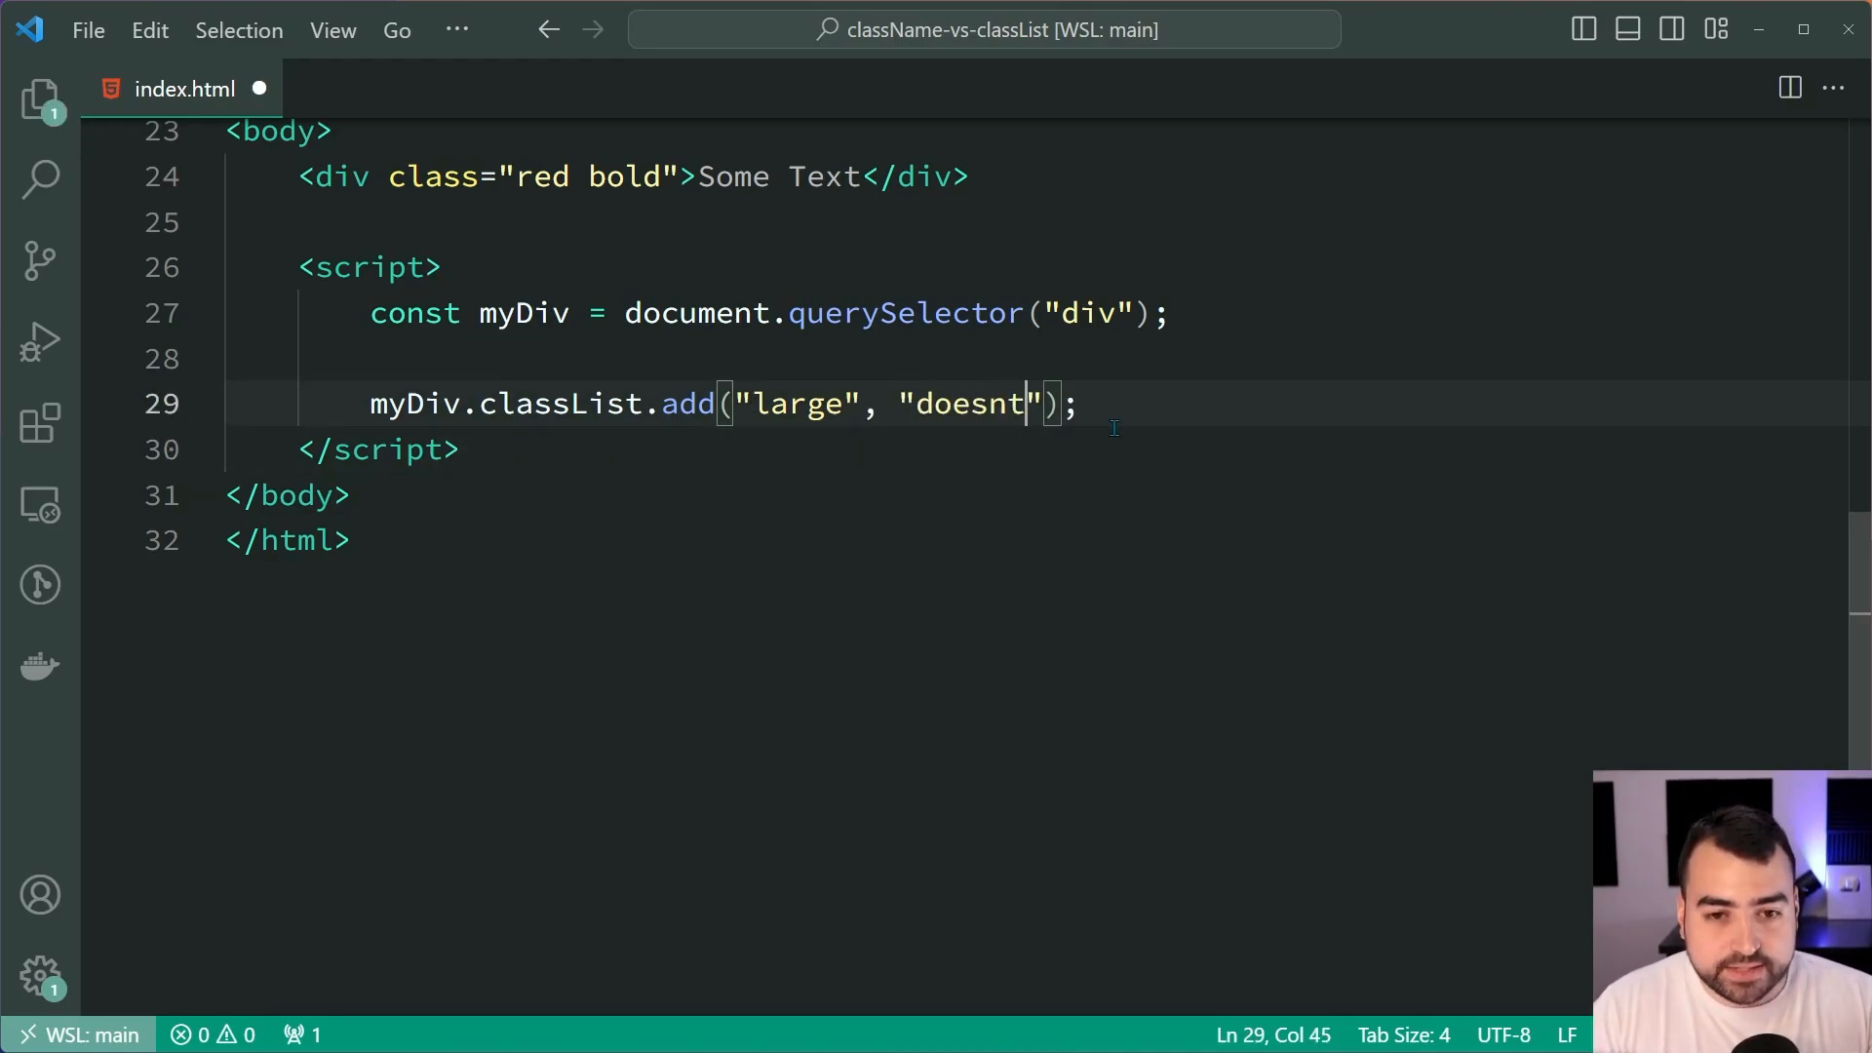
pyautogui.write('-exist')
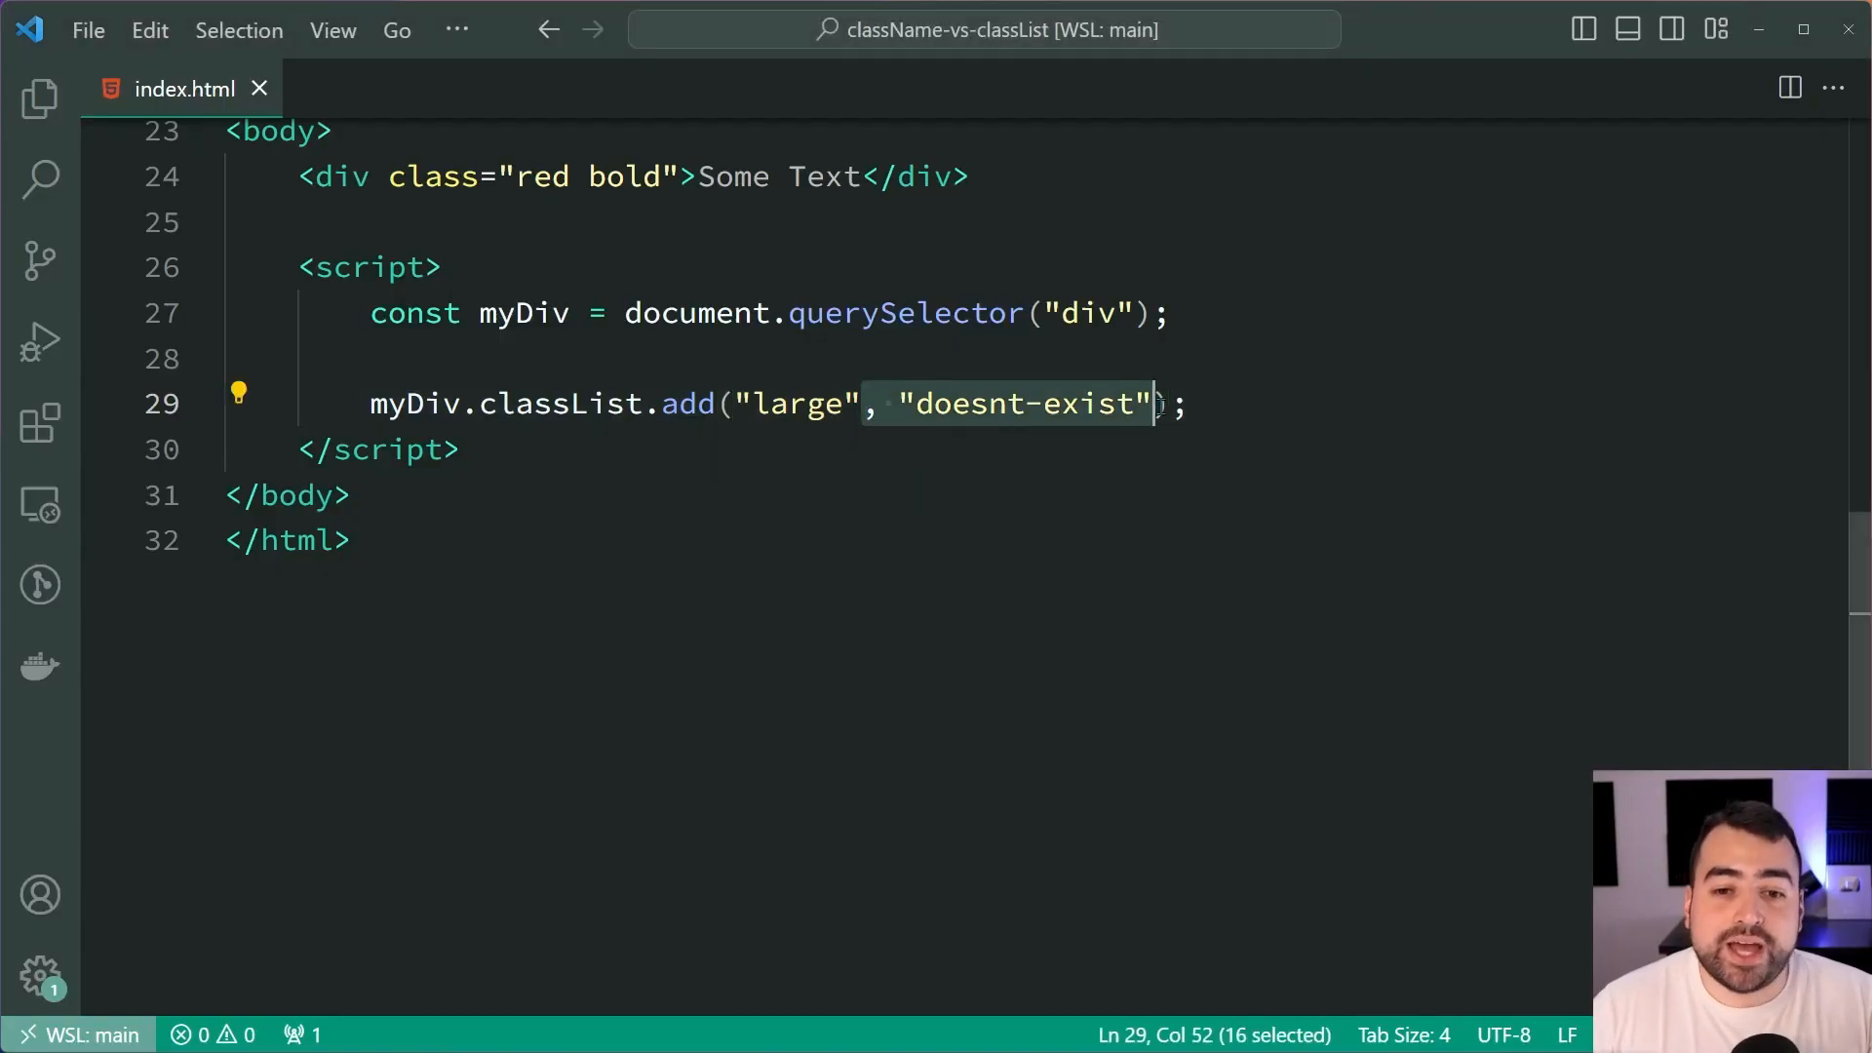
pyautogui.click(1280, 403)
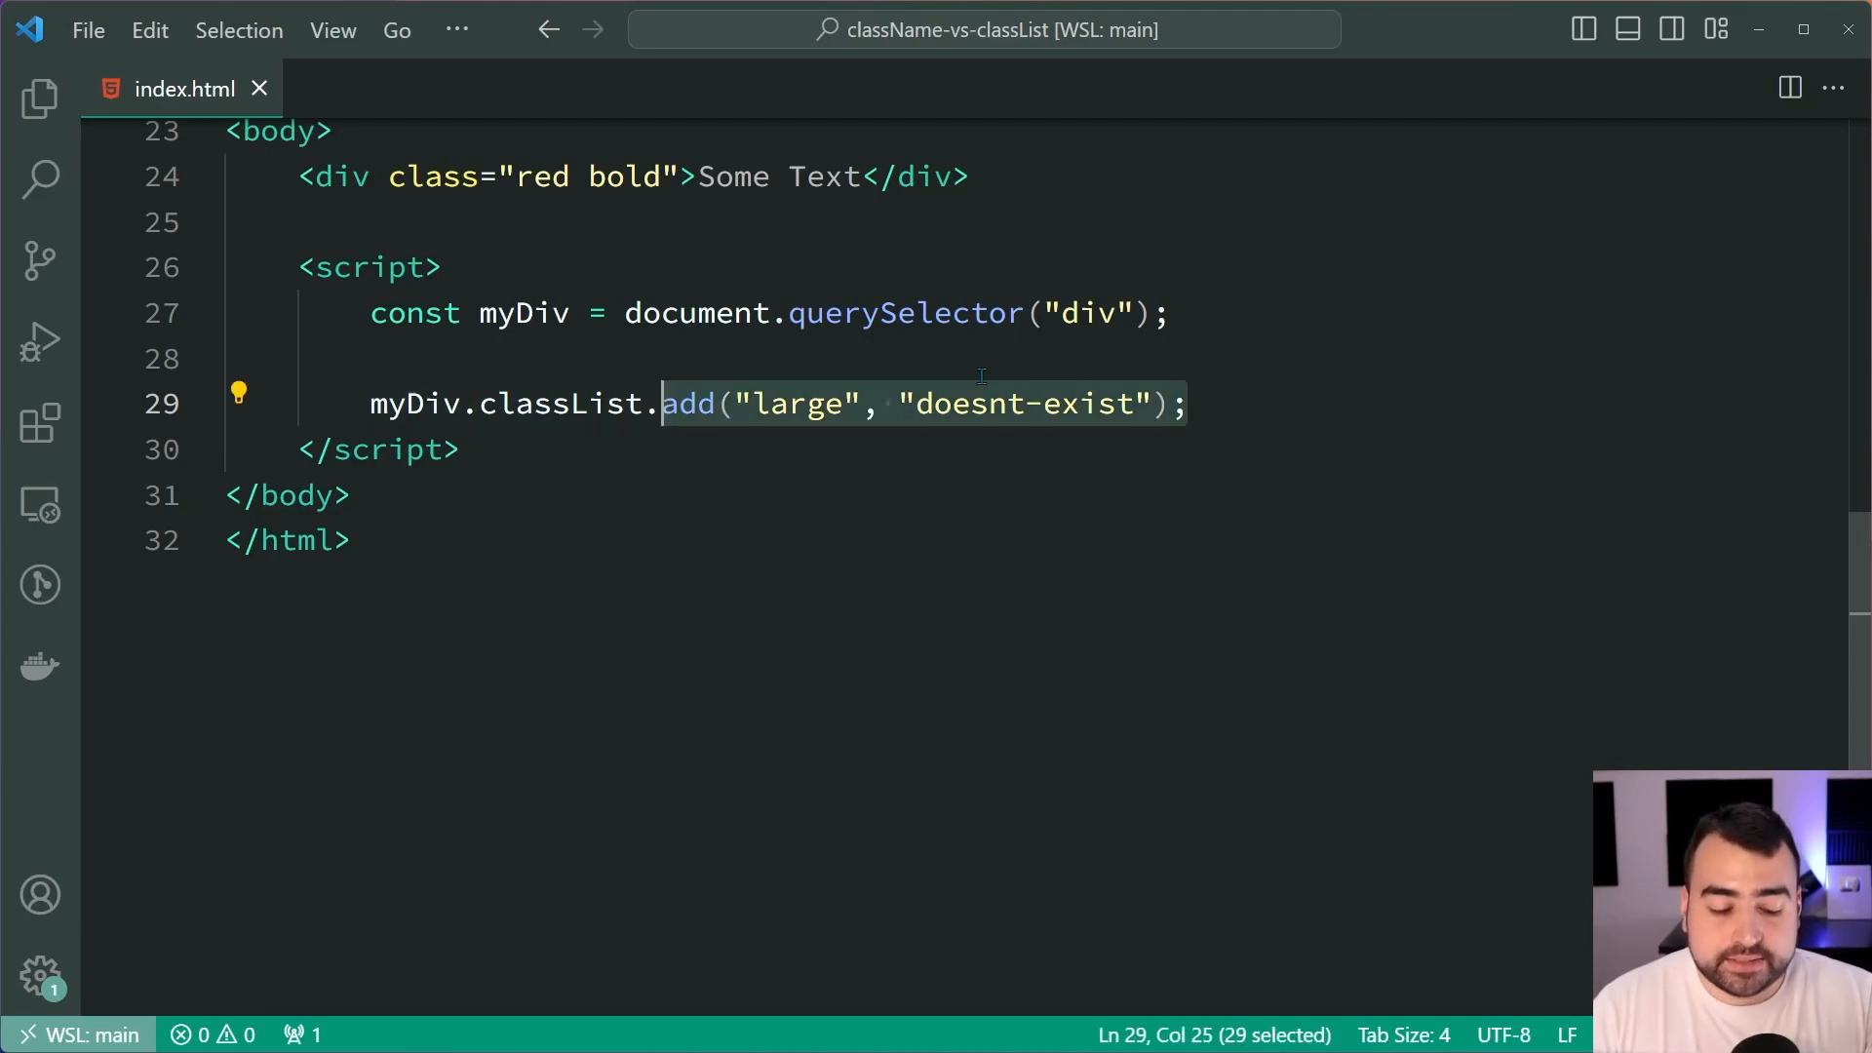
# Overwrite the add call with remove("bold") on the classList line
pyautogui.write('remove')
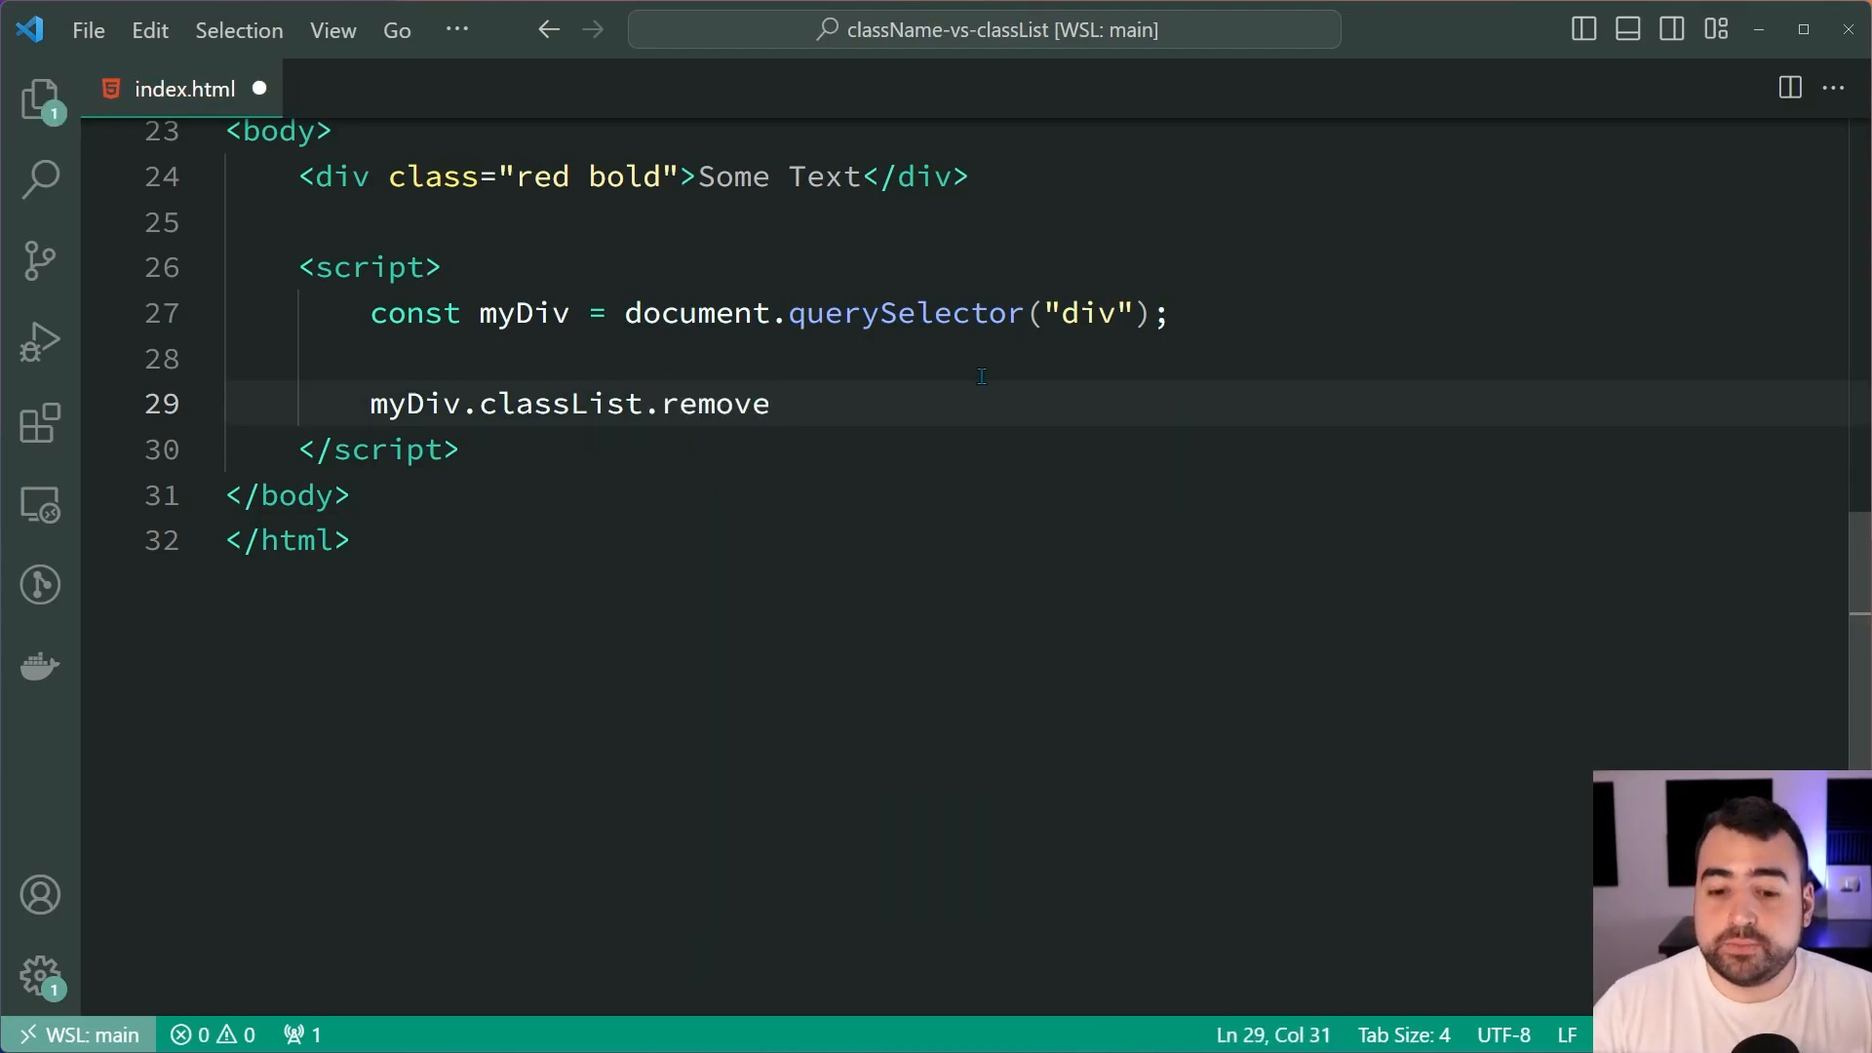
pyautogui.write('("b"')
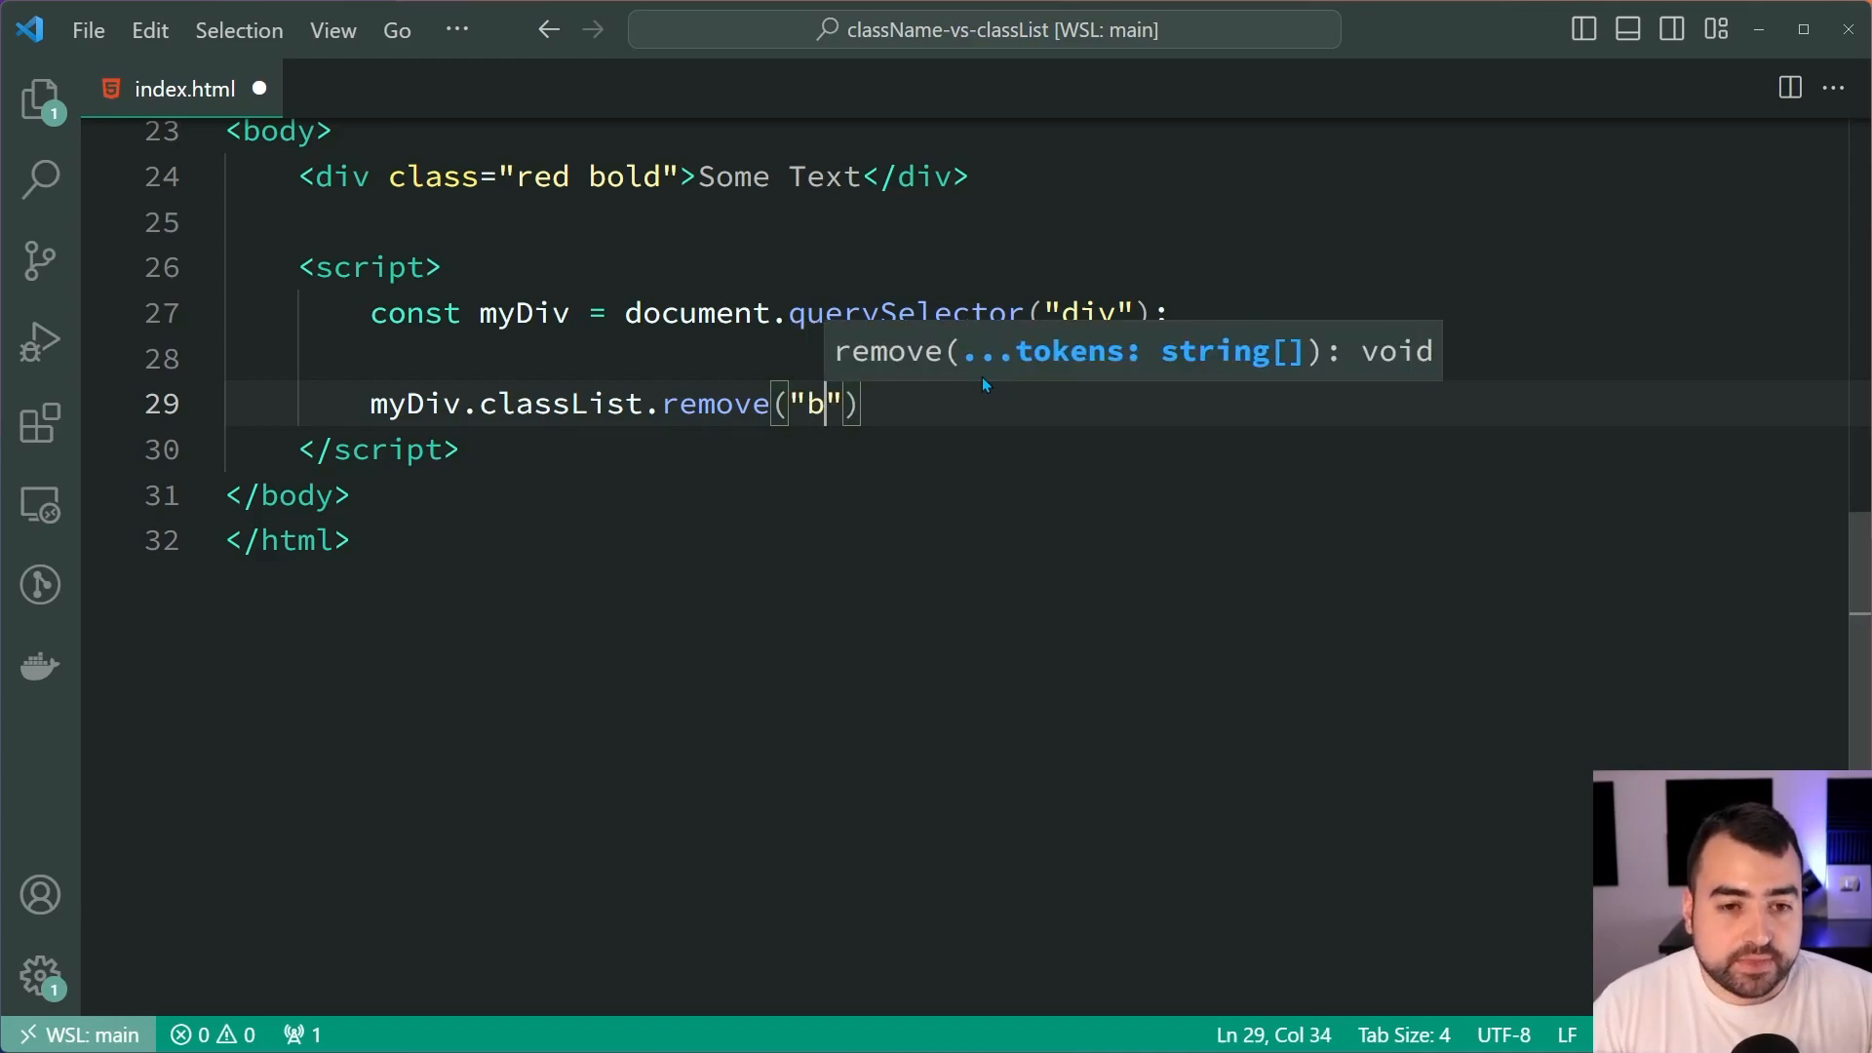
pyautogui.write('o')
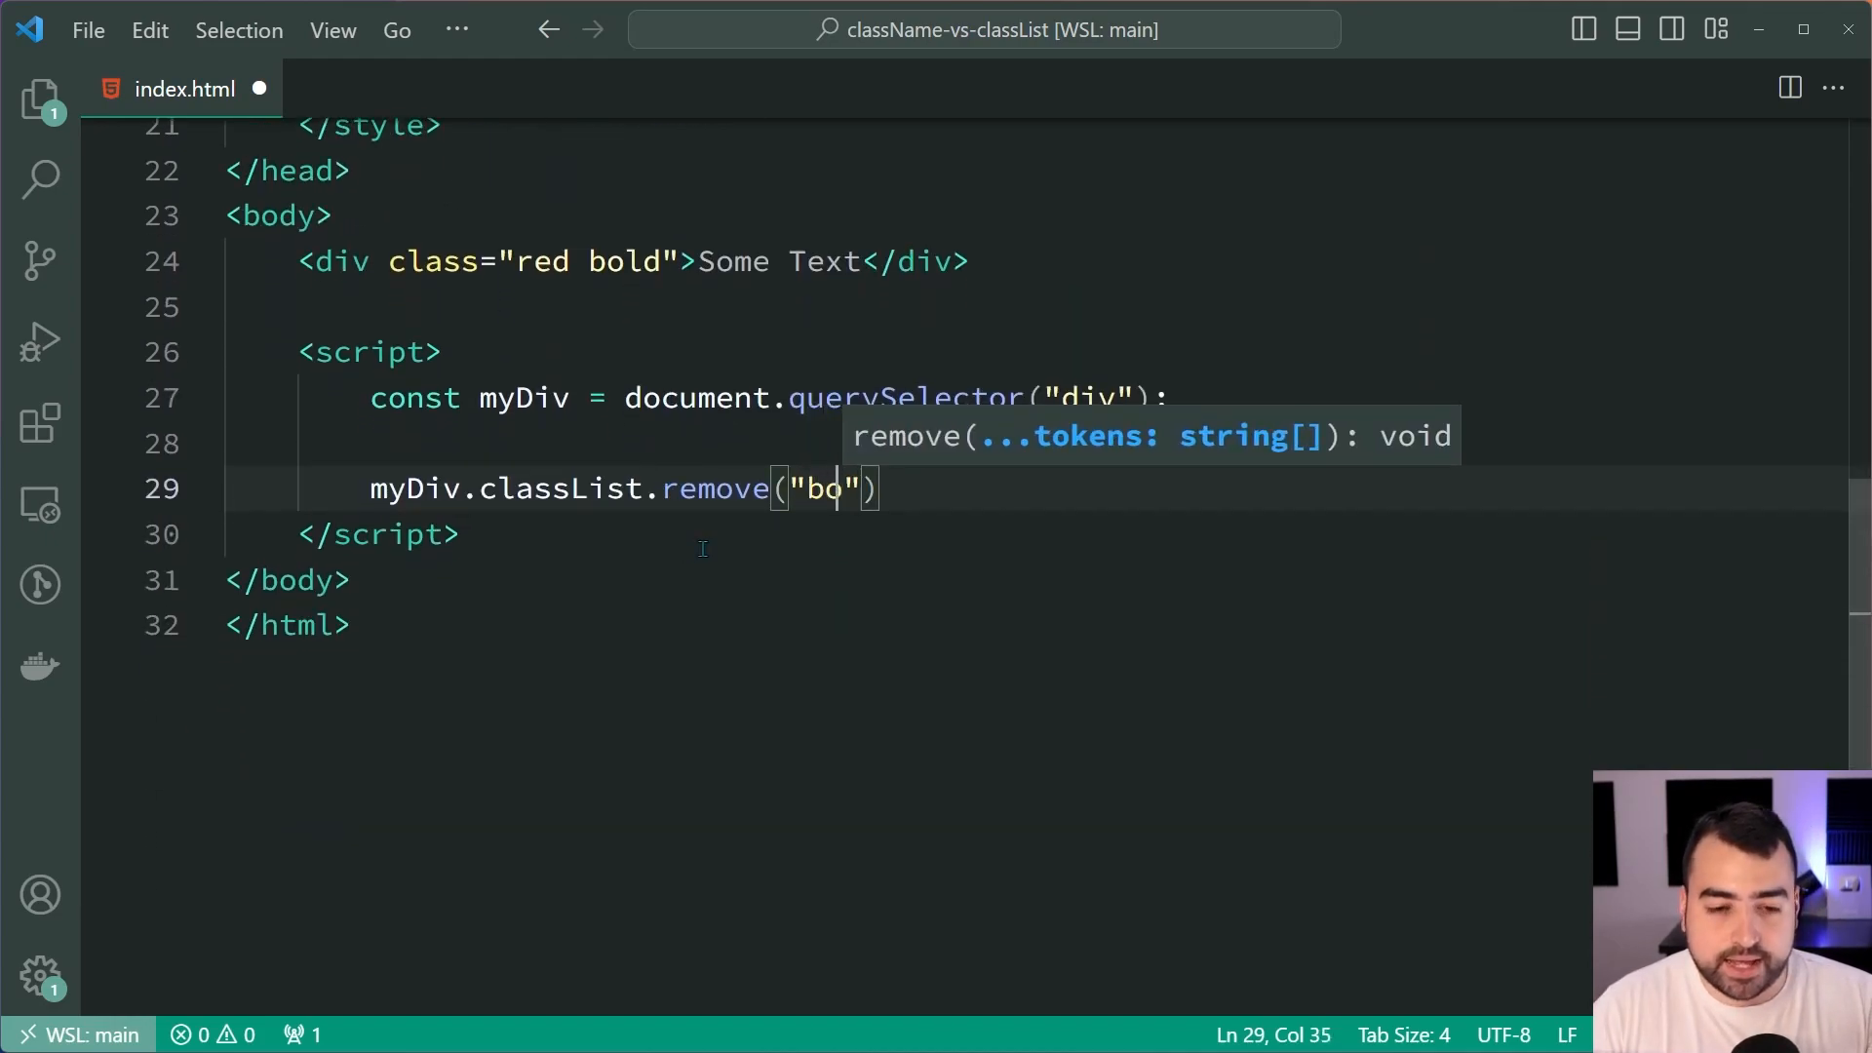
pyautogui.write('ld')
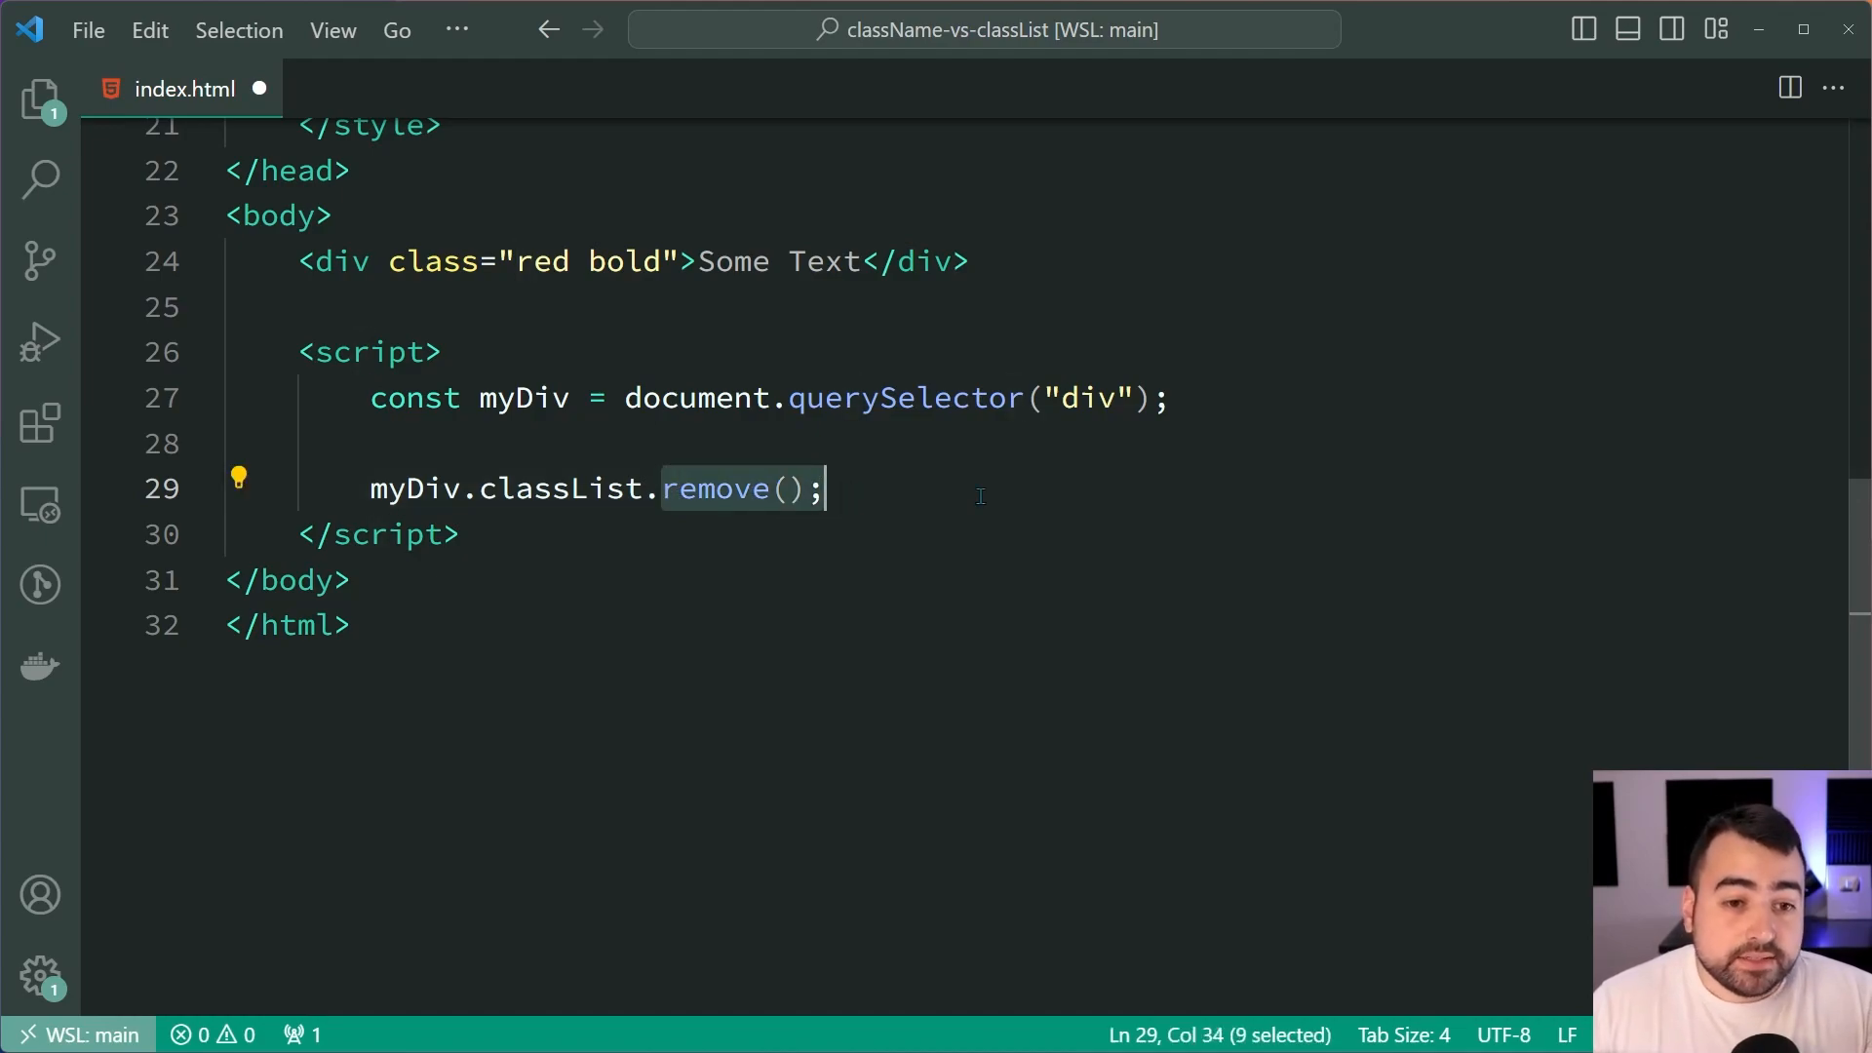
# Change the call to replace("bold", "large"), then cut back to myDiv.classList inside console.log
pyautogui.write('replace')
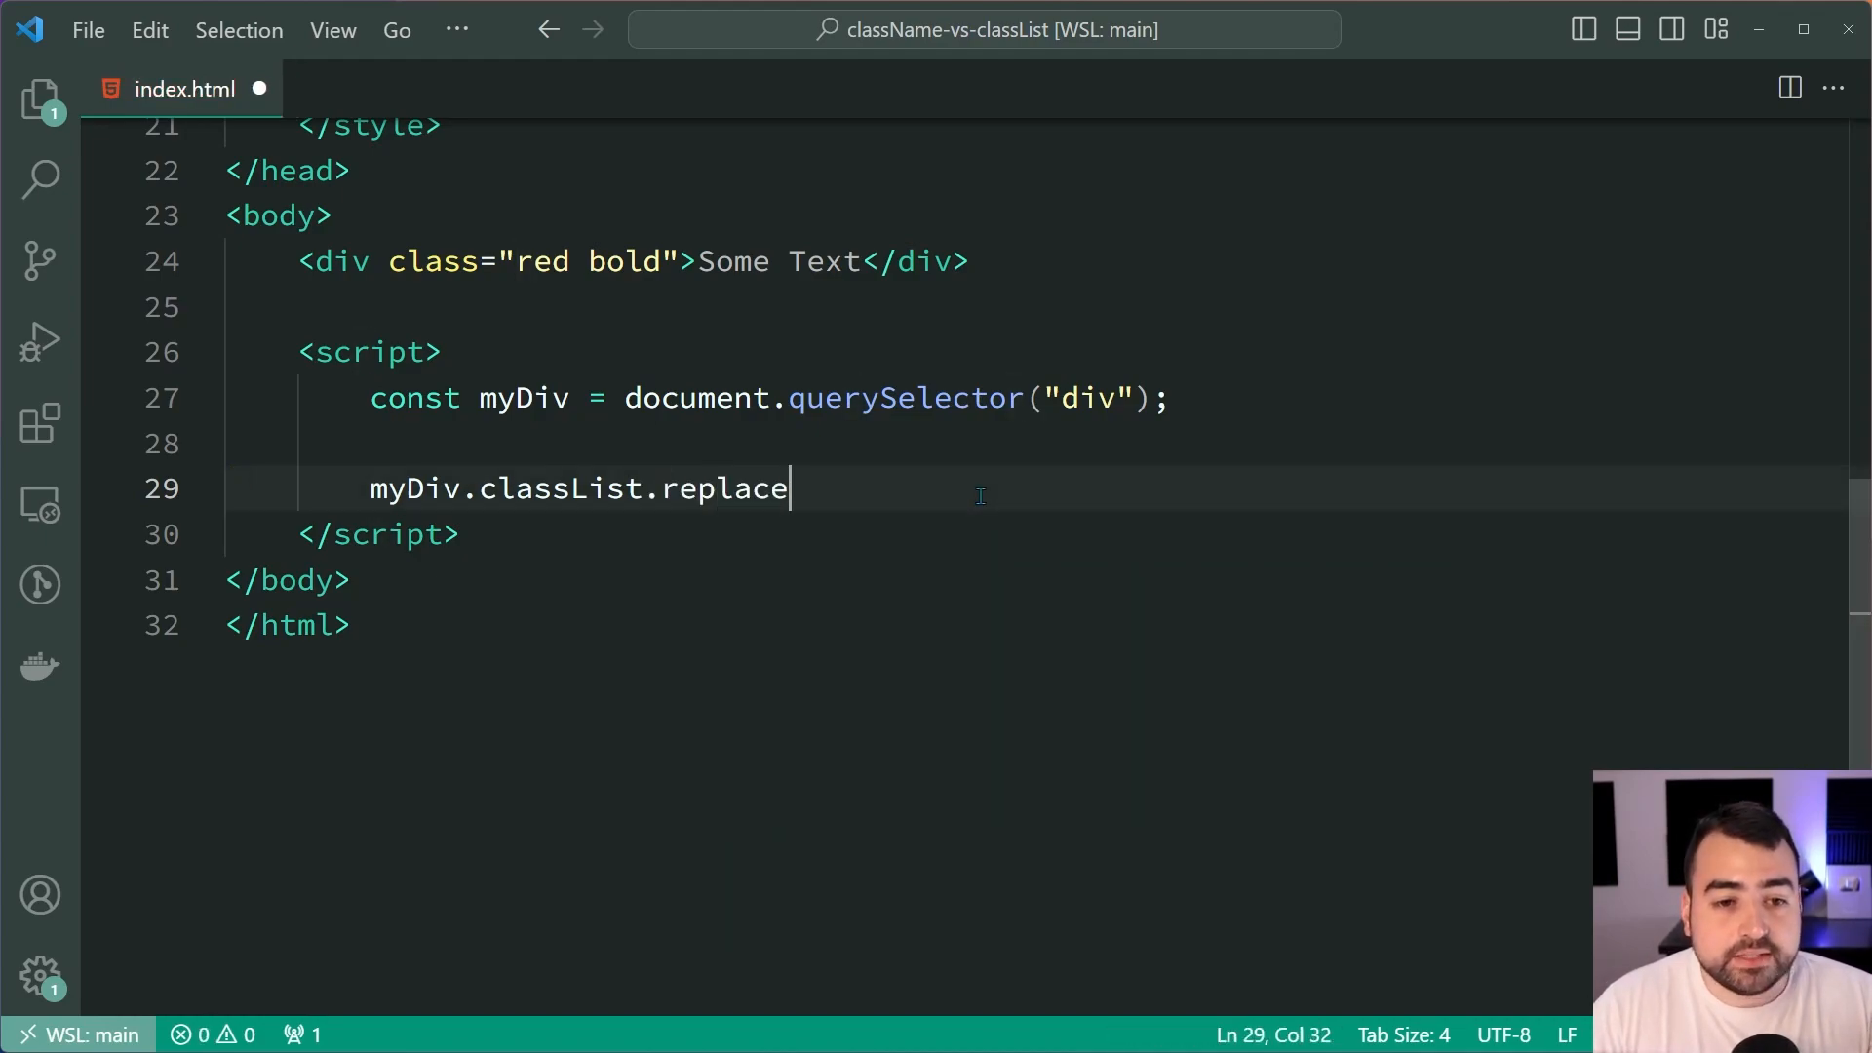
pyautogui.write('("bold"')
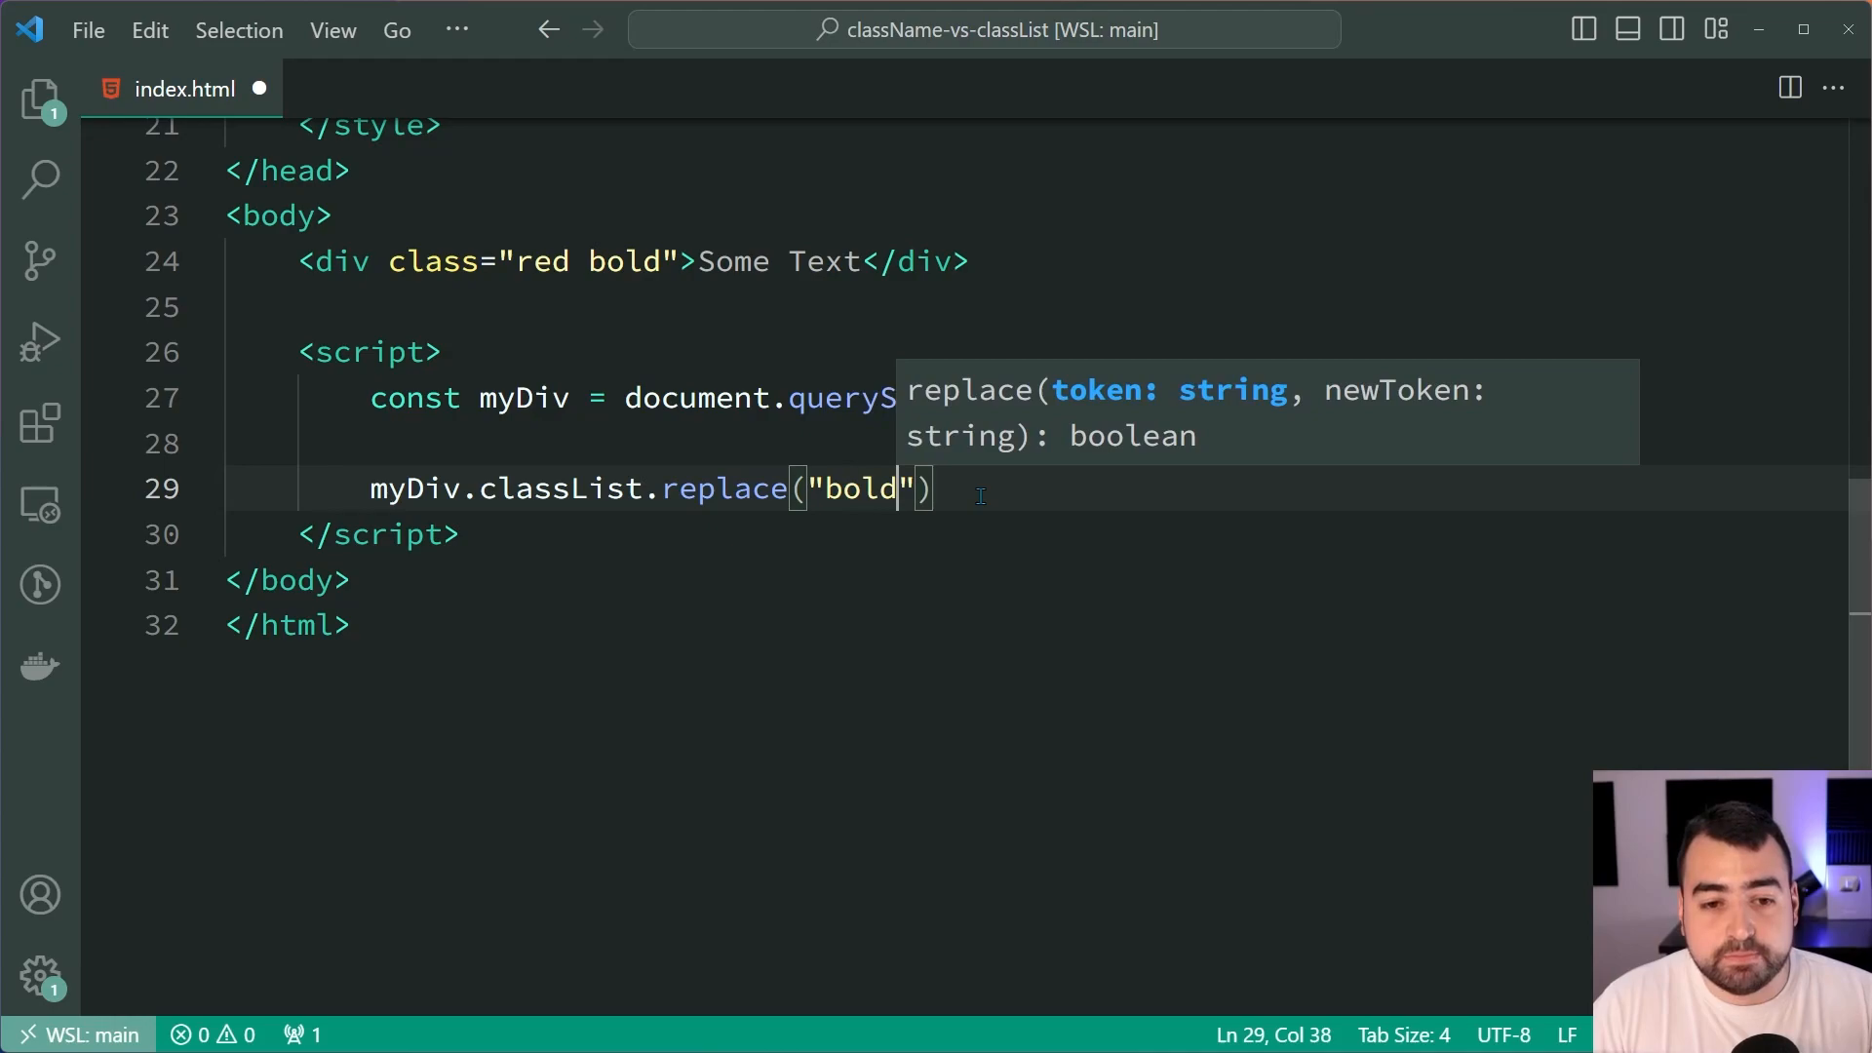
pyautogui.write(', "large"')
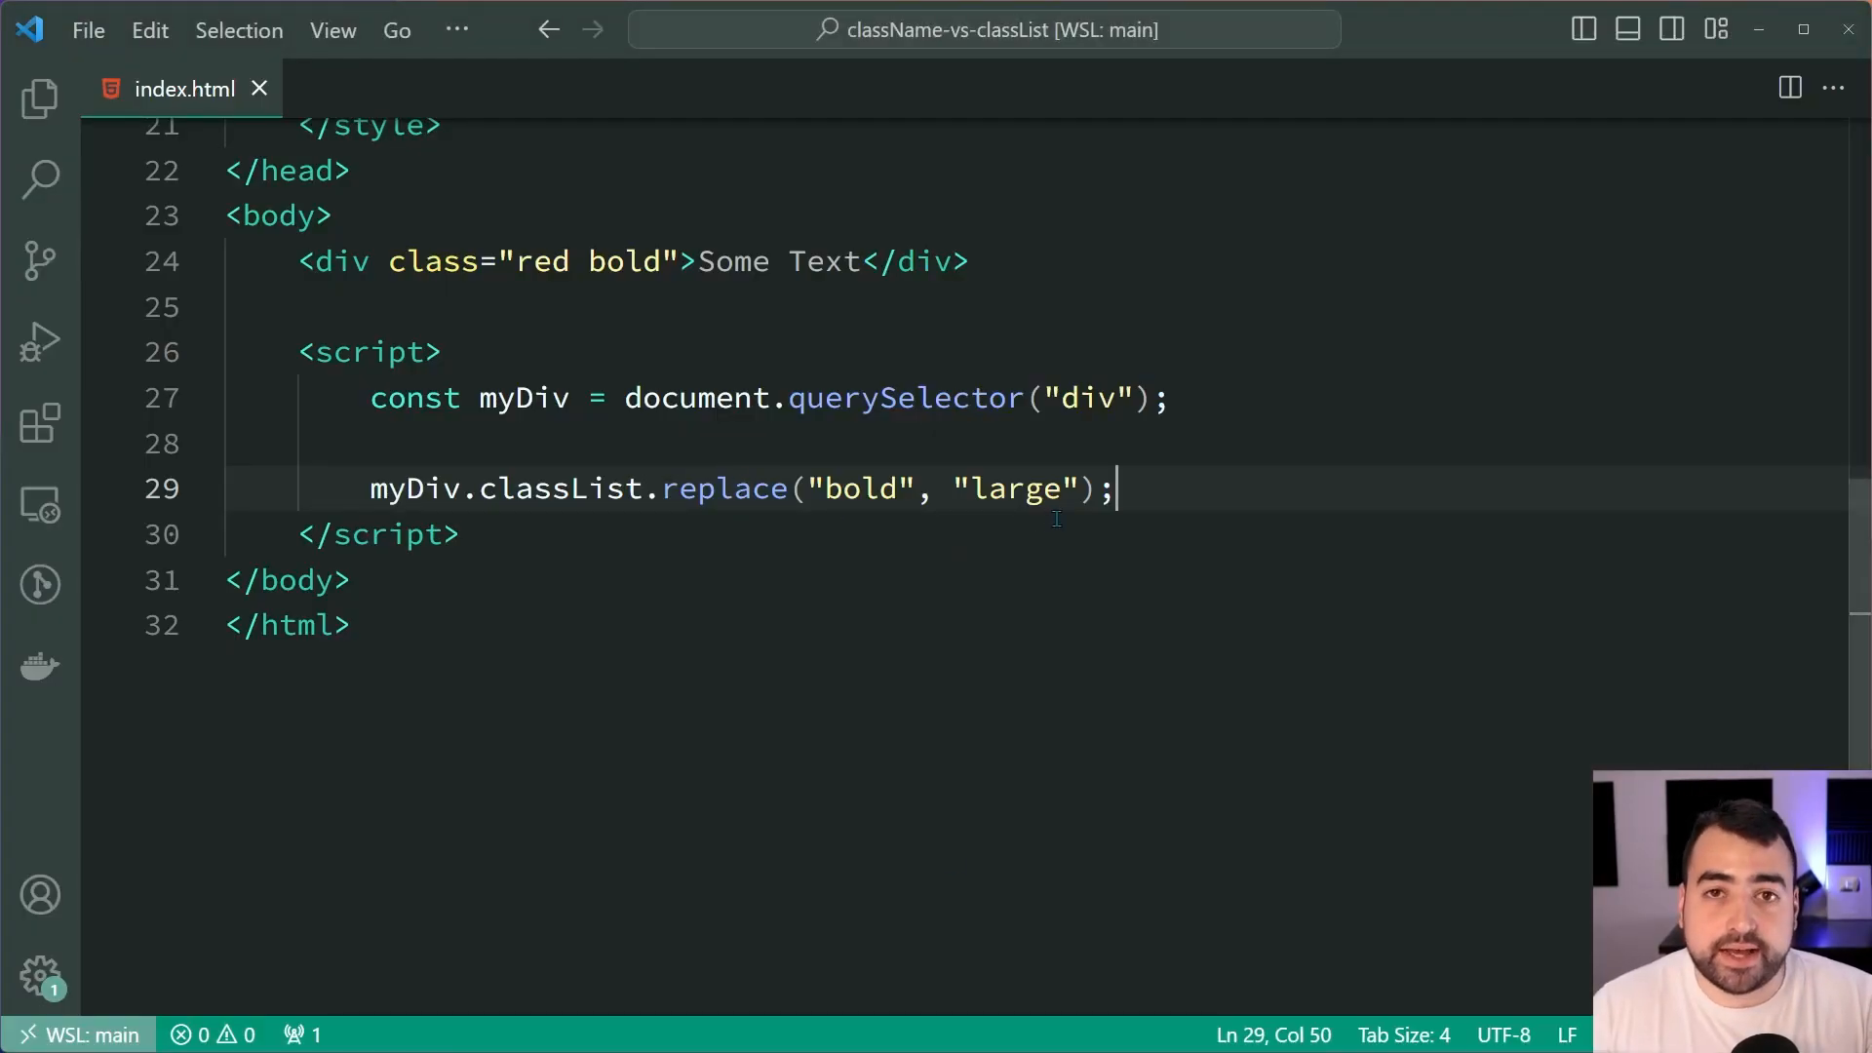
pyautogui.press('BackSpace')
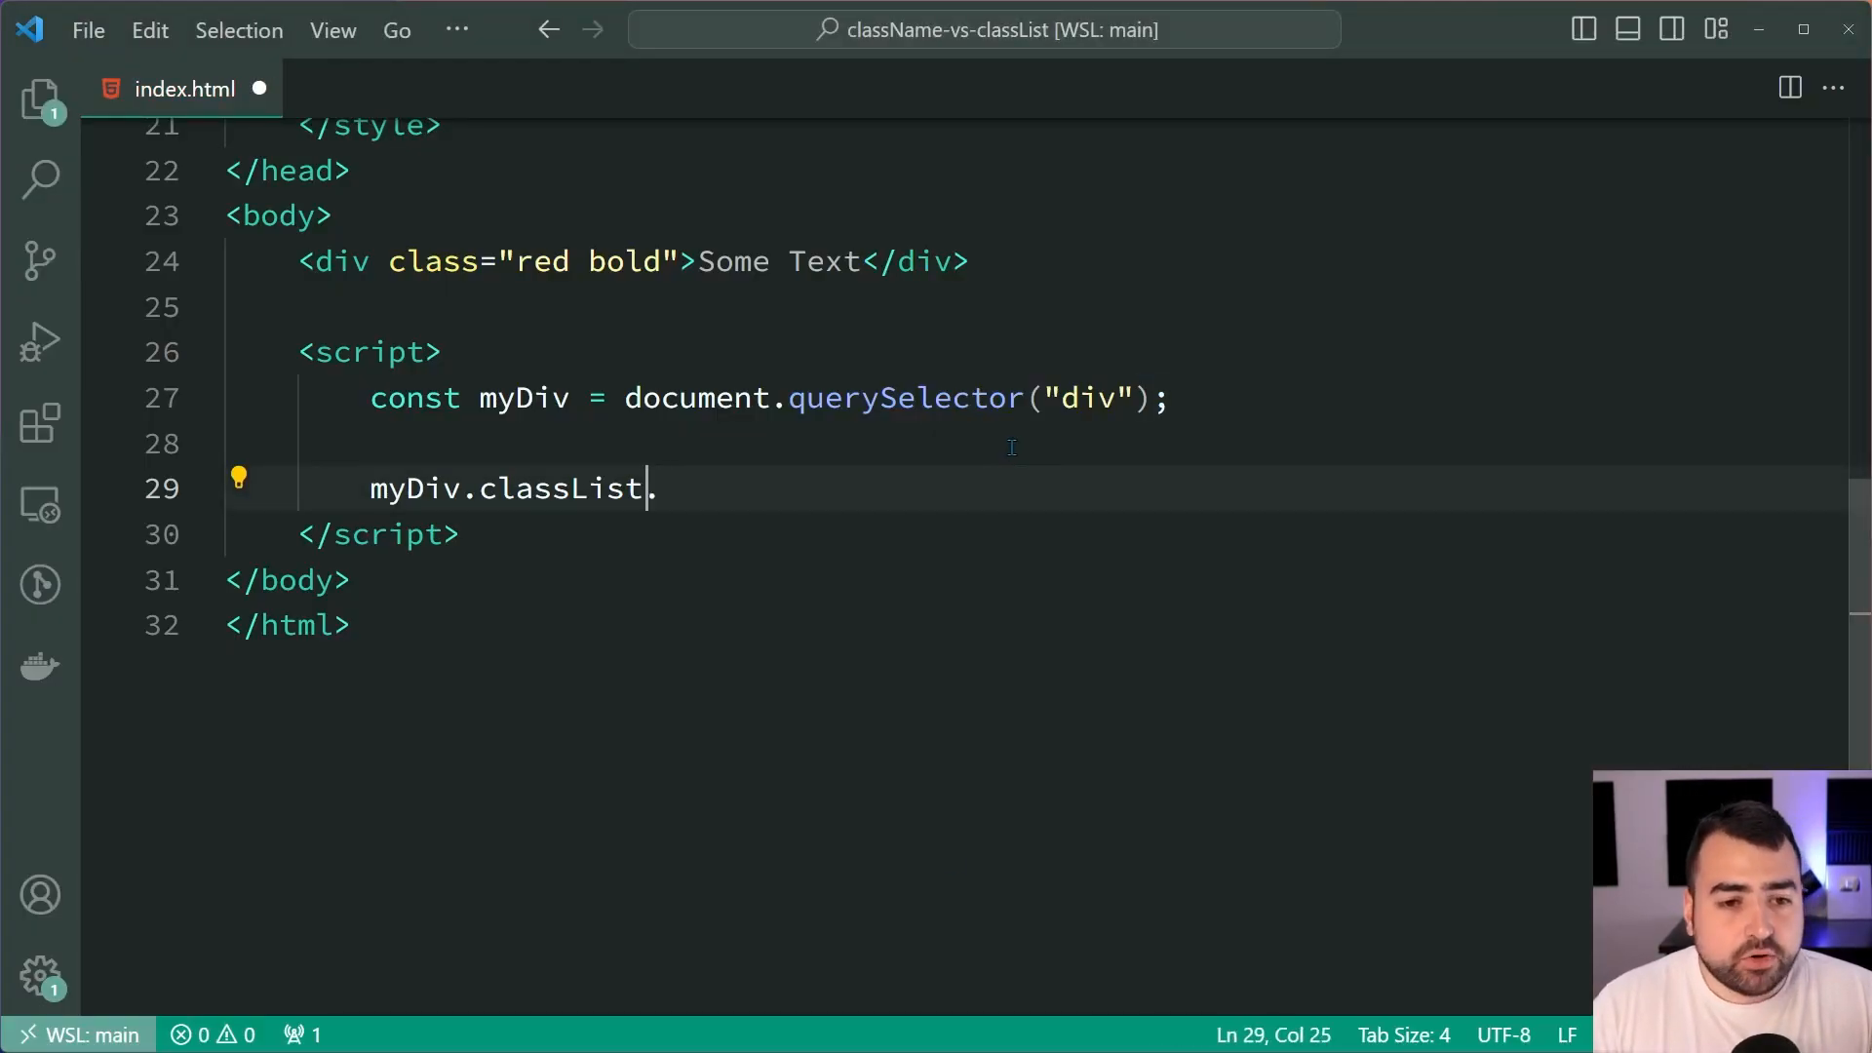
pyautogui.press('Backspace')
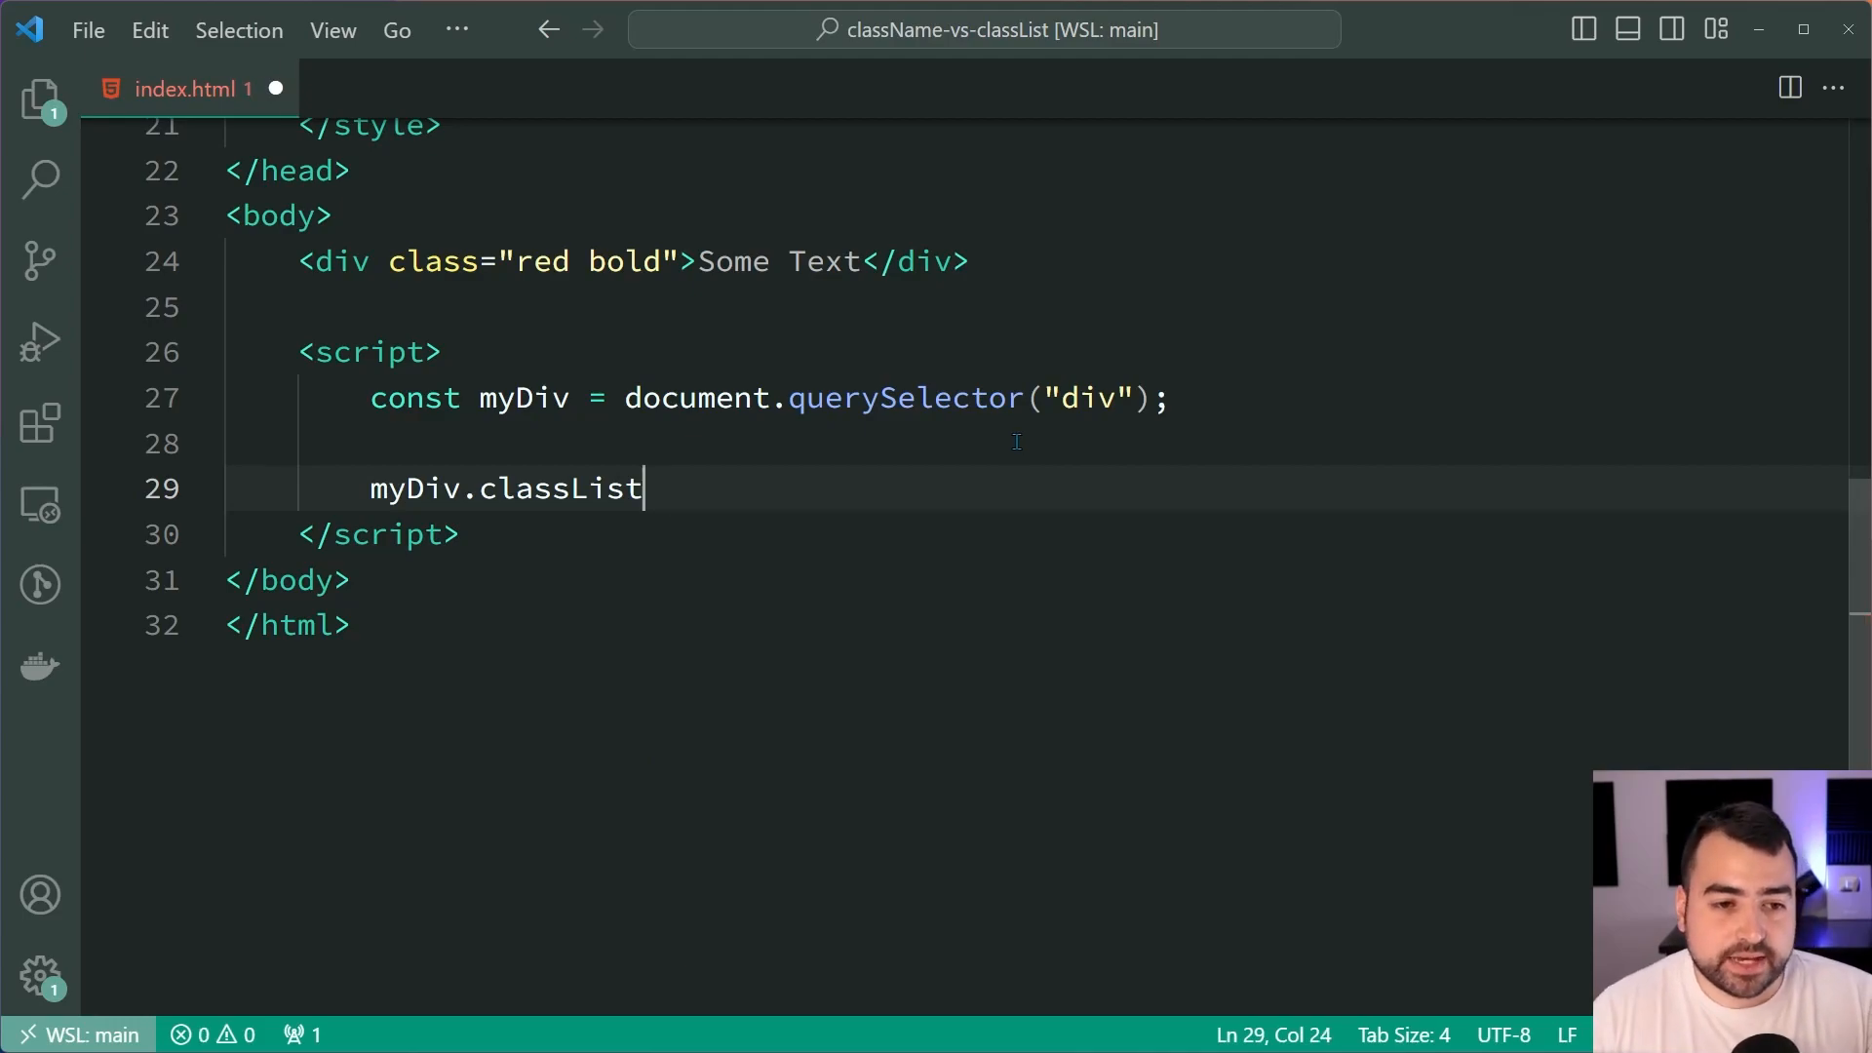
pyautogui.write('console.log(')
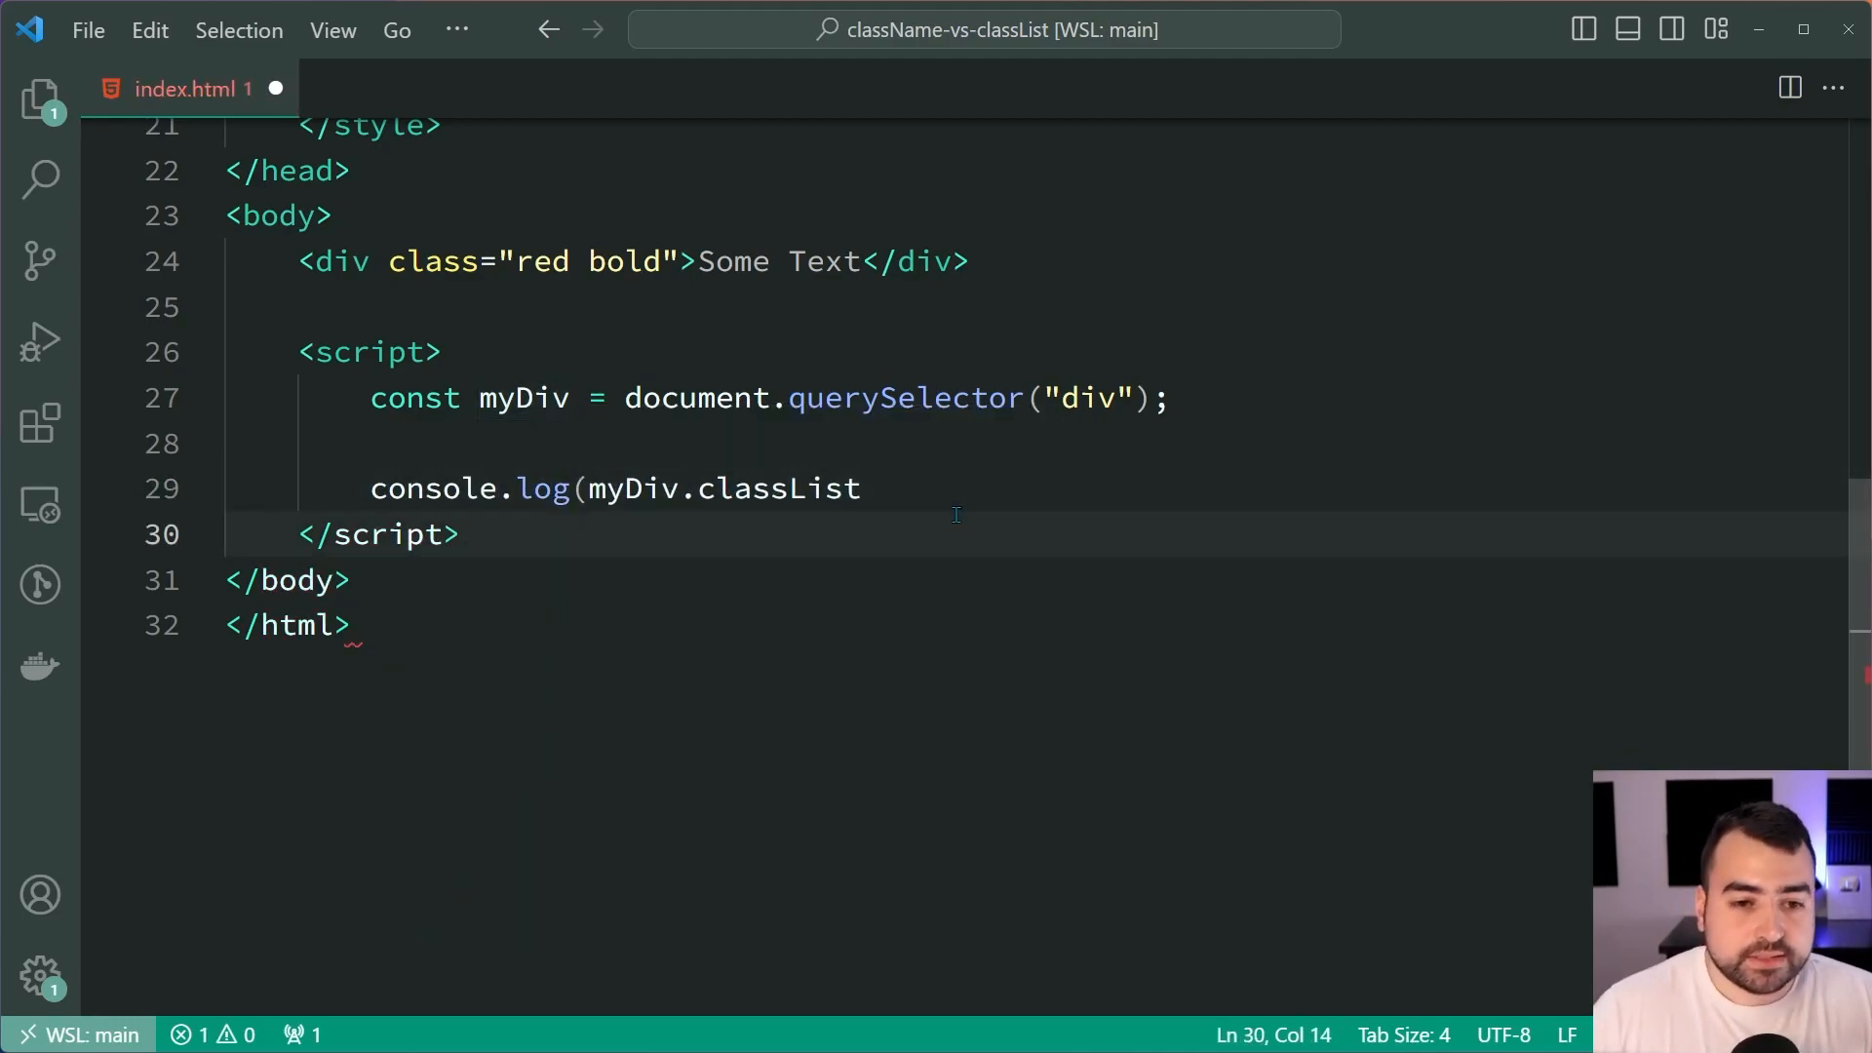
# Complete the line as console.log(myDiv.classList.contains("large")); and save
pyautogui.write(');')
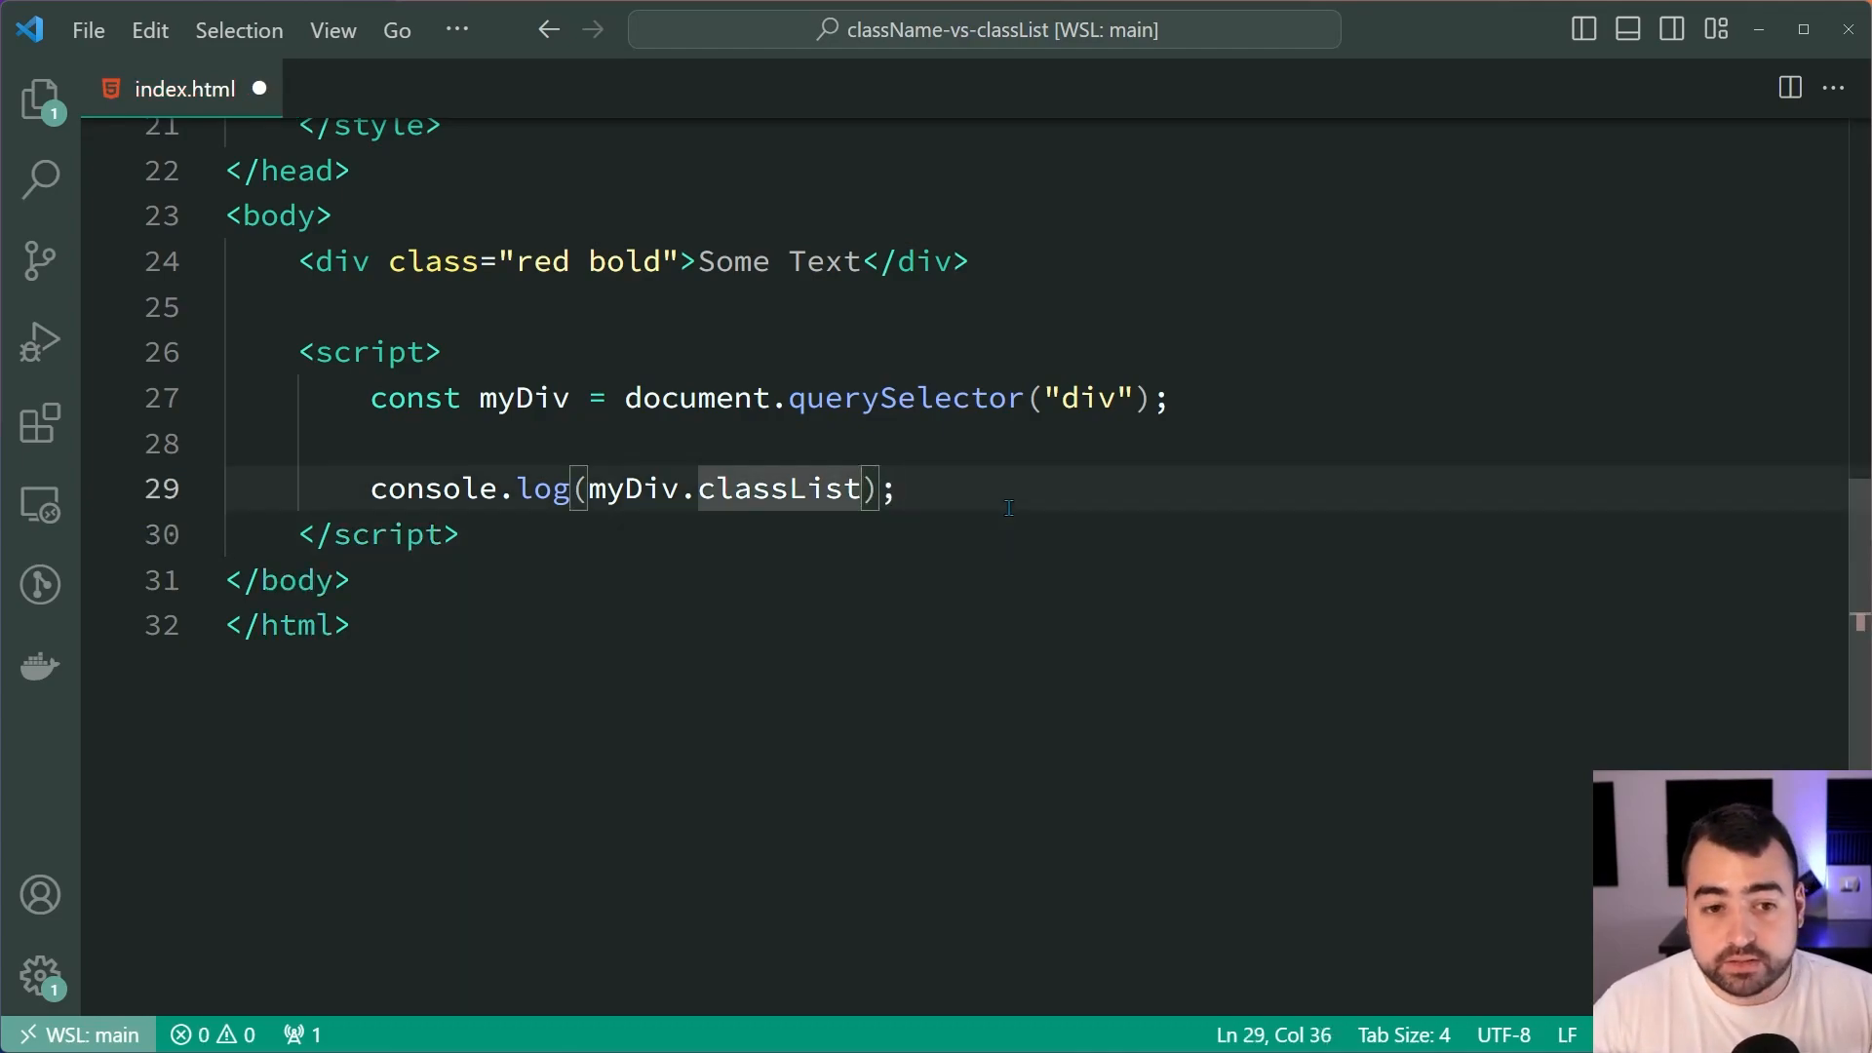
pyautogui.write('.contains()')
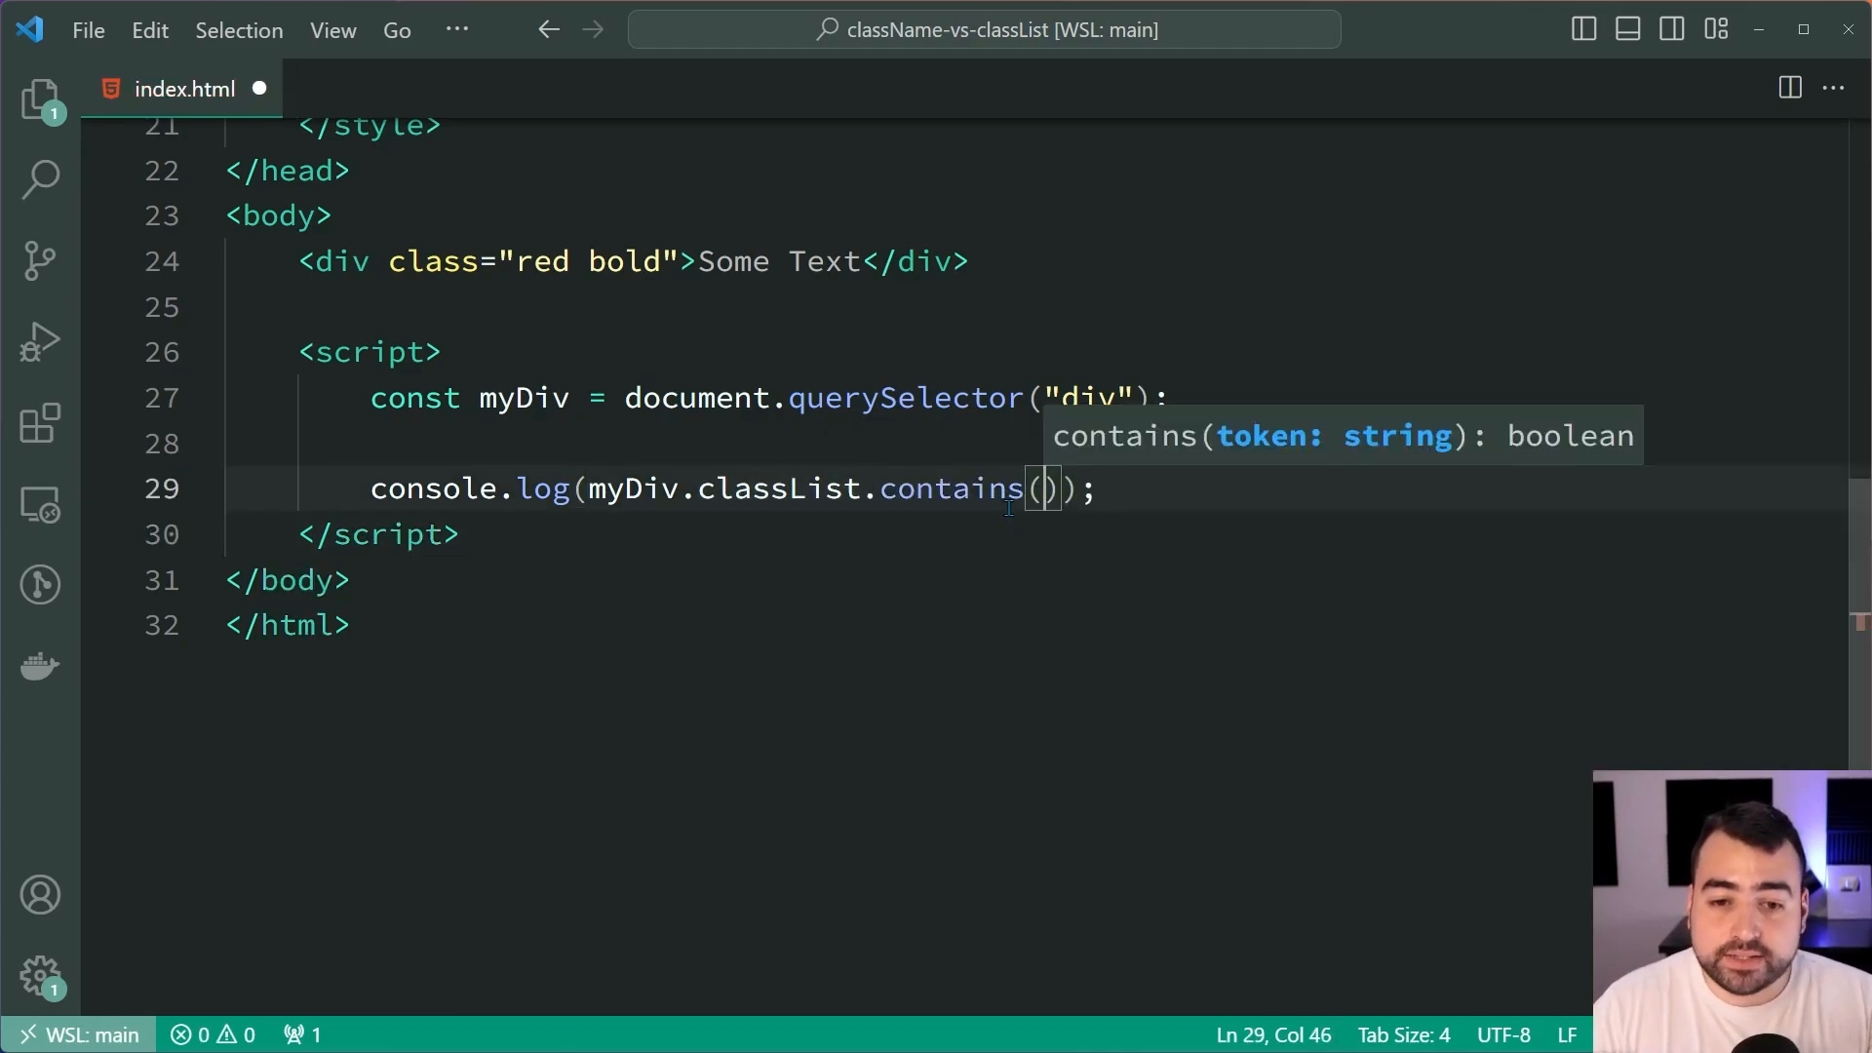
pyautogui.write('""')
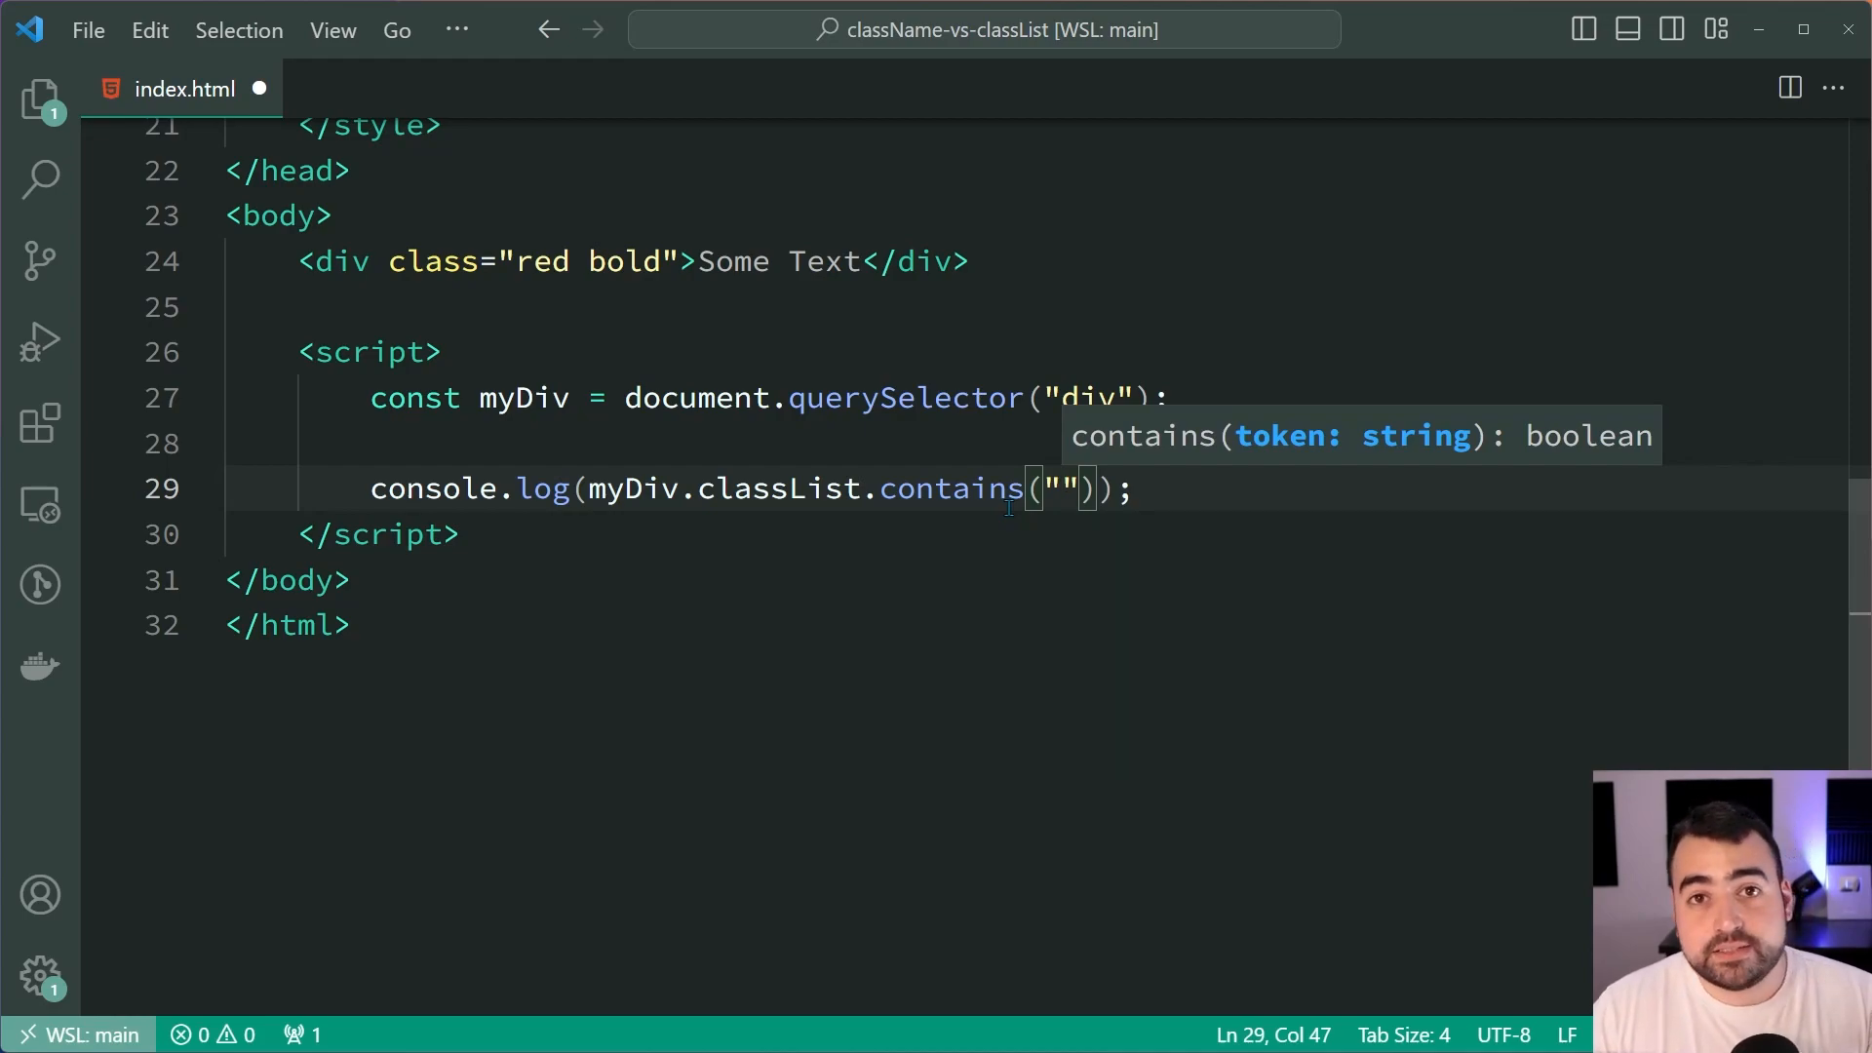
pyautogui.write('large')
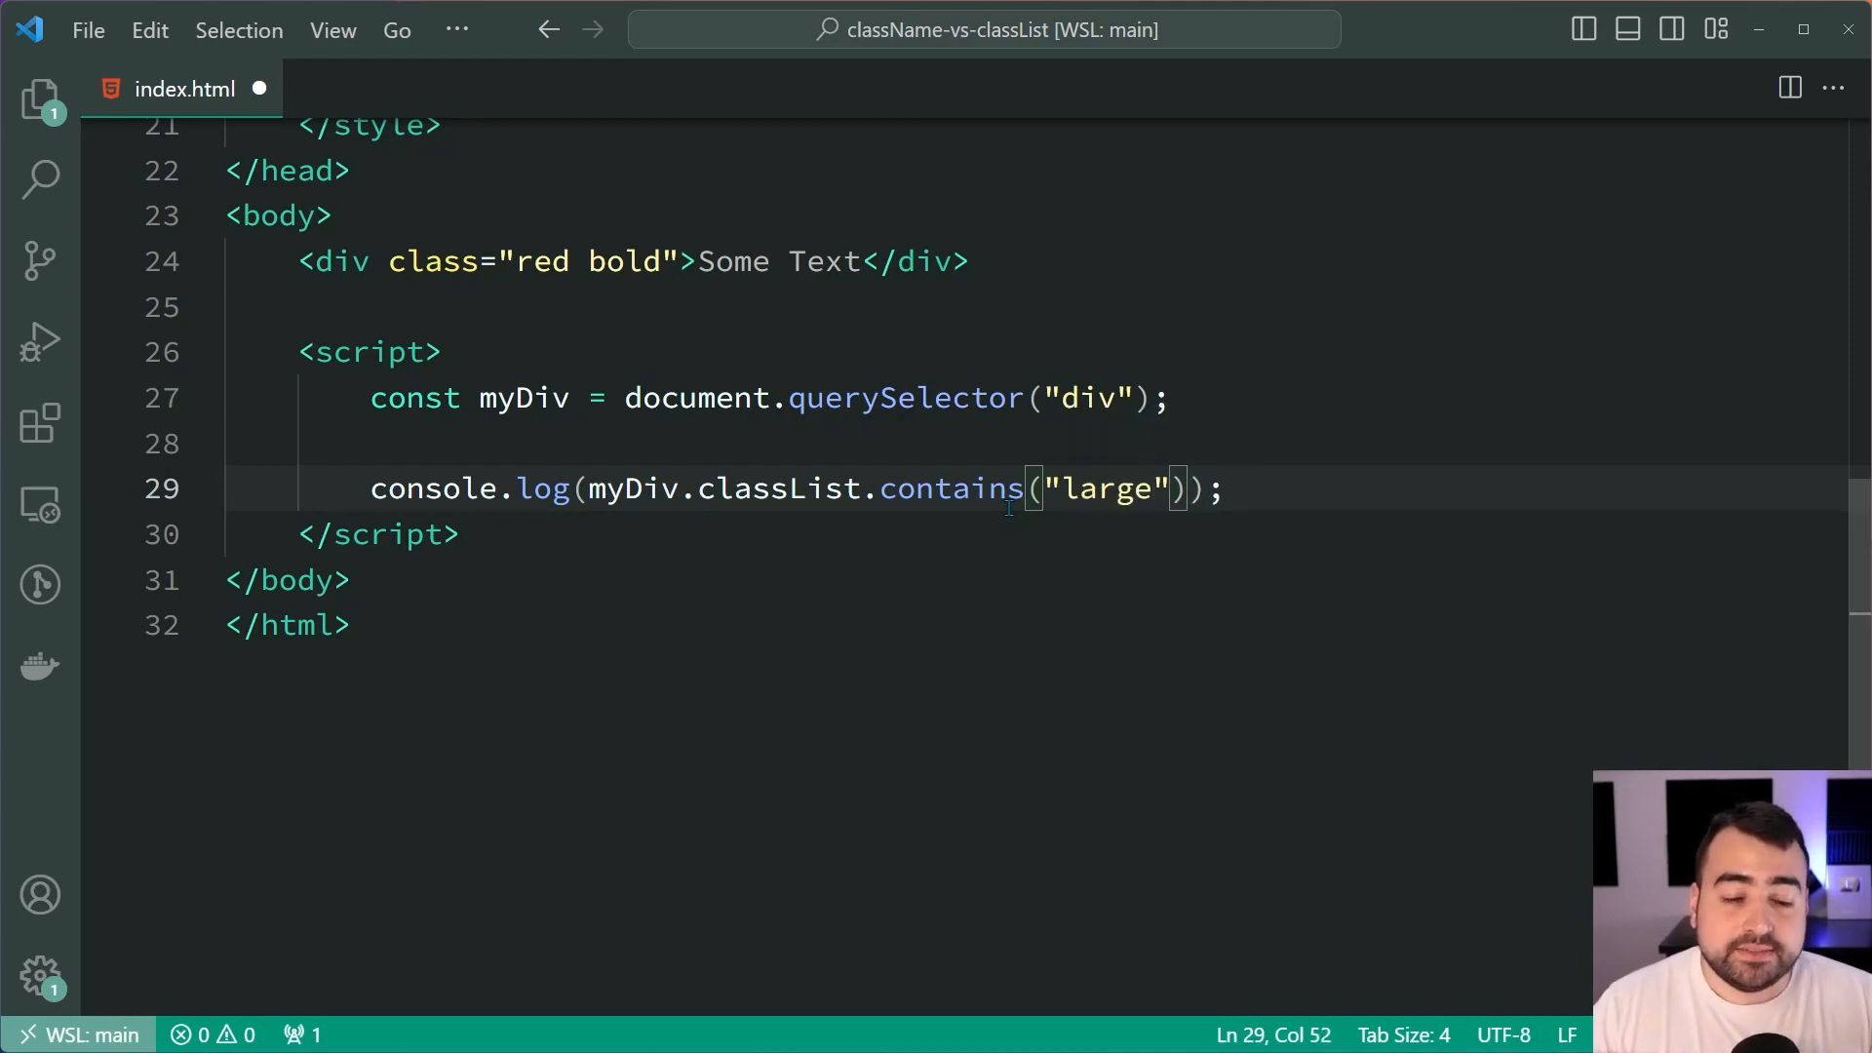
pyautogui.press('ctrl+s')
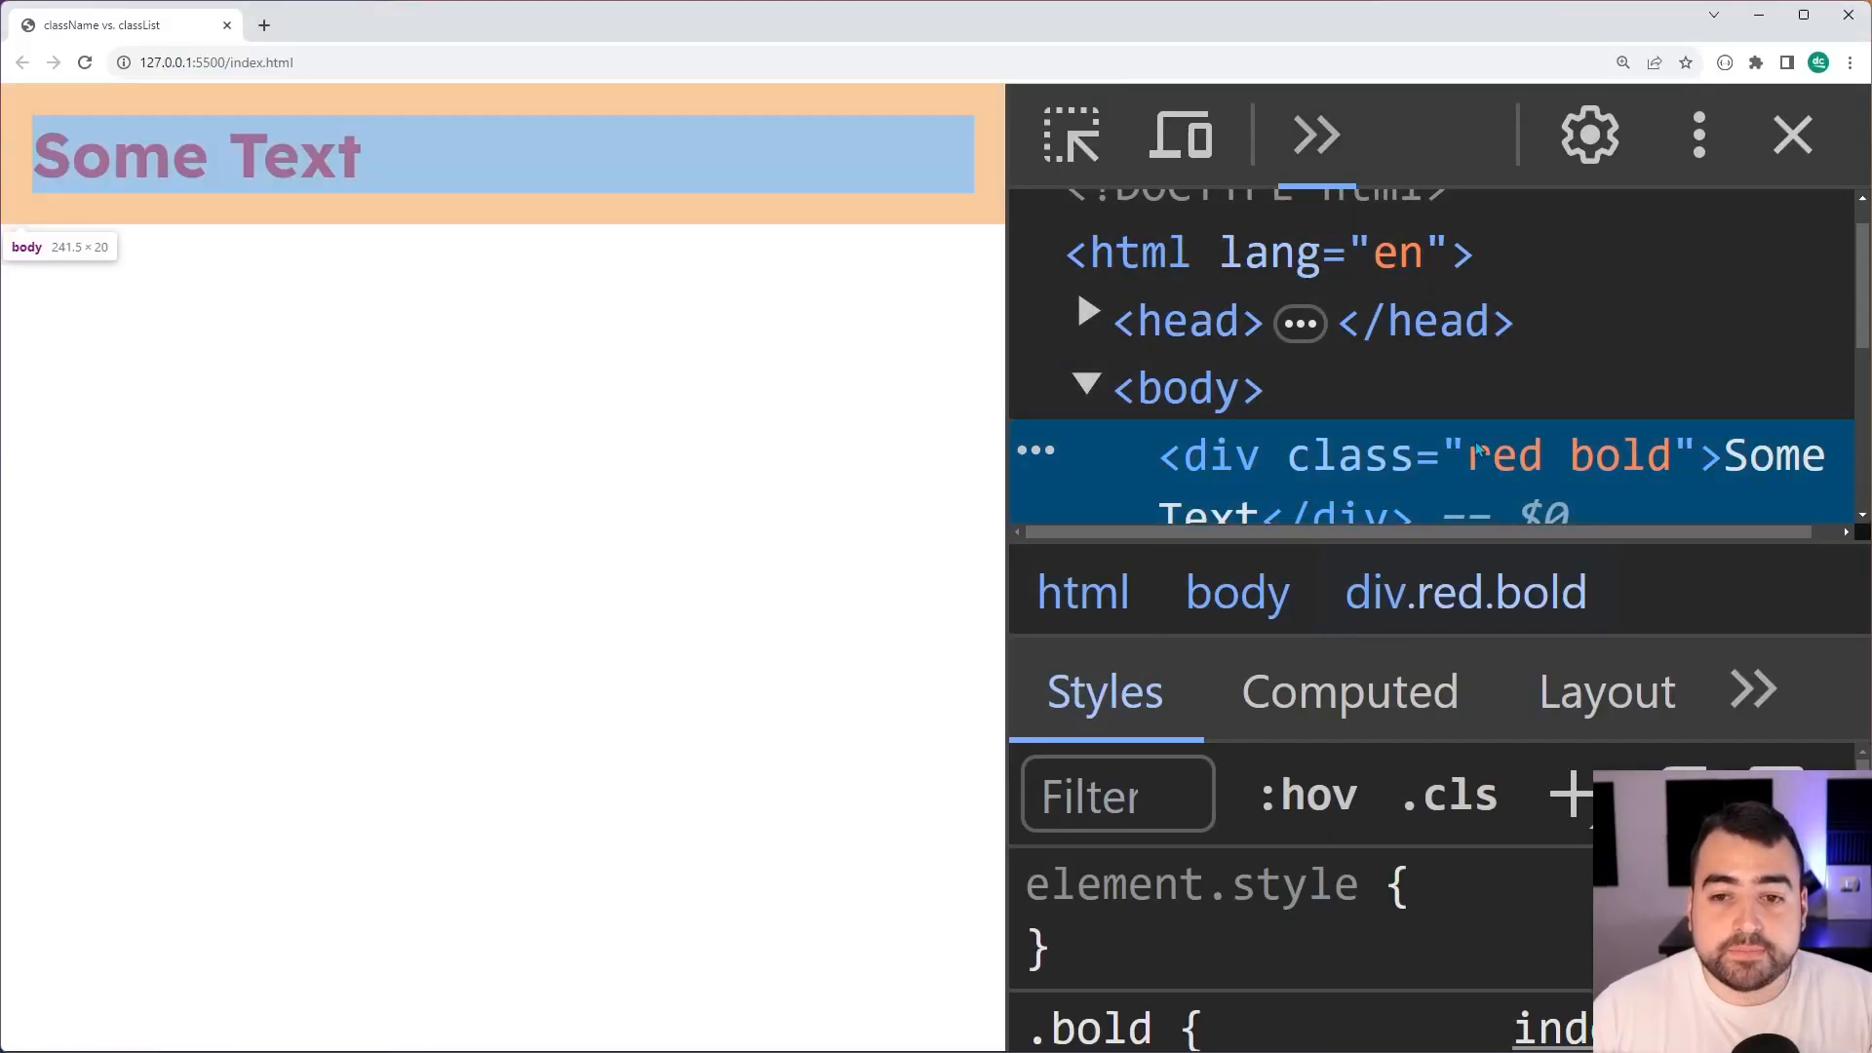
# Open and clear the DevTools Console, then run myDiv.classList.toggle("large")
pyautogui.click(1312, 133)
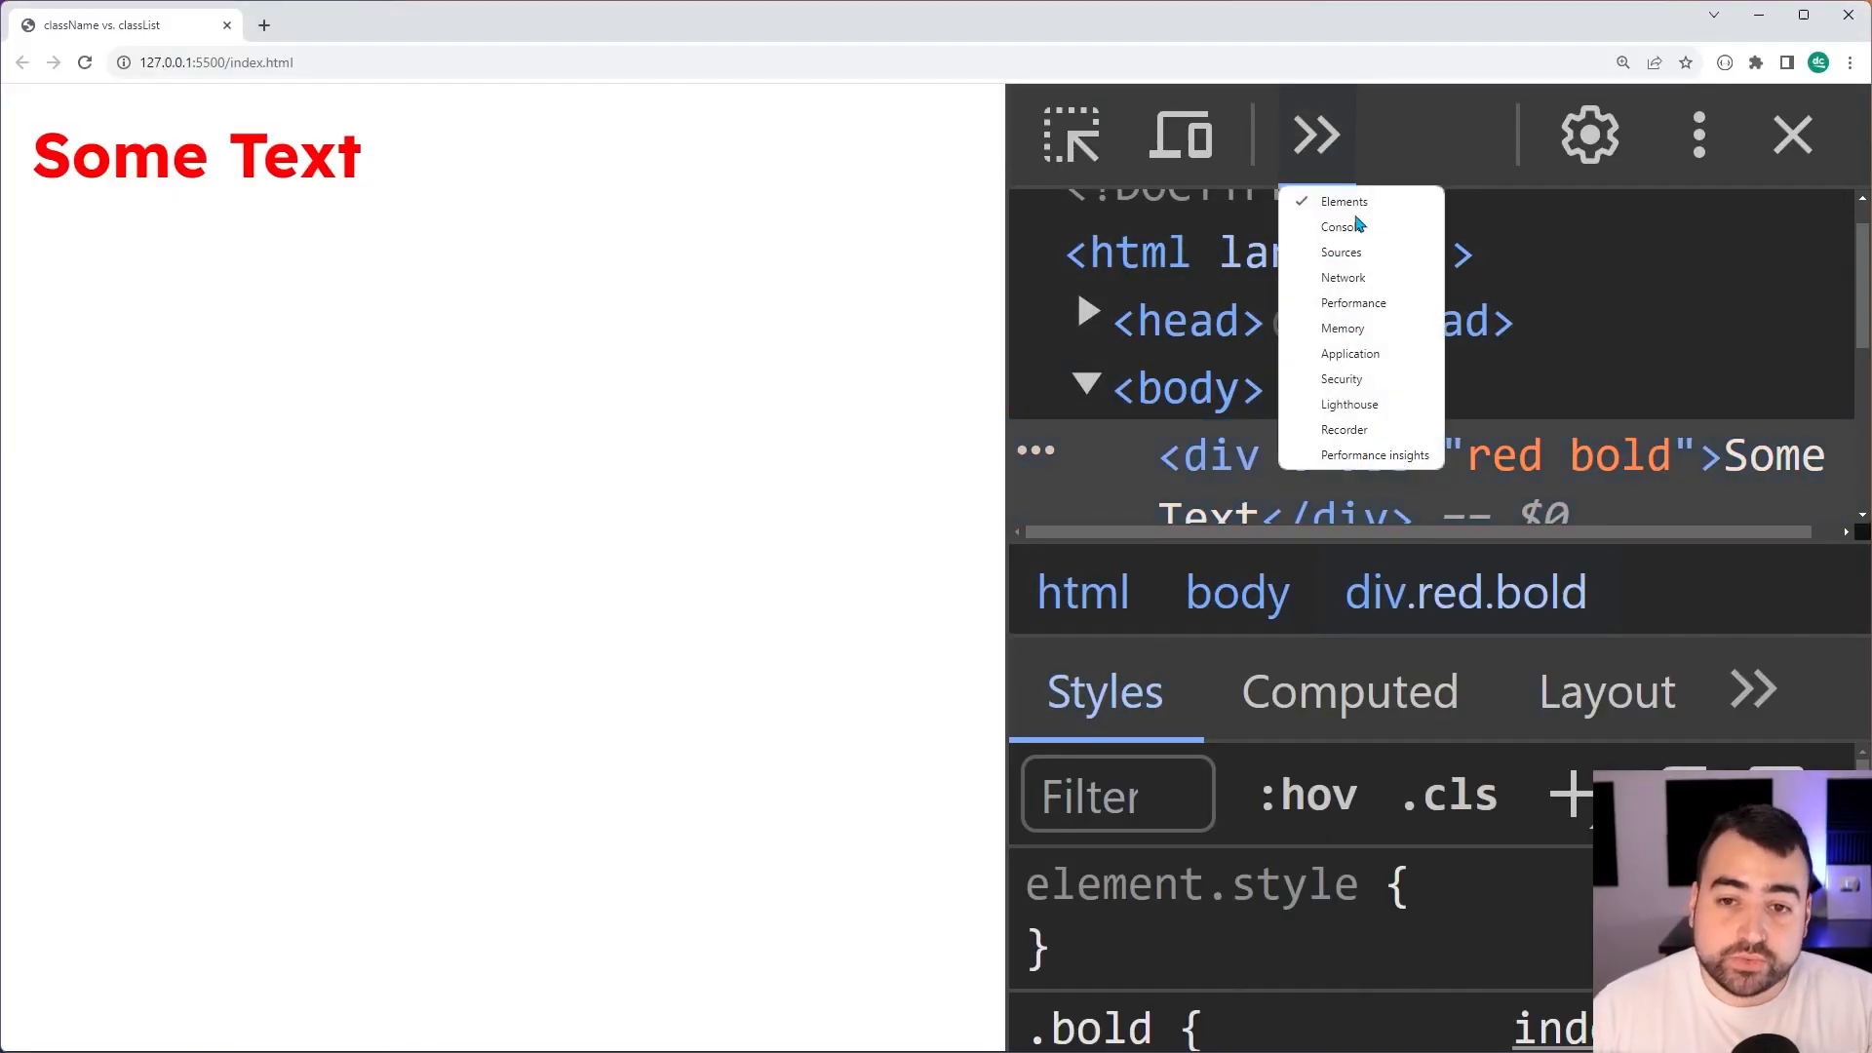
pyautogui.click(1340, 228)
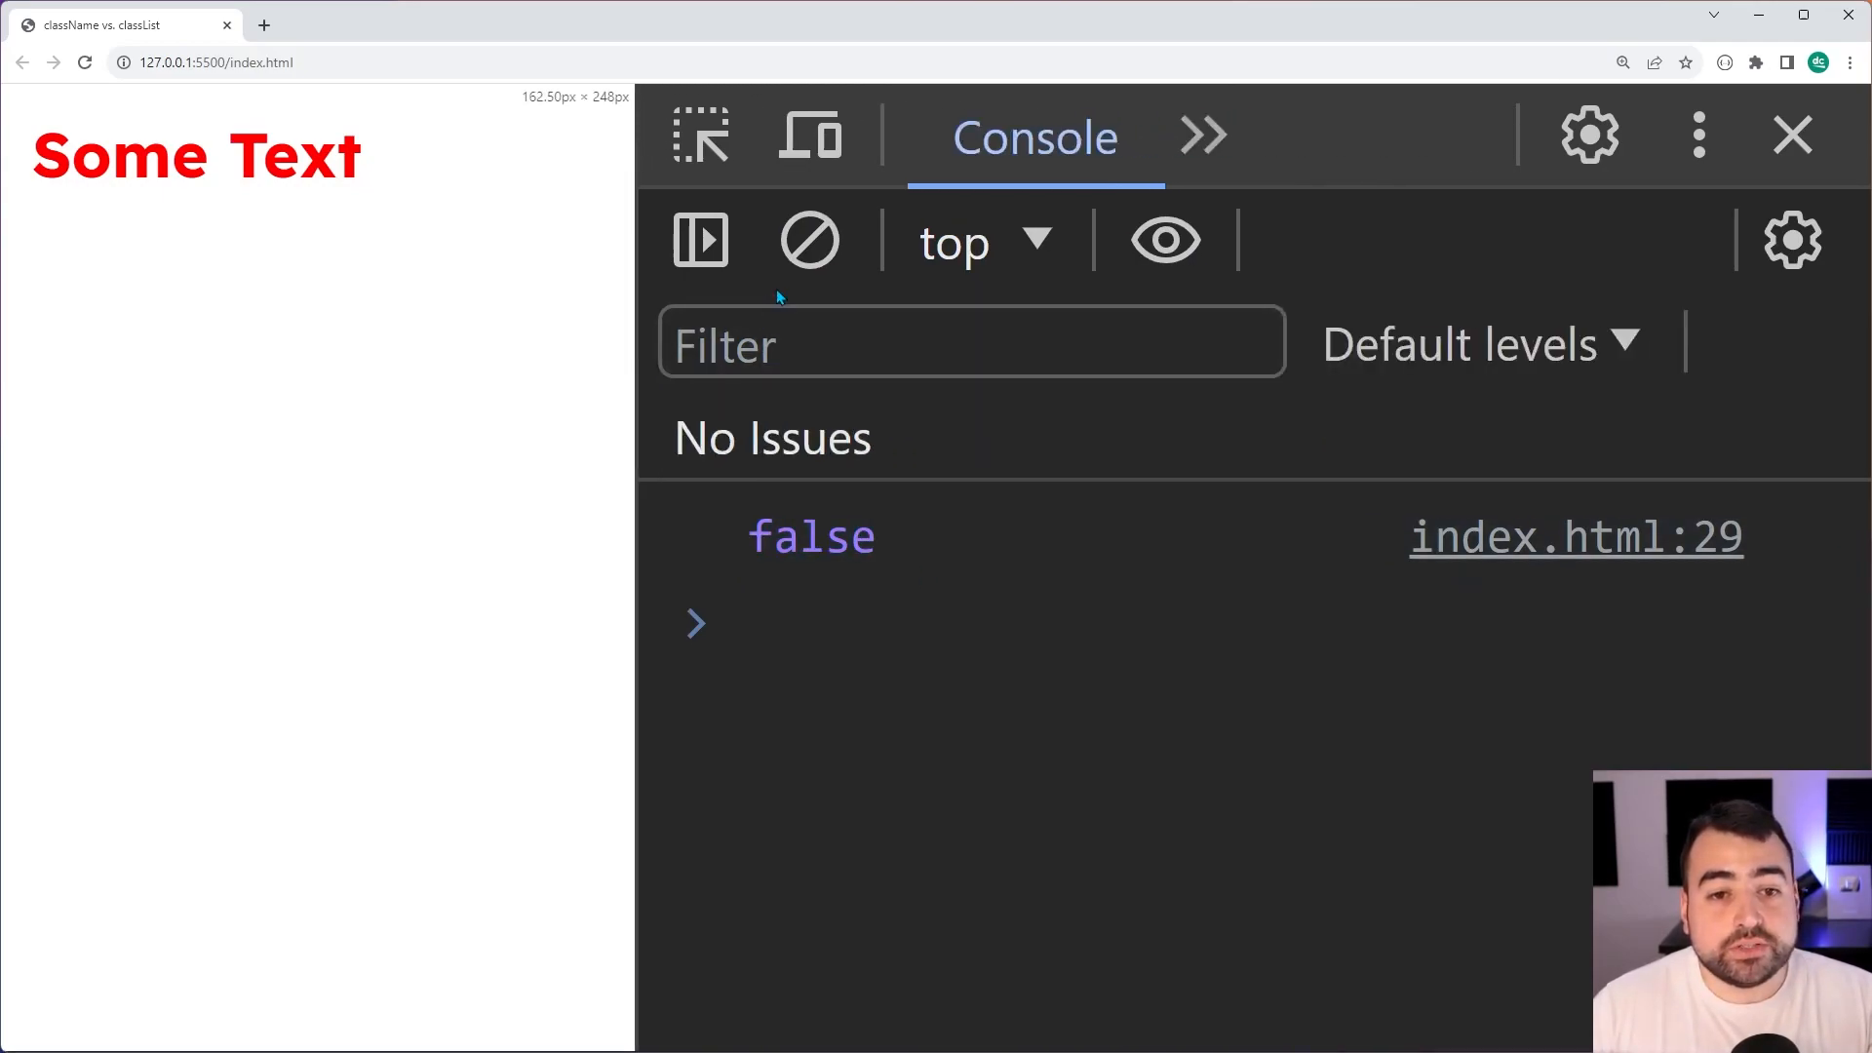
pyautogui.click(810, 239)
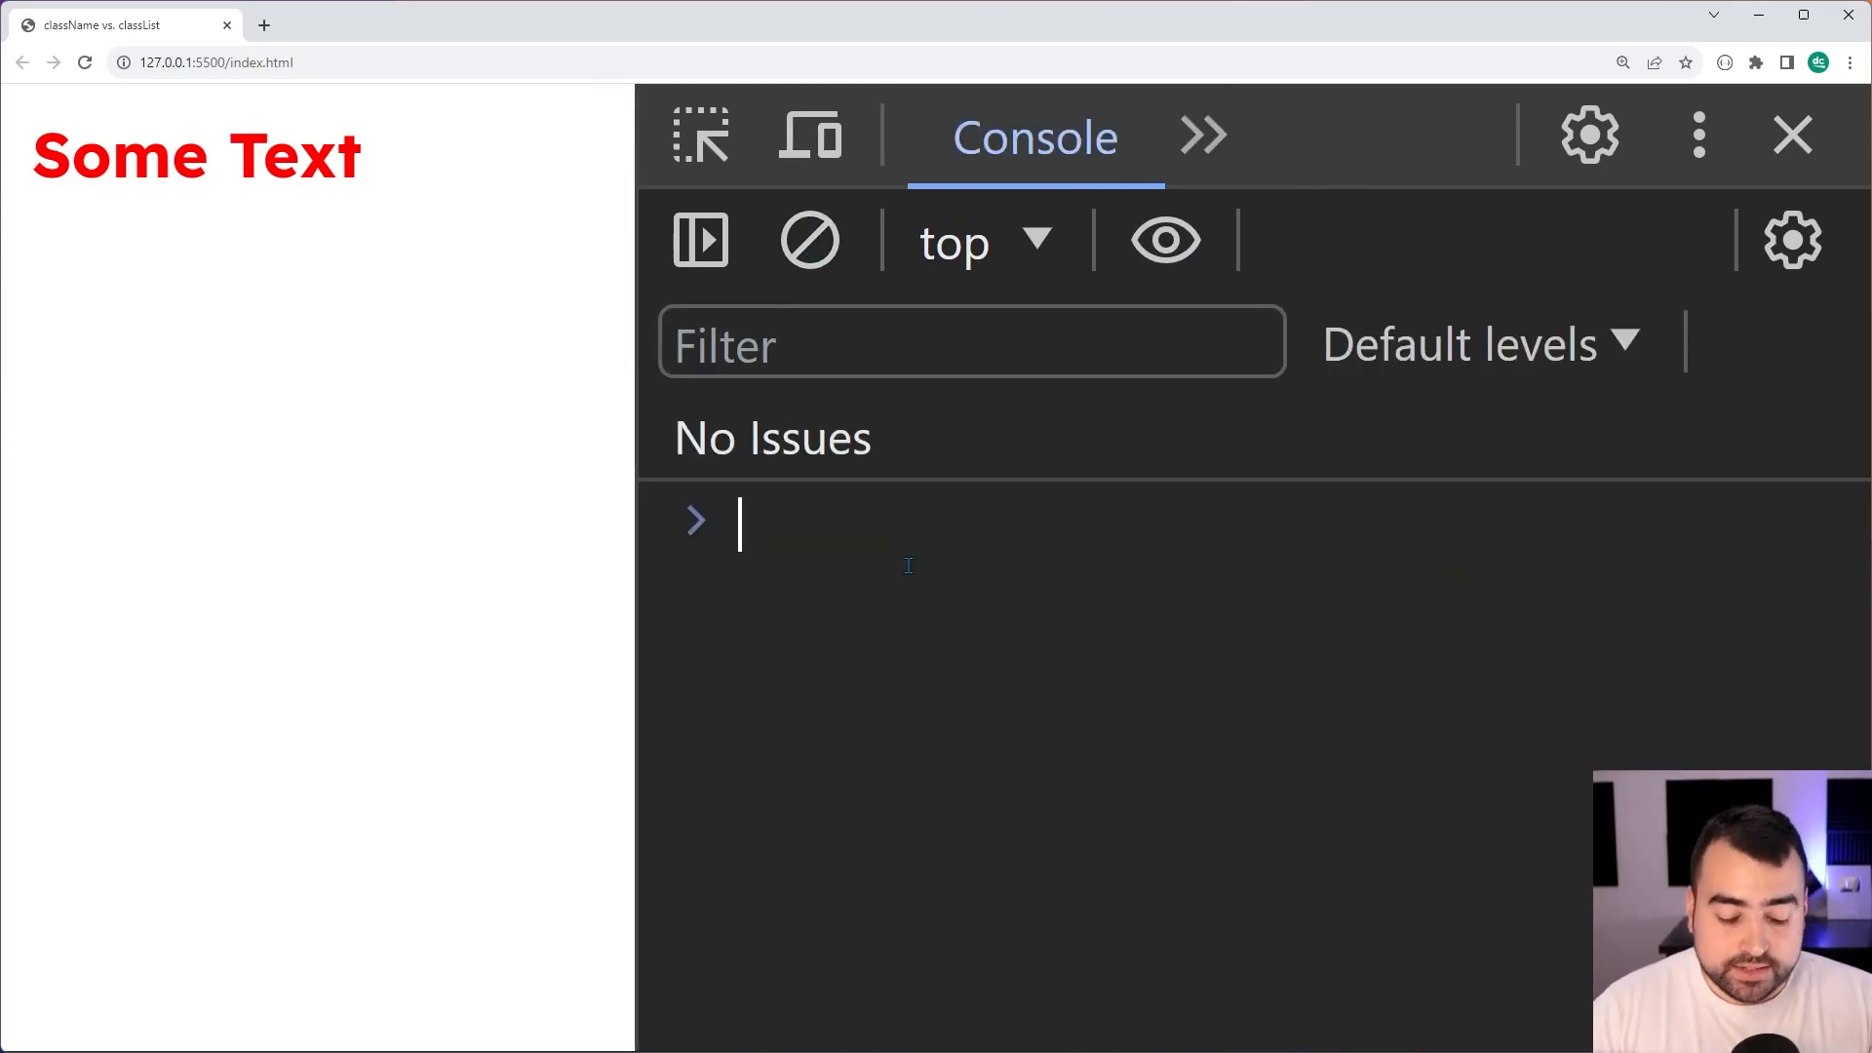
pyautogui.write('myDiv.c')
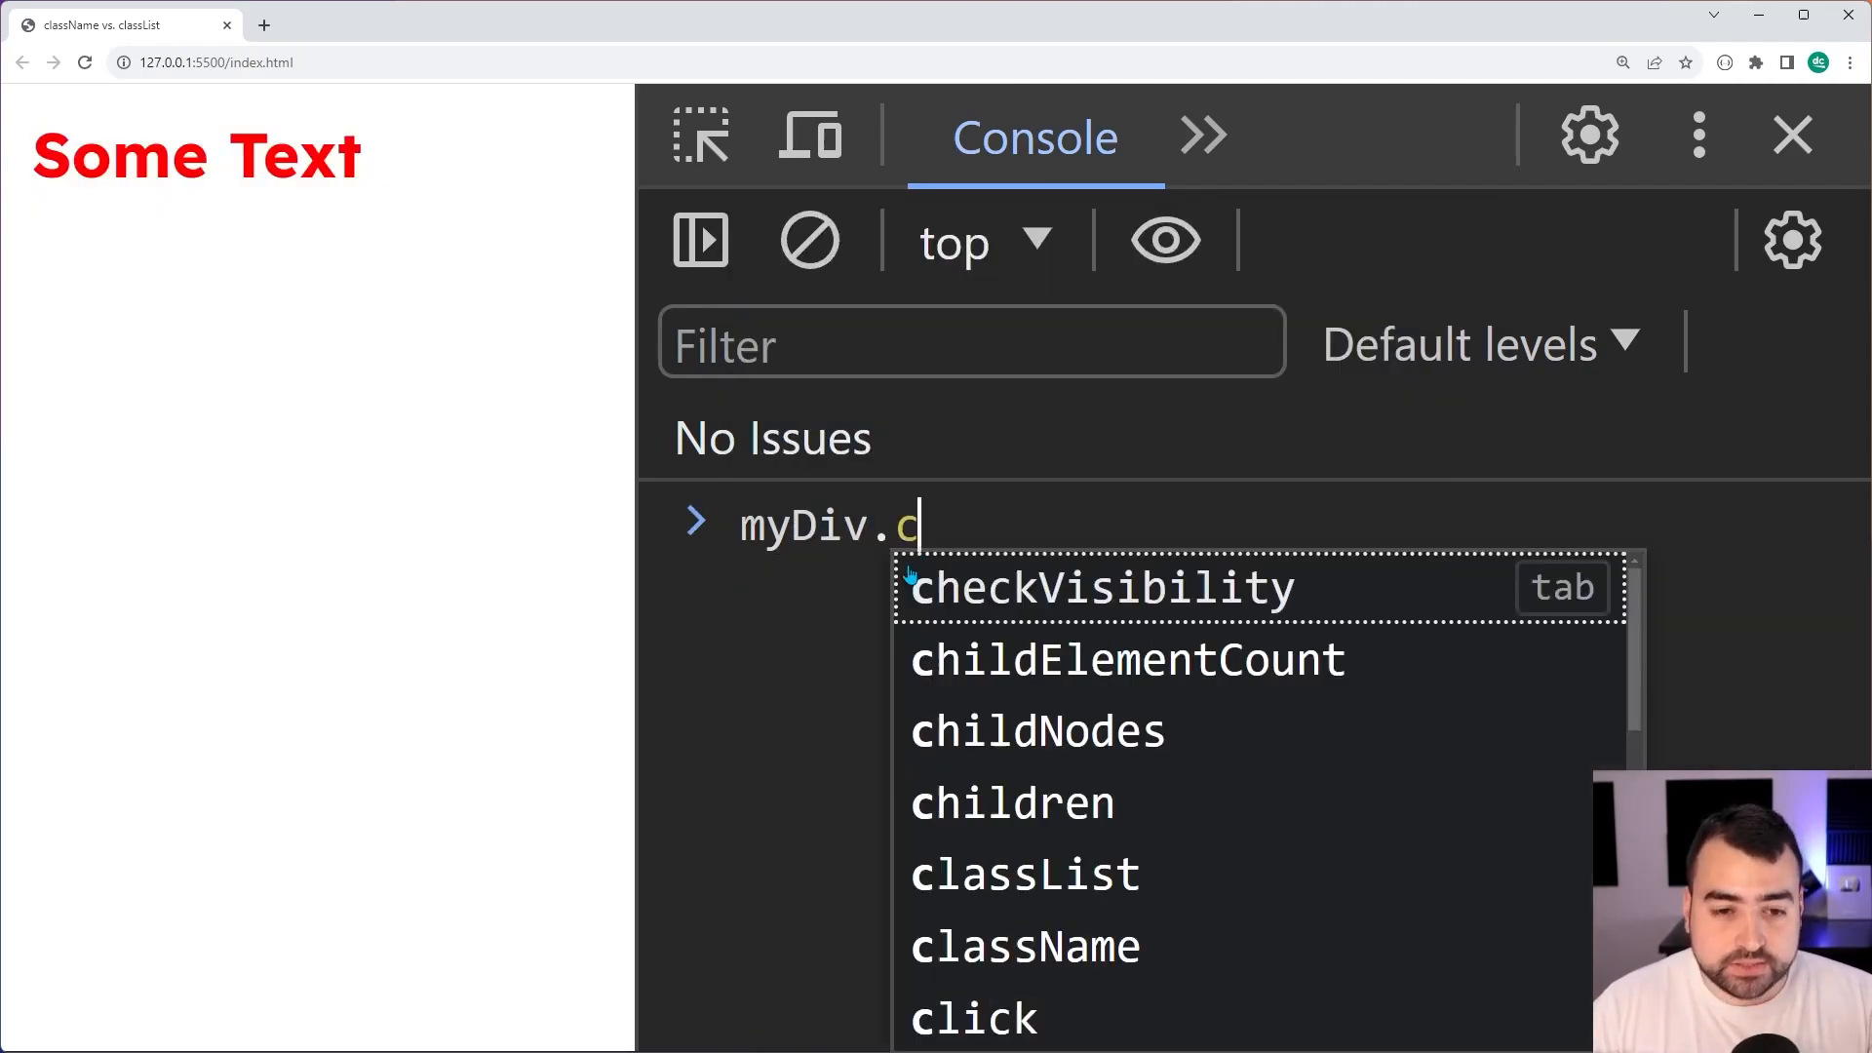
pyautogui.write('lassList.toggle')
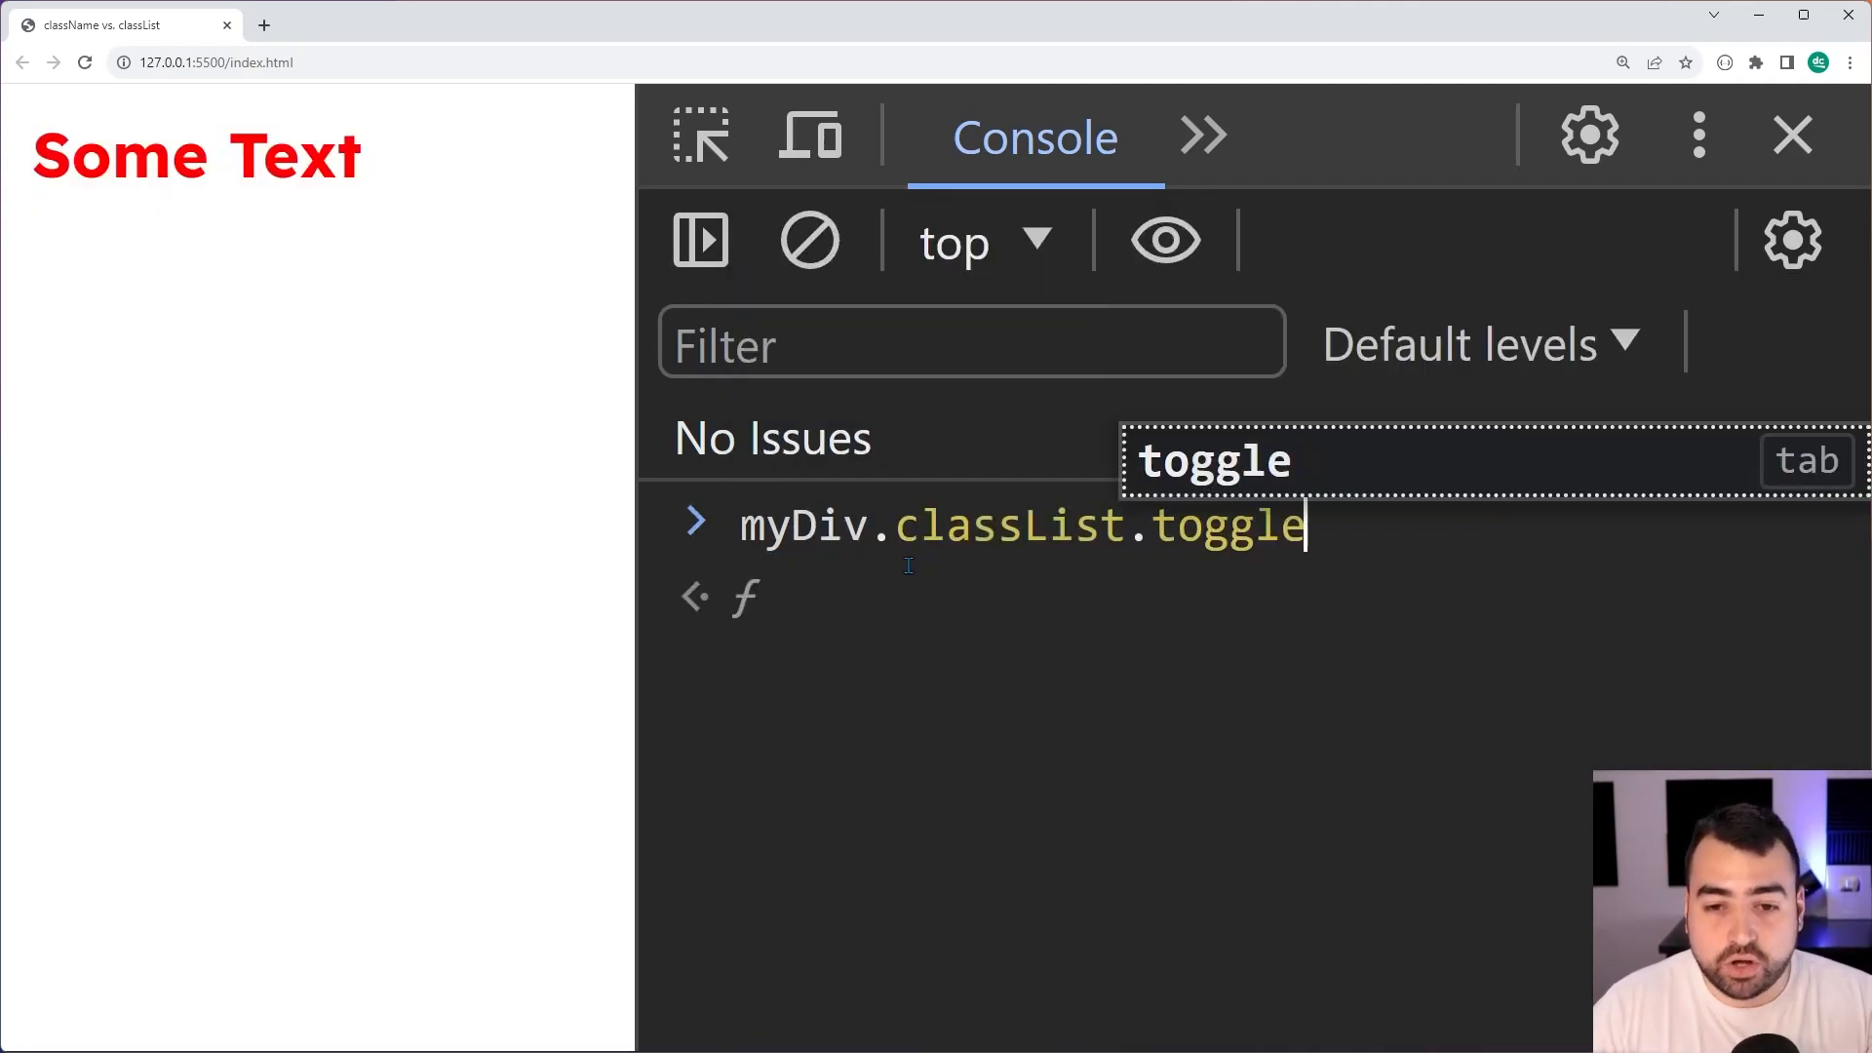
pyautogui.write('("large");')
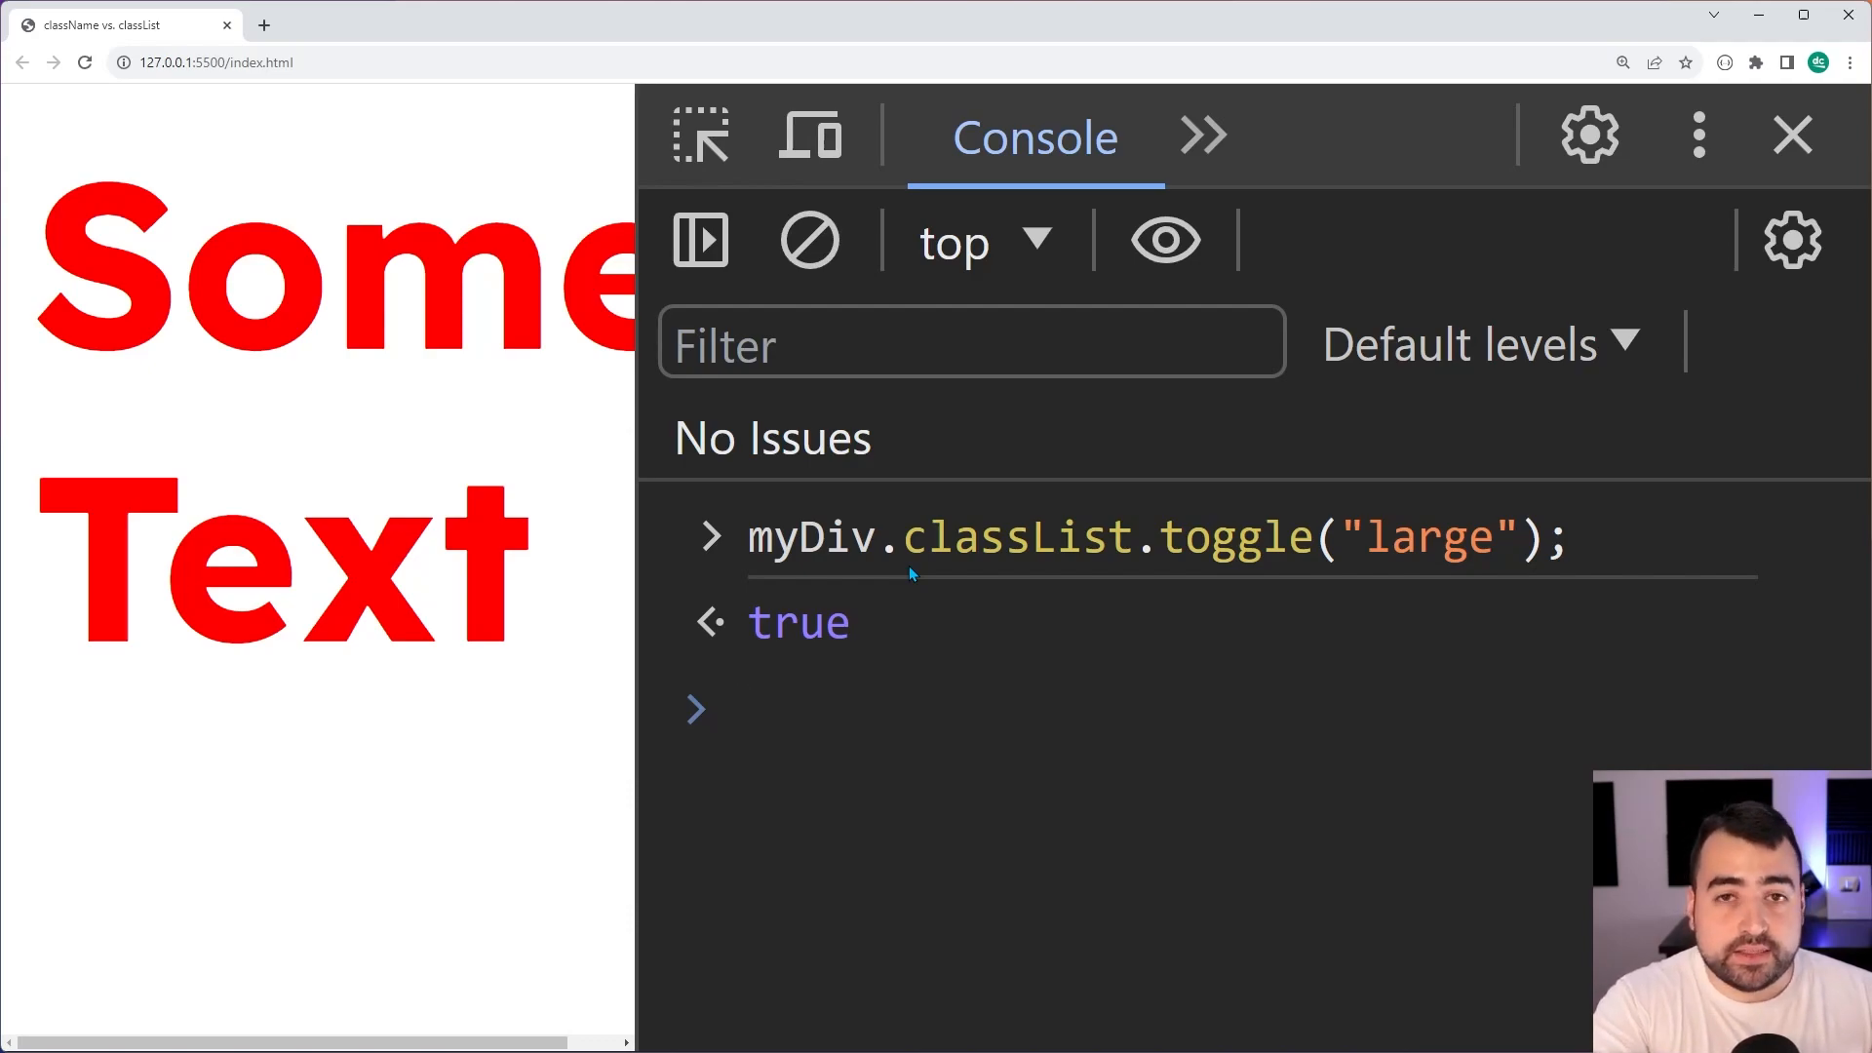
pyautogui.press('Enter')
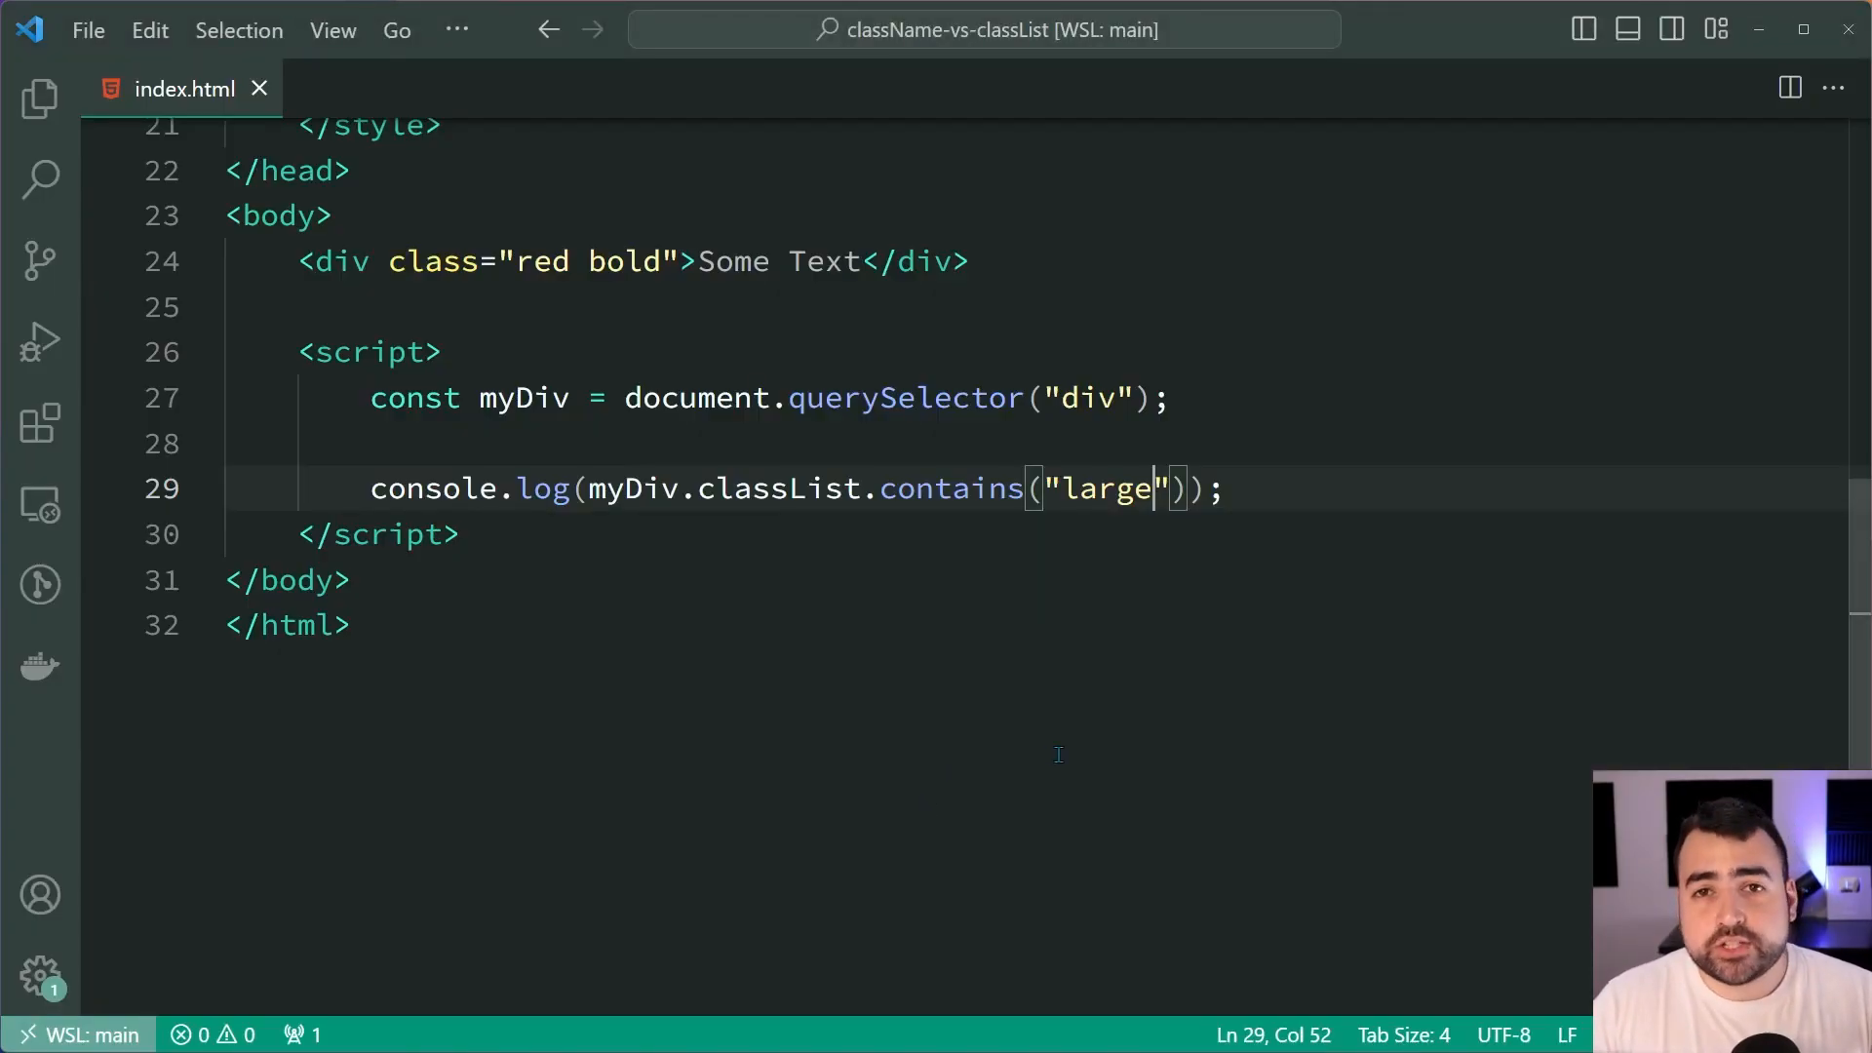
pyautogui.moveTo(1301, 515)
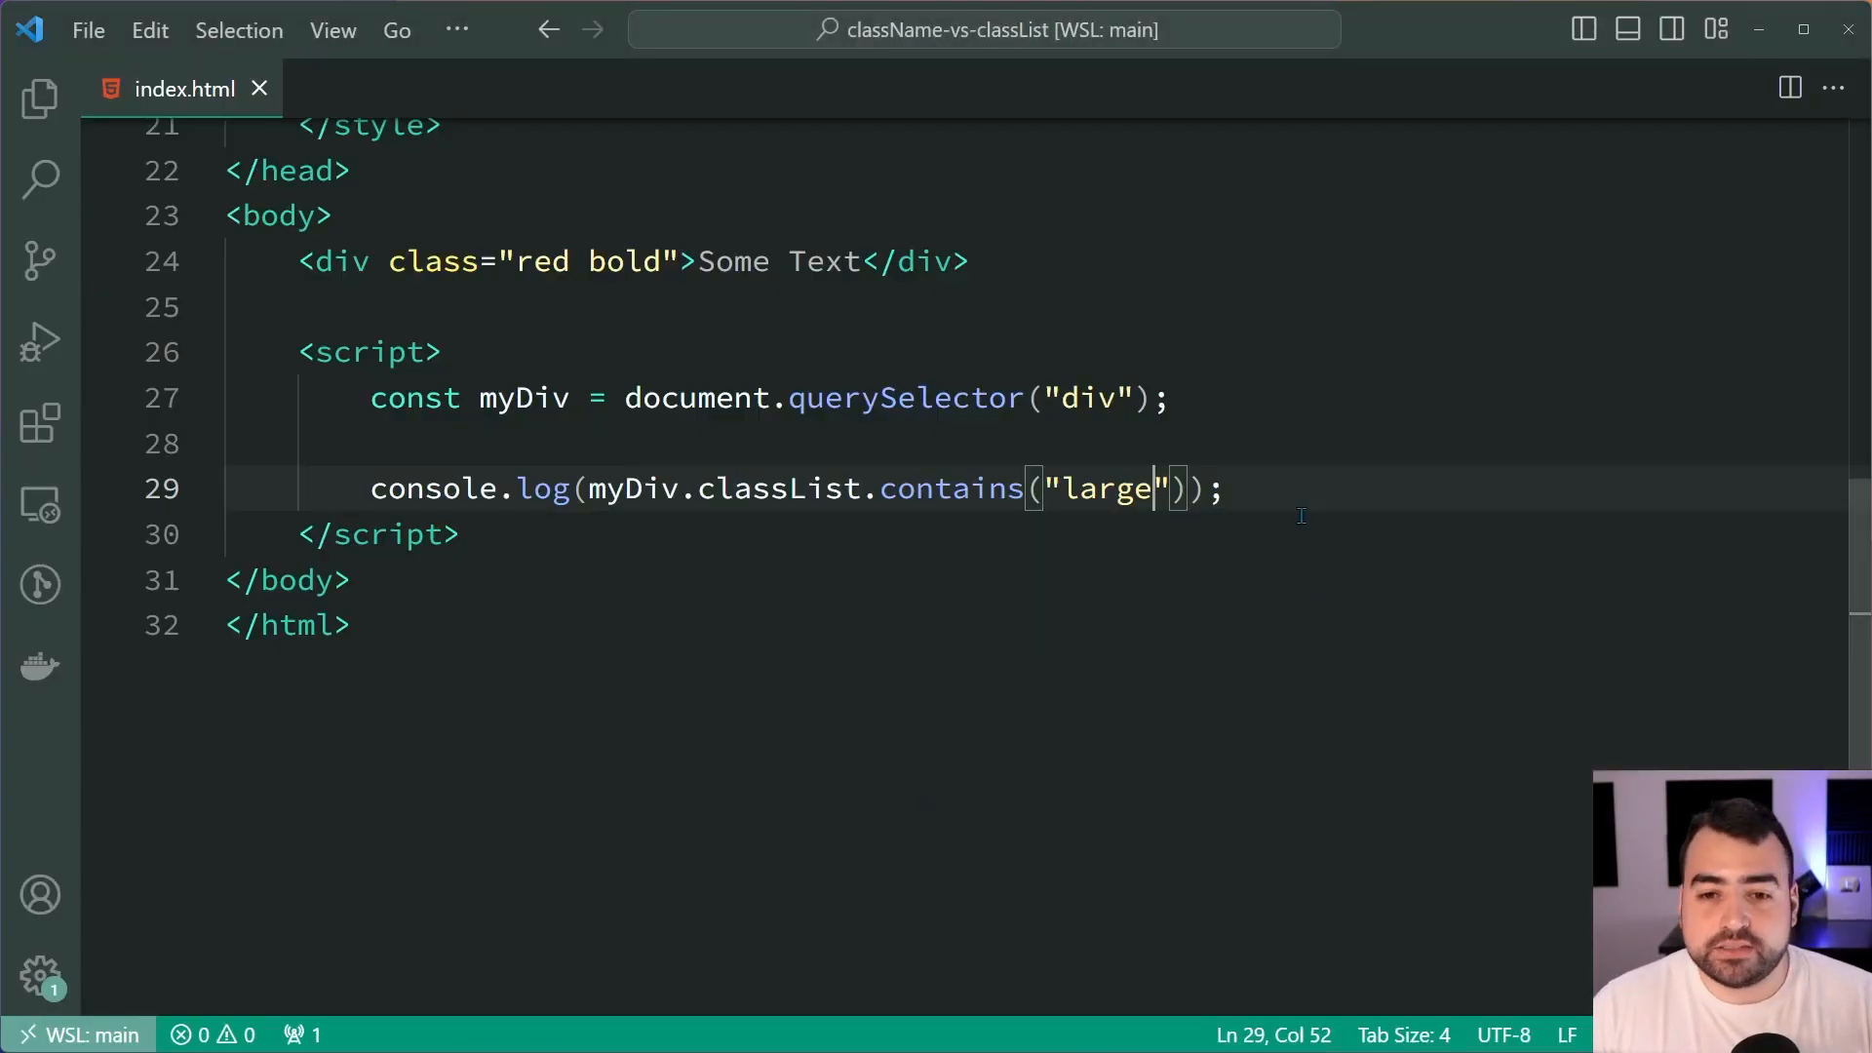